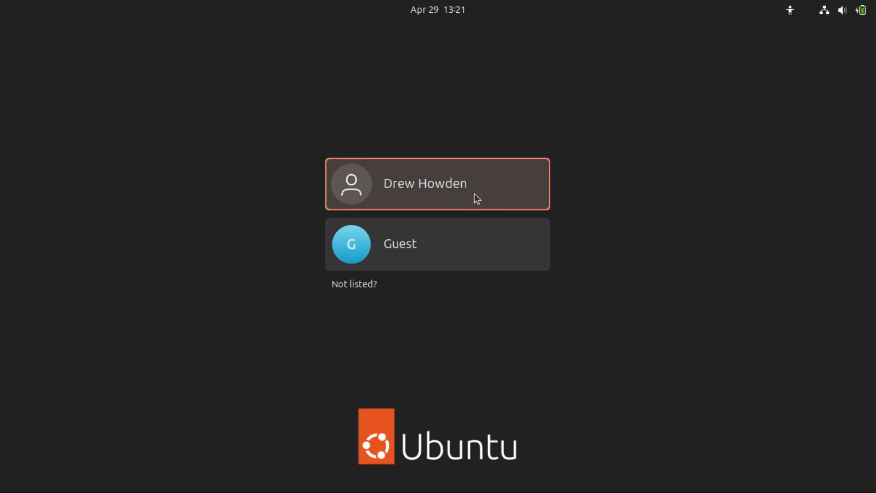
Select the personal user account on the login screen instead of Guest
{"action": "left_click", "coordinate": [437, 244]}
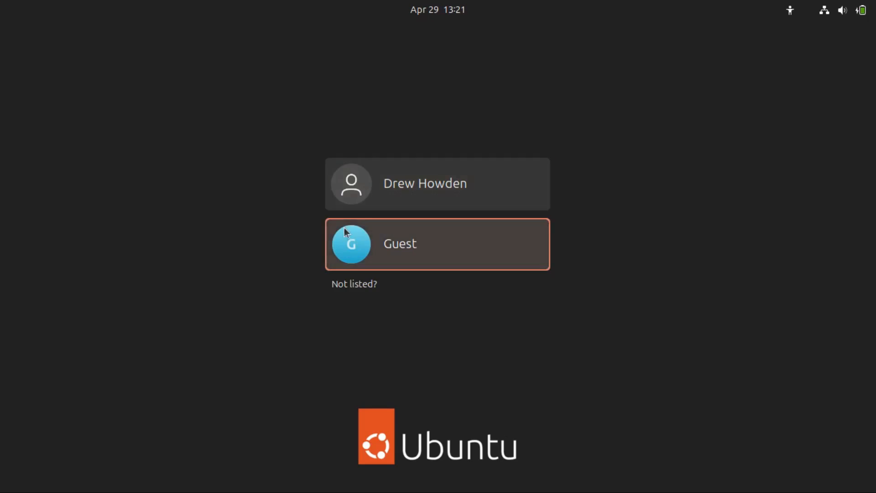
{"action": "left_click", "coordinate": [437, 183]}
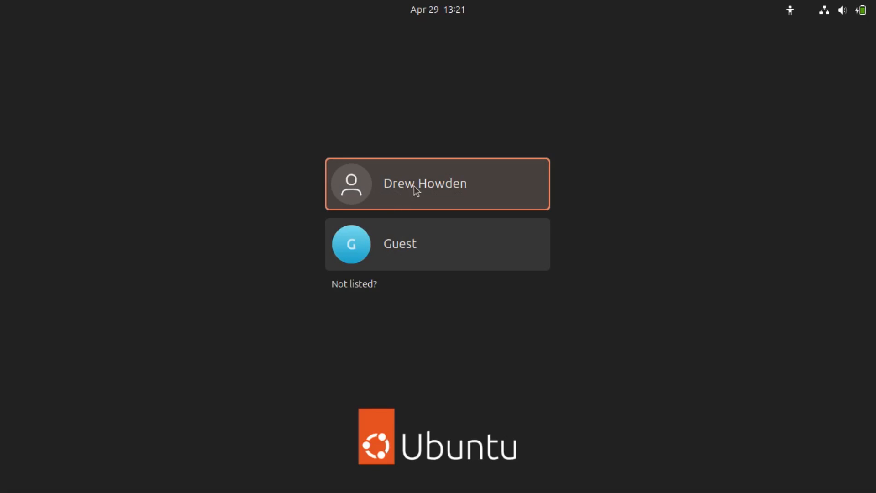
{"action": "left_click", "coordinate": [437, 183]}
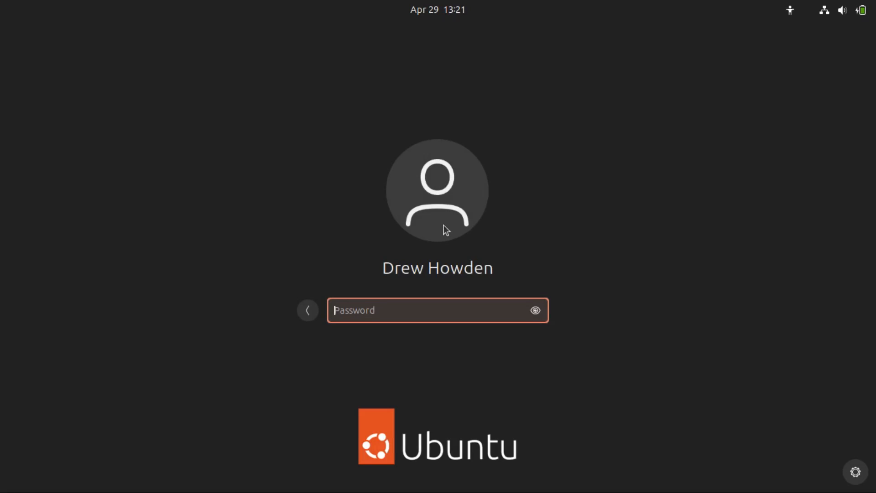
{"action": "mouse_move", "coordinate": [424, 237]}
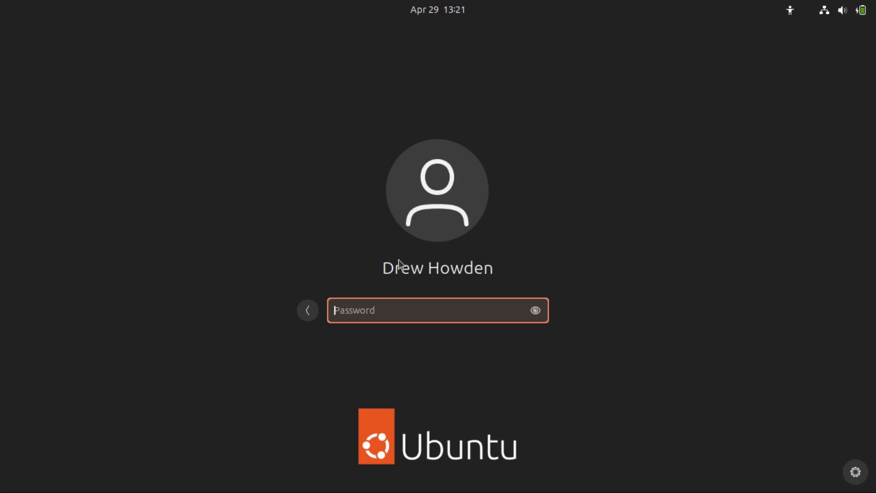
{"action": "mouse_move", "coordinate": [452, 323]}
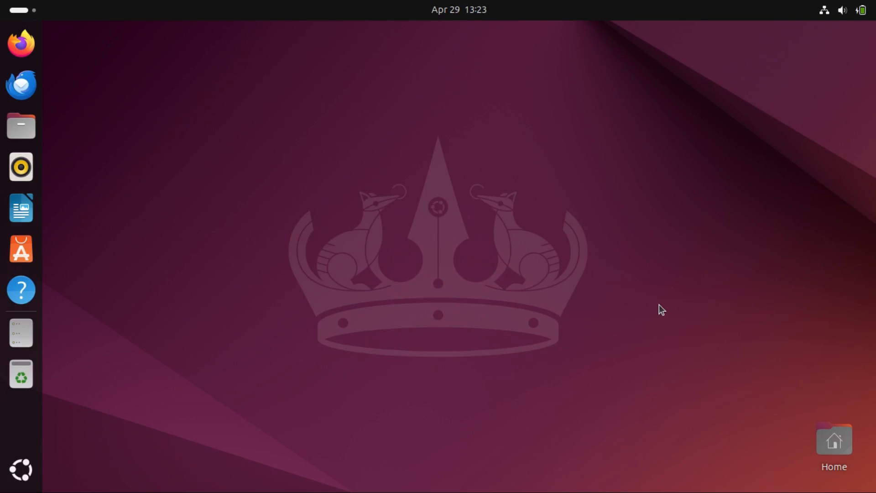
{"action": "mouse_move", "coordinate": [782, 91]}
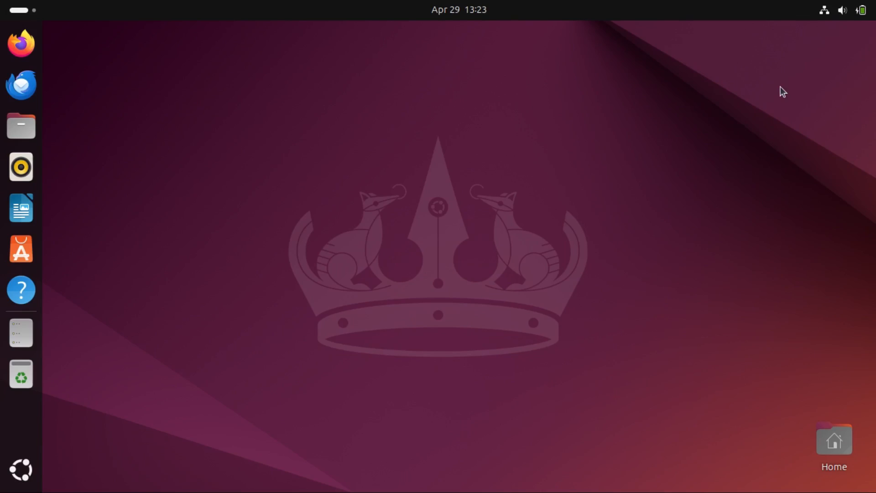
{"action": "left_click", "coordinate": [843, 9]}
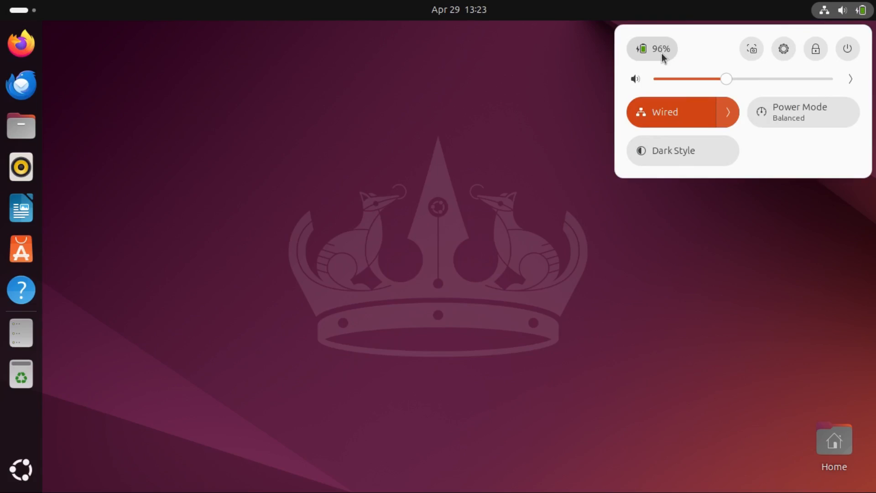
{"action": "mouse_move", "coordinate": [774, 55]}
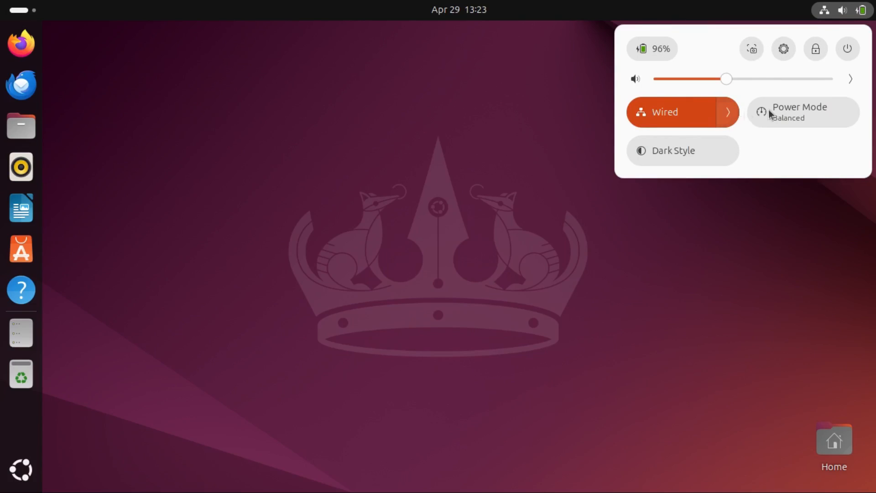
{"action": "mouse_move", "coordinate": [784, 130]}
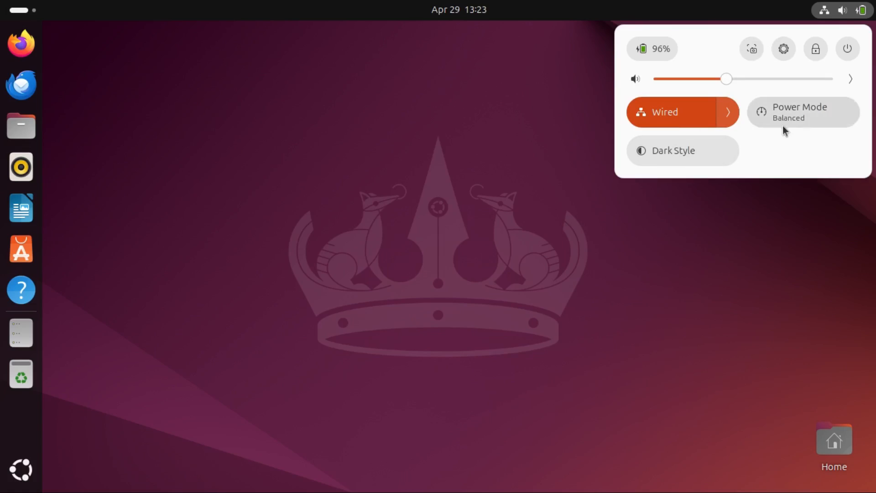
{"action": "left_click", "coordinate": [849, 78]}
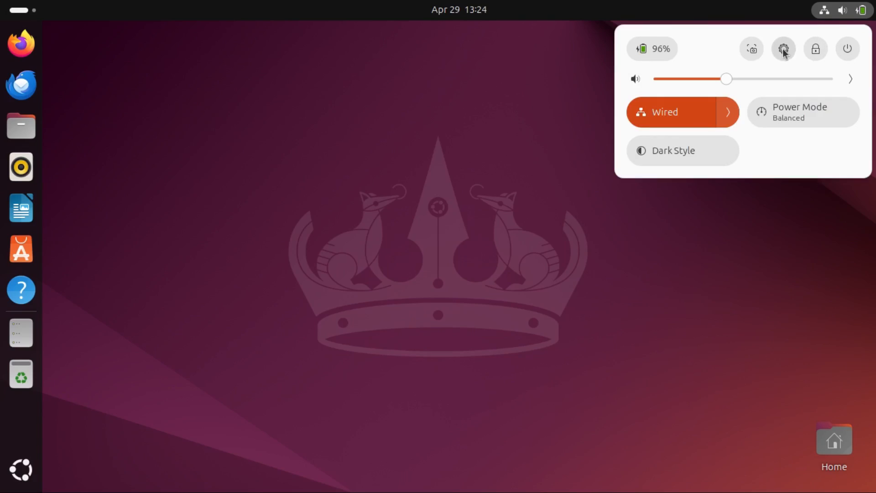
{"action": "mouse_move", "coordinate": [719, 64]}
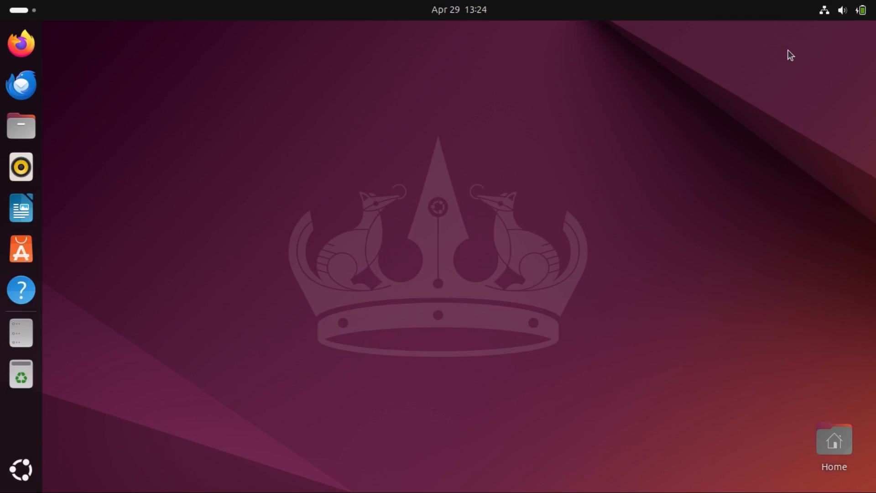
Show System Details on the About page, listing Ubuntu 24.04 LTS and GNOME 46
{"action": "left_click", "coordinate": [21, 332]}
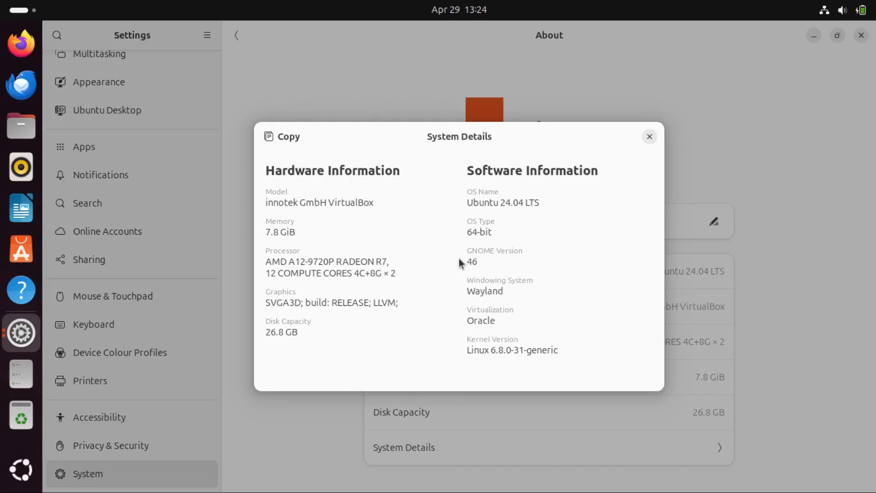
{"action": "mouse_move", "coordinate": [475, 273]}
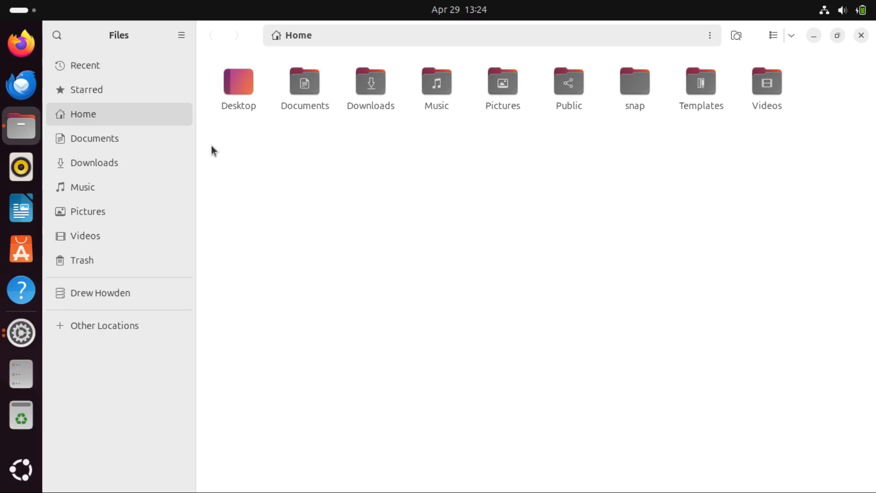
{"action": "mouse_move", "coordinate": [482, 194]}
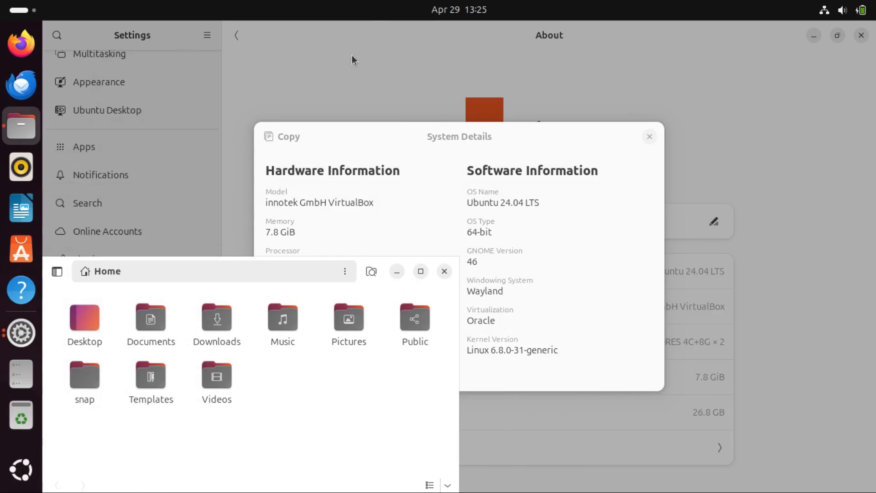
Quarter-tile the Files window top-left and snap a Terminal window beside it
{"action": "left_click", "coordinate": [648, 136]}
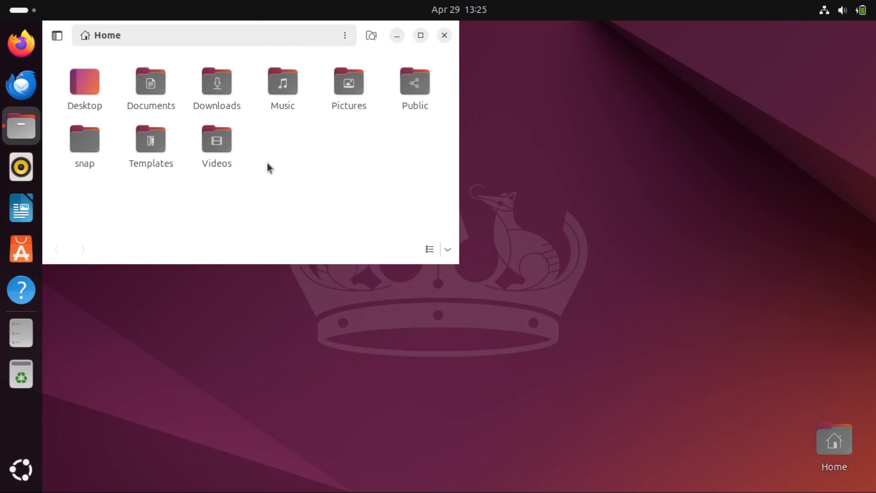
{"action": "left_click", "coordinate": [21, 332]}
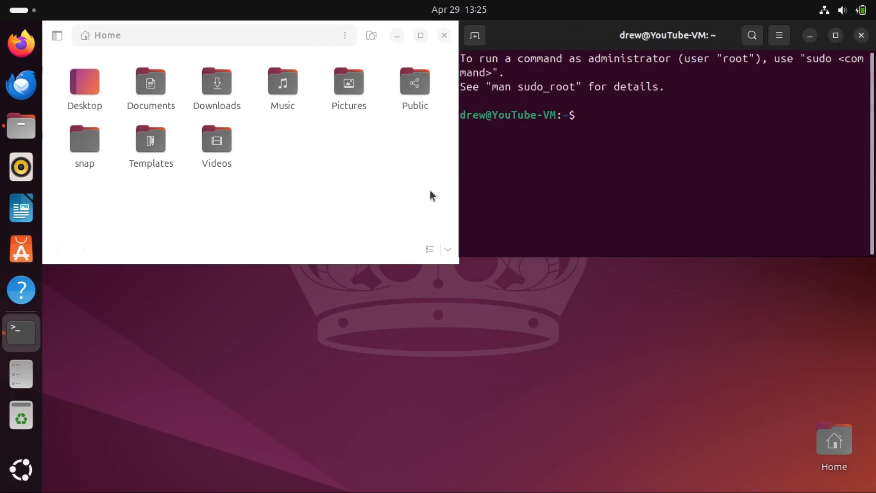
{"action": "left_click", "coordinate": [21, 208]}
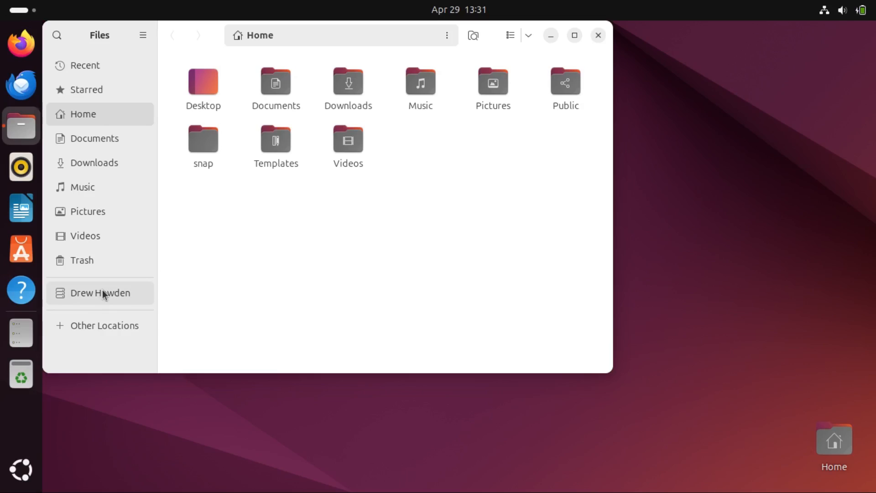
Connect and open the online account's drive, then browse its empty My Files folder
{"action": "left_click", "coordinate": [99, 293]}
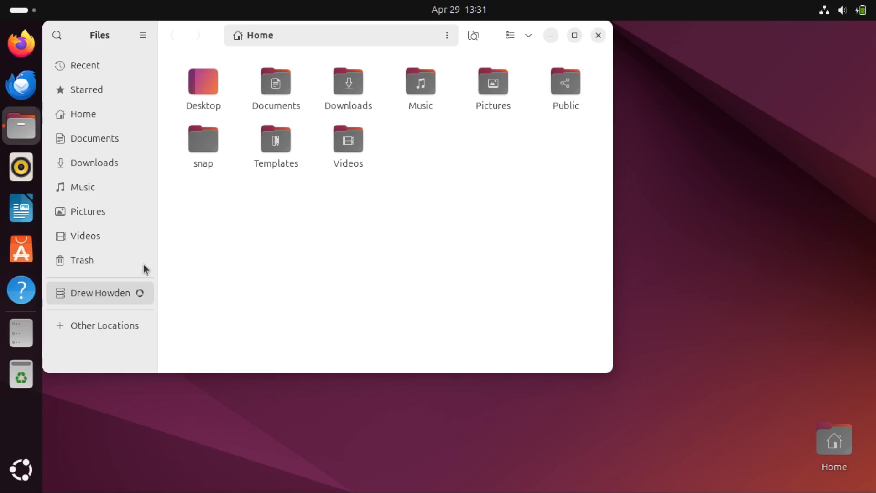
{"action": "mouse_move", "coordinate": [115, 295]}
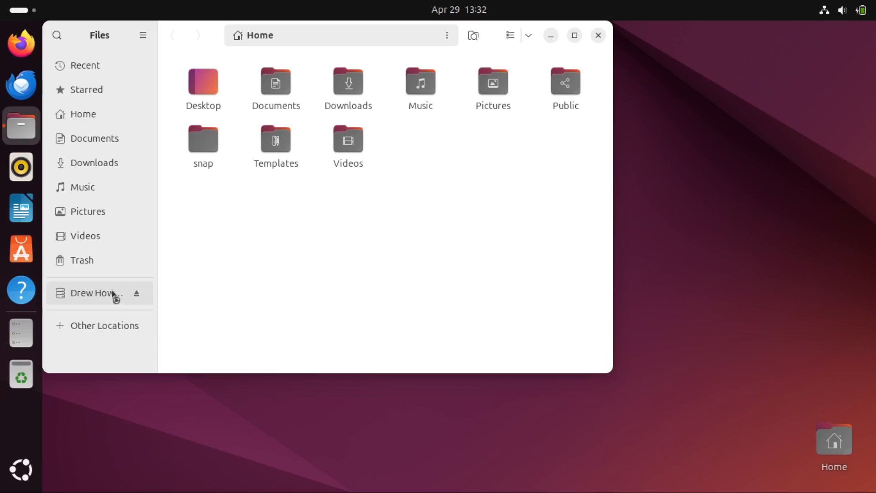
{"action": "left_click", "coordinate": [95, 292]}
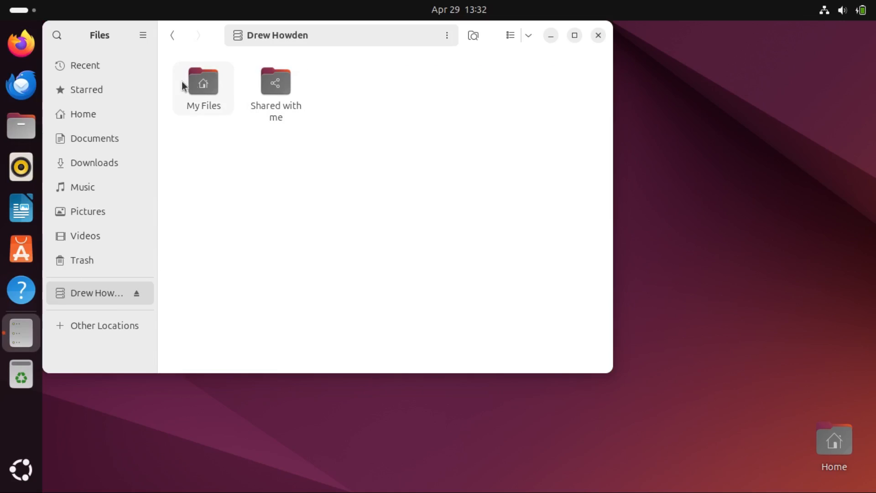
{"action": "double_click", "coordinate": [203, 82]}
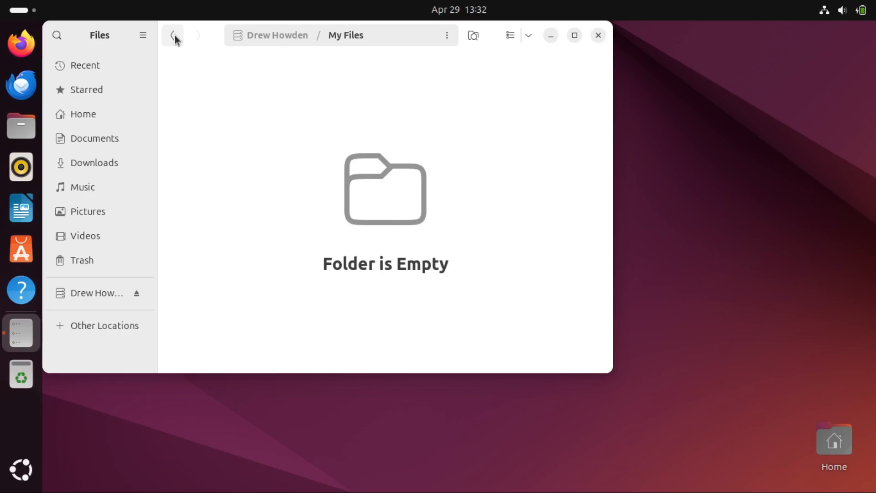
Go back, browse the empty Shared with me folder, and close Files
{"action": "left_click", "coordinate": [173, 36]}
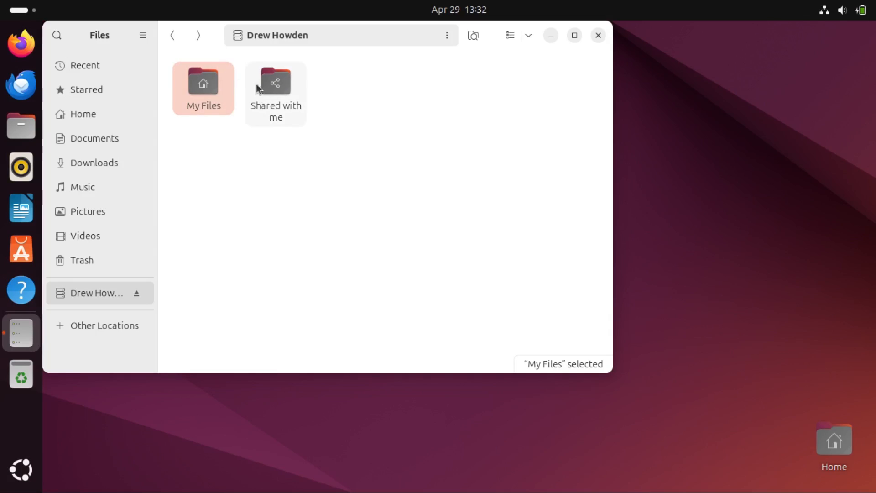
{"action": "double_click", "coordinate": [276, 88]}
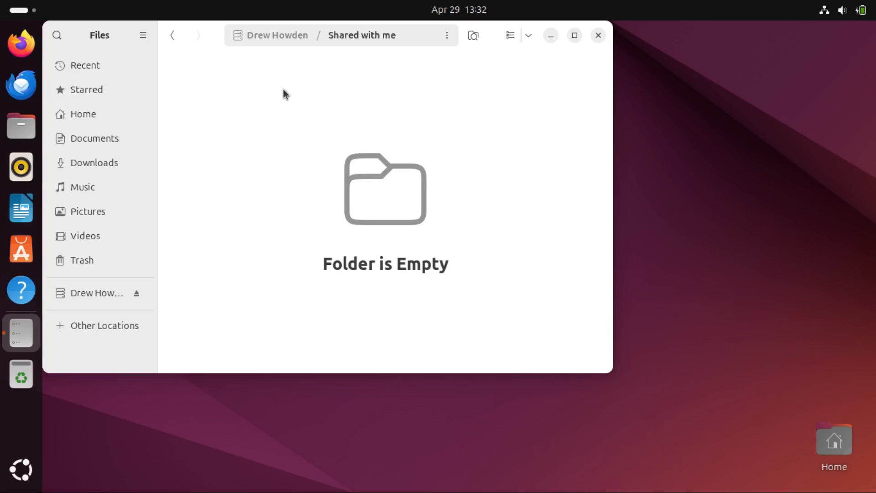
{"action": "left_click", "coordinate": [597, 35]}
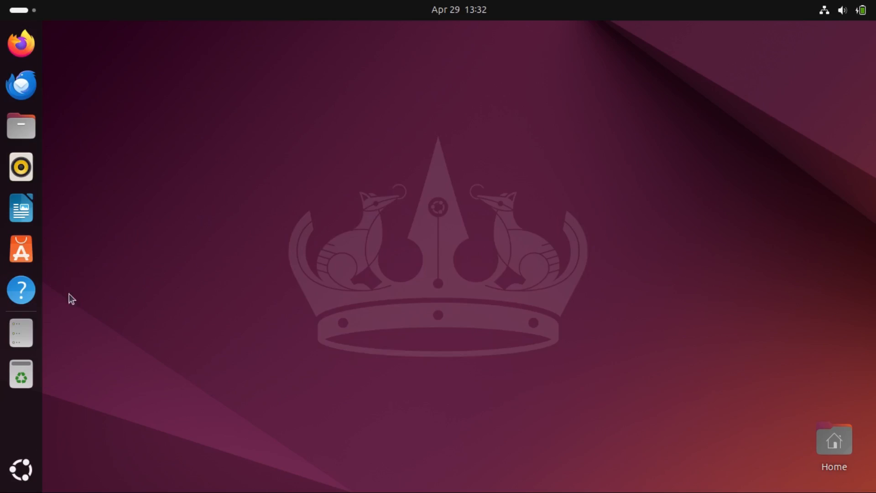
{"action": "mouse_move", "coordinate": [21, 332]}
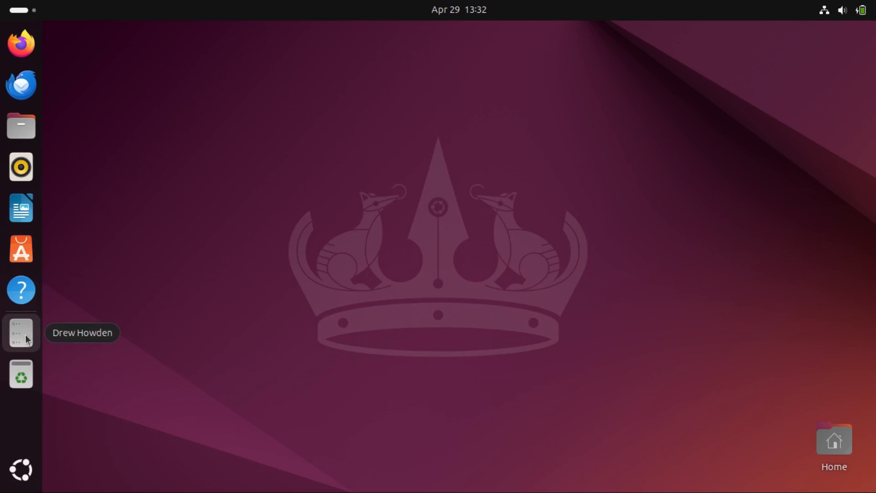
{"action": "mouse_move", "coordinate": [149, 330]}
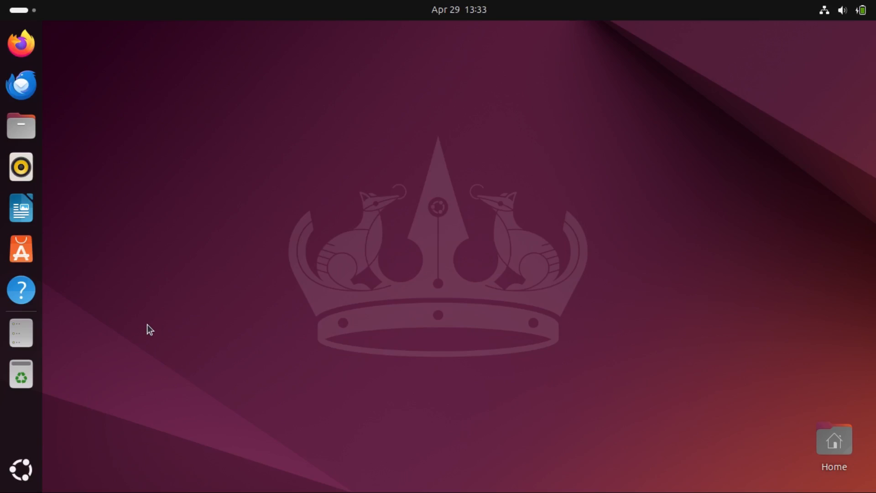
{"action": "mouse_move", "coordinate": [21, 332]}
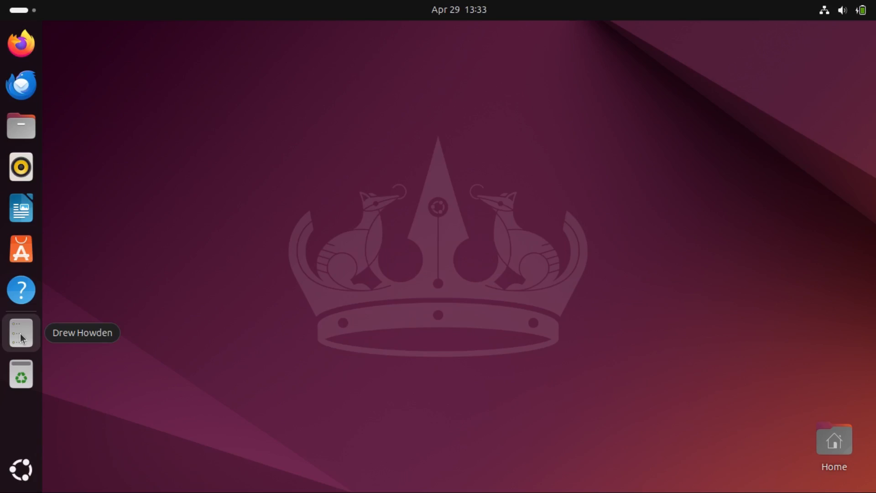
{"action": "mouse_move", "coordinate": [53, 342]}
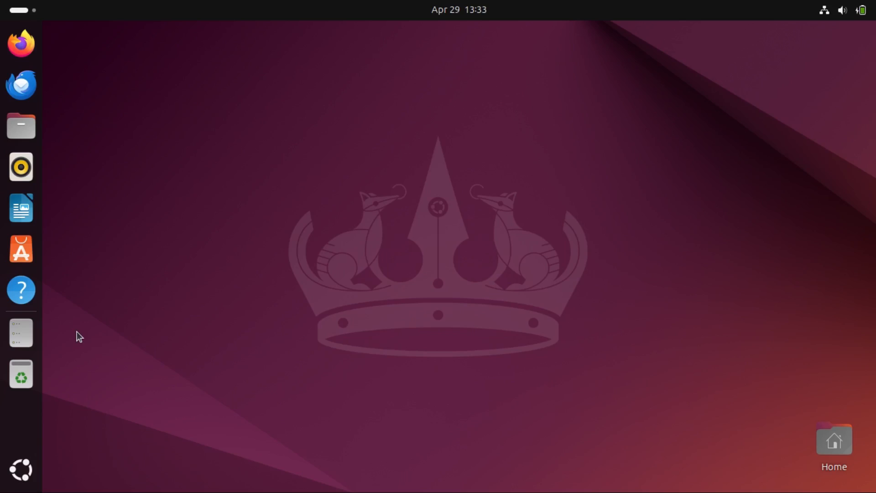
{"action": "mouse_move", "coordinate": [786, 58]}
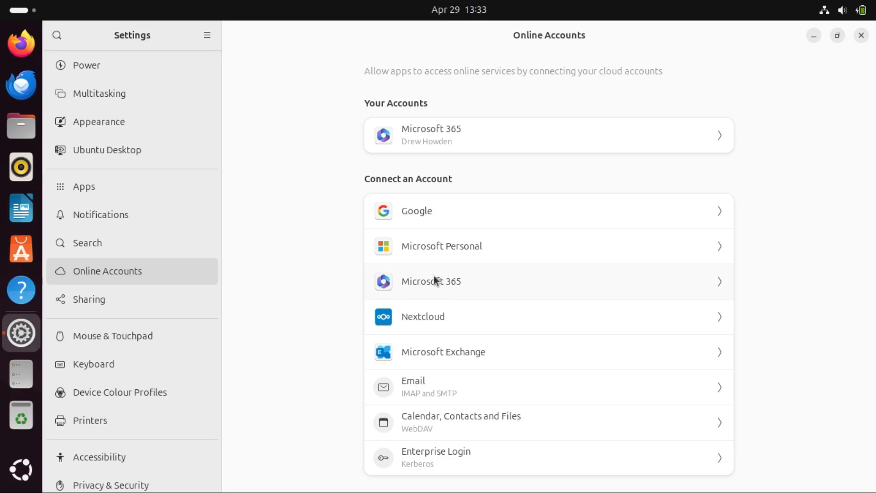
{"action": "mouse_move", "coordinate": [414, 227]}
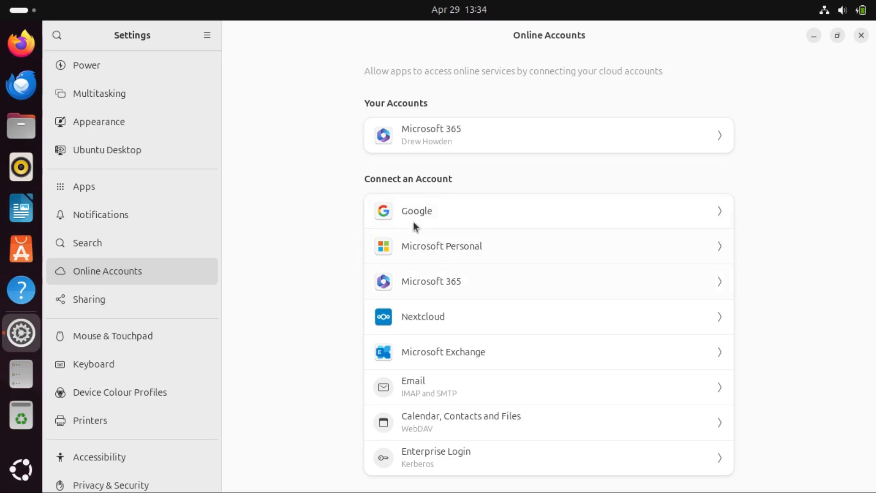
{"action": "mouse_move", "coordinate": [457, 243]}
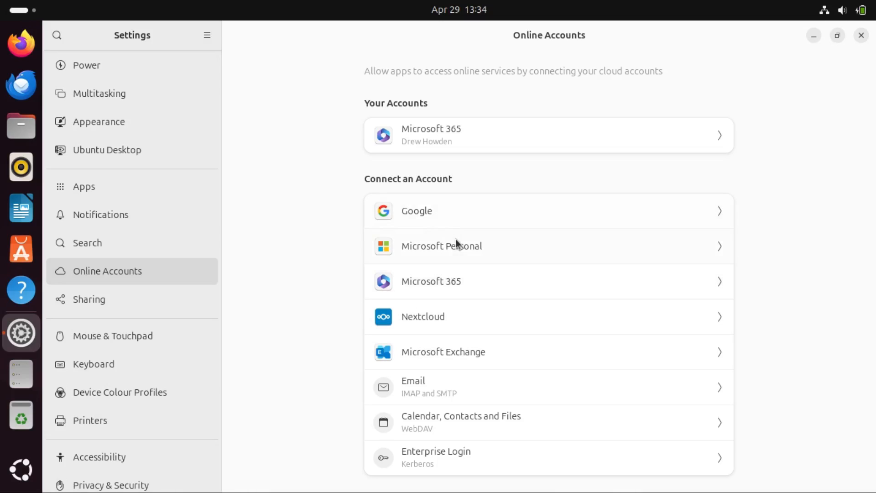
{"action": "mouse_move", "coordinate": [468, 255]}
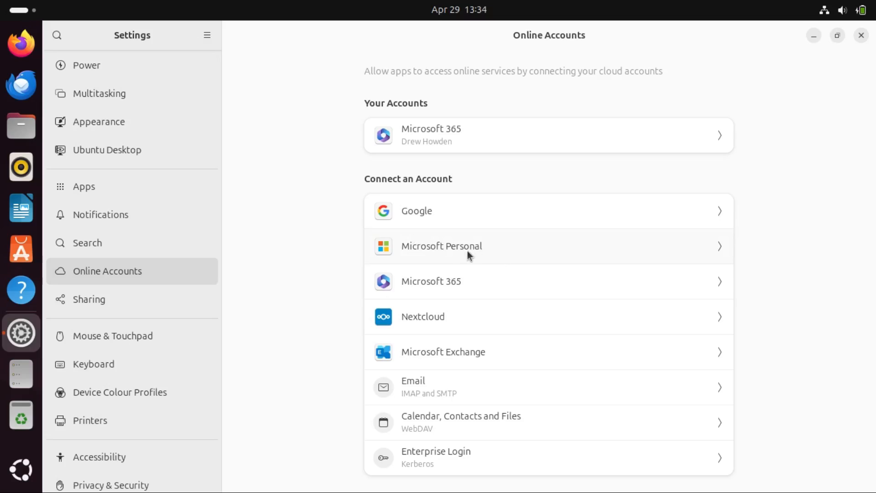
{"action": "mouse_move", "coordinate": [384, 357]}
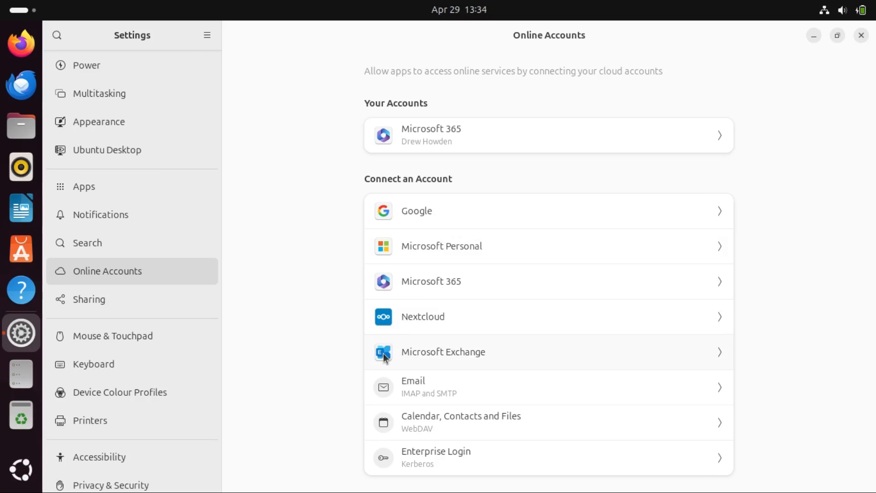
{"action": "mouse_move", "coordinate": [413, 302]}
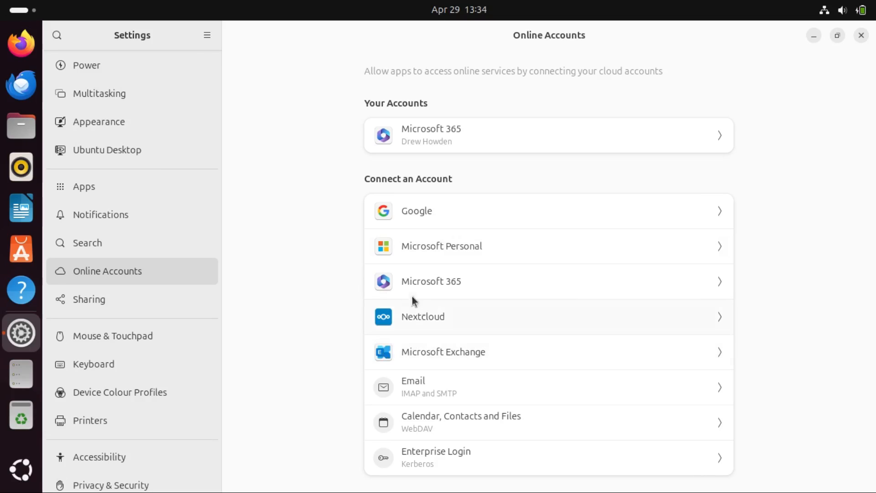
{"action": "mouse_move", "coordinate": [404, 286]}
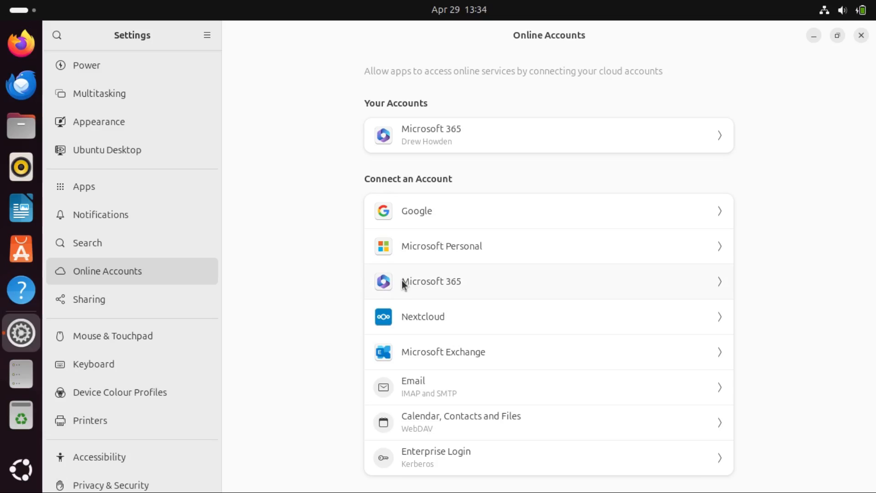
Choose Microsoft 365 under Connect an Account, bringing up the Client ID dialog
{"action": "left_click", "coordinate": [431, 281]}
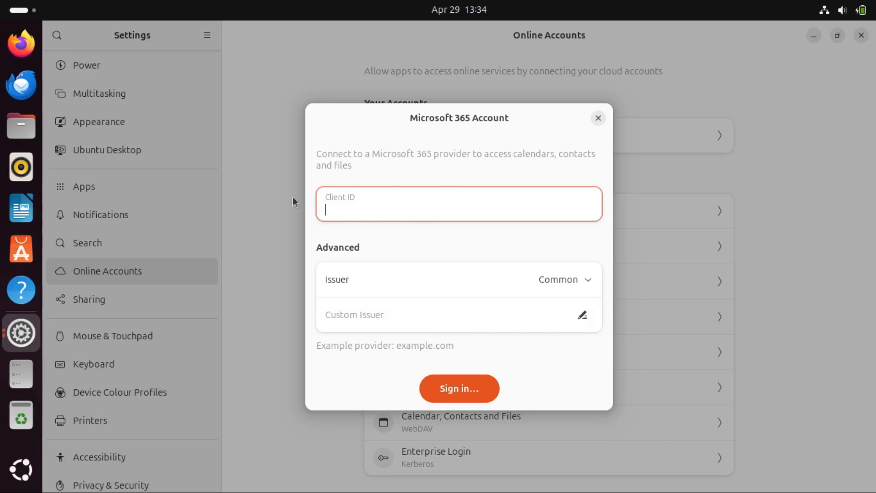
Submit the Microsoft 365 form with a blank Client ID to reach the browser sign-in prompt
{"action": "left_click", "coordinate": [458, 388]}
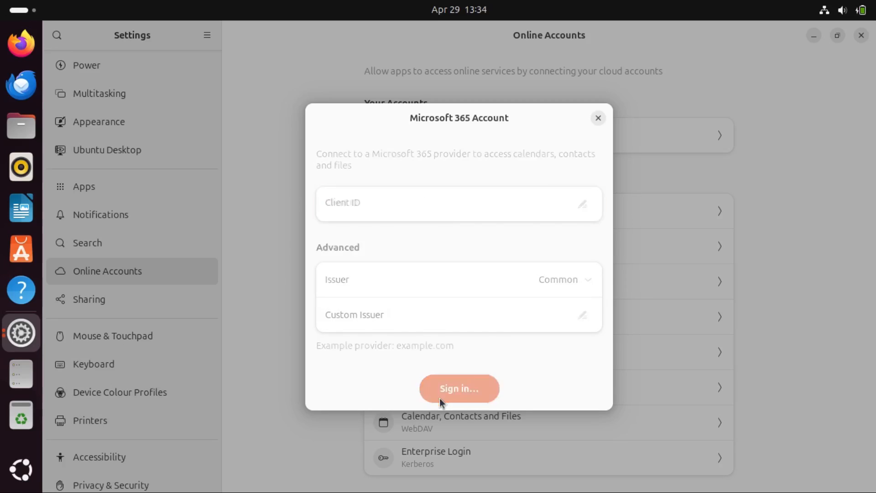
{"action": "left_click", "coordinate": [458, 388]}
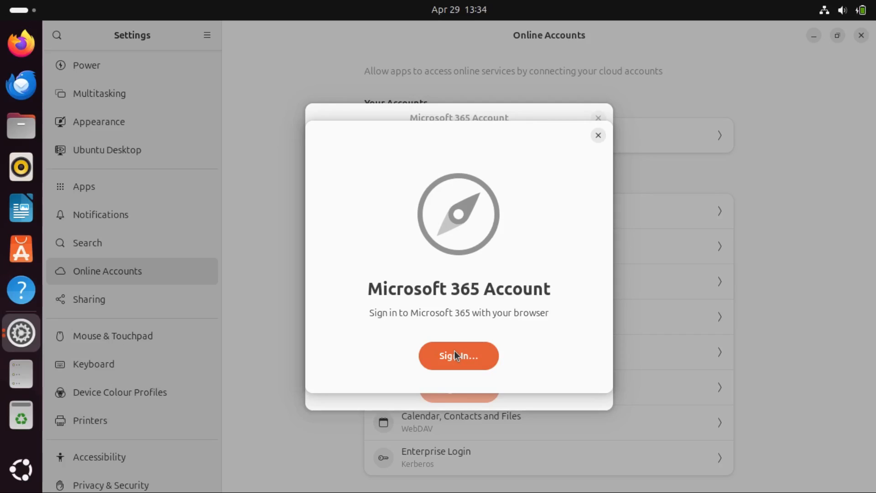
Cancel the browser sign-in and confirm the existing Microsoft 365 account's Files access is enabled
{"action": "left_click", "coordinate": [457, 355]}
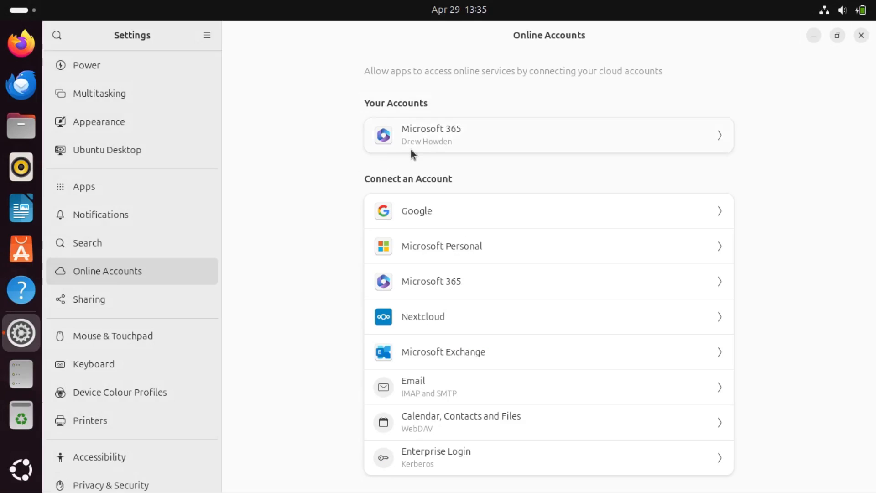
{"action": "left_click", "coordinate": [547, 135]}
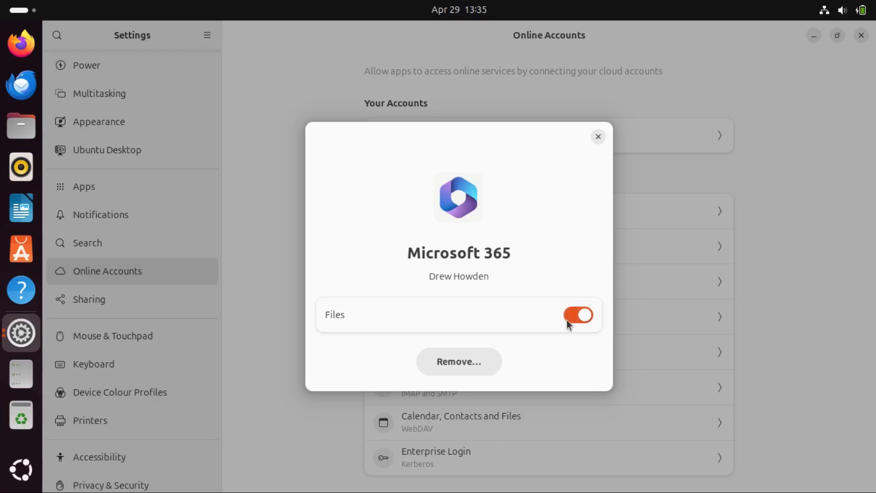
{"action": "left_click", "coordinate": [598, 136]}
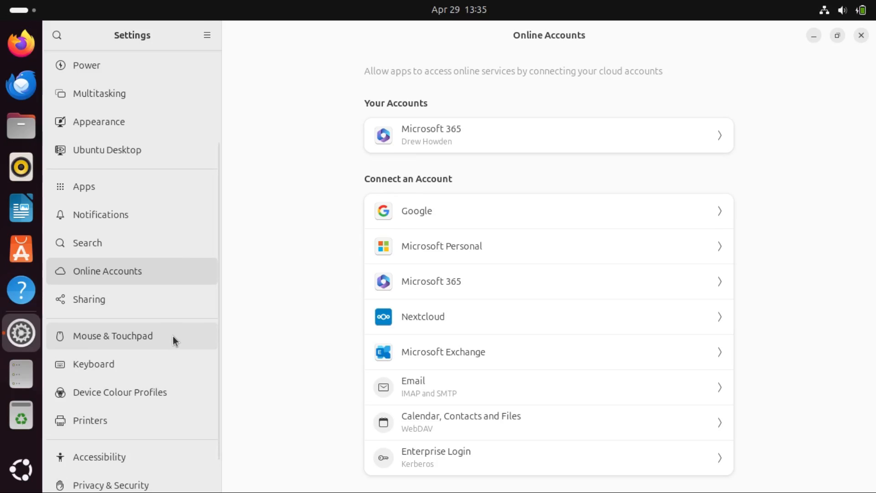
{"action": "mouse_move", "coordinate": [157, 340]}
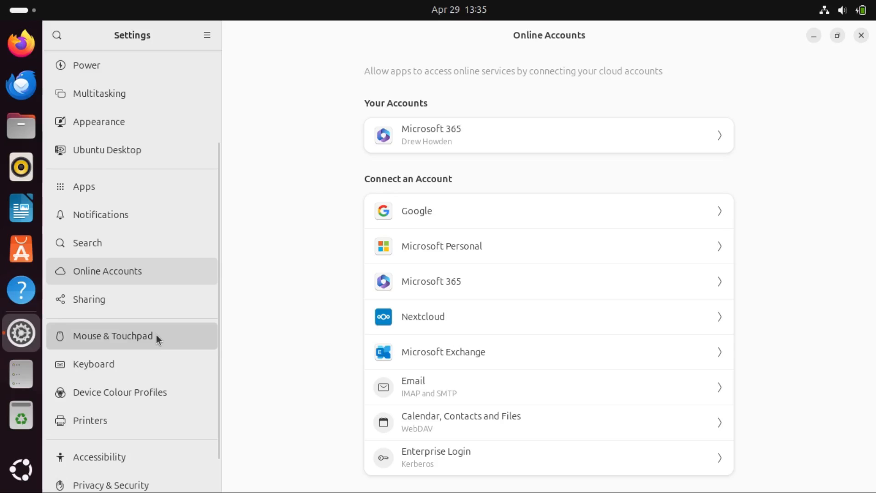
Show the Mouse & Touchpad page with primary button, acceleration and scrolling options
{"action": "left_click", "coordinate": [112, 335]}
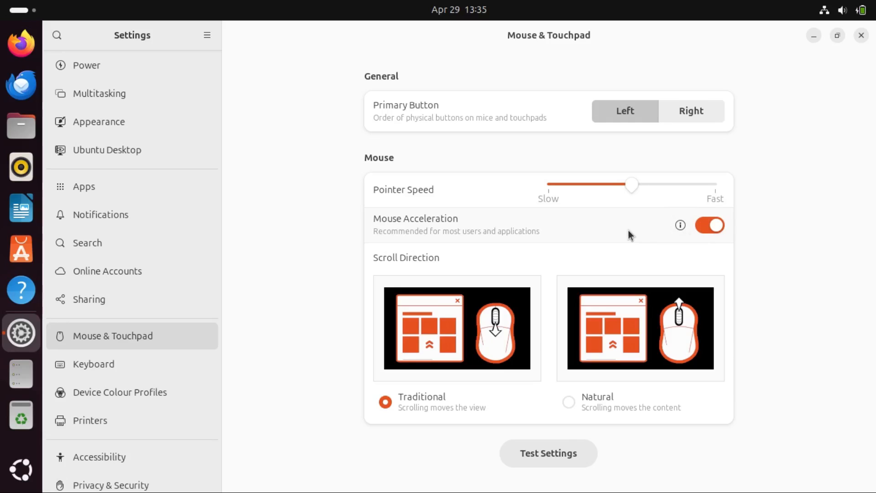
{"action": "mouse_move", "coordinate": [736, 260]}
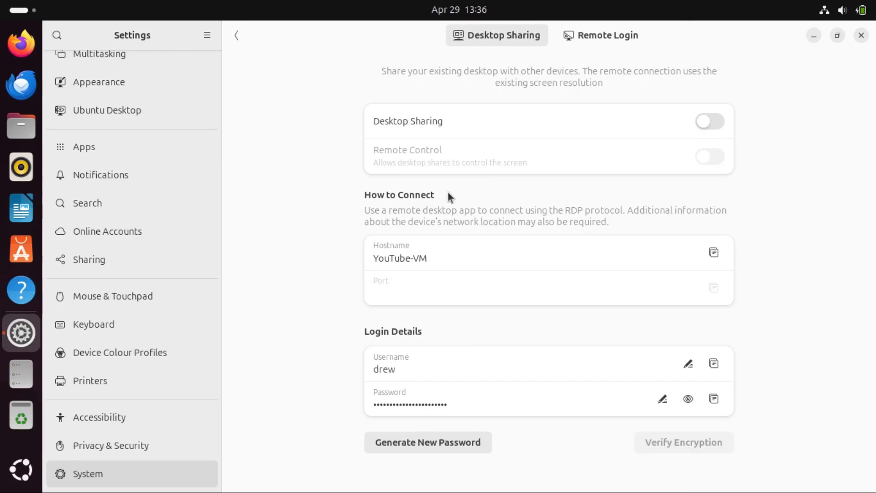
{"action": "mouse_move", "coordinate": [624, 220]}
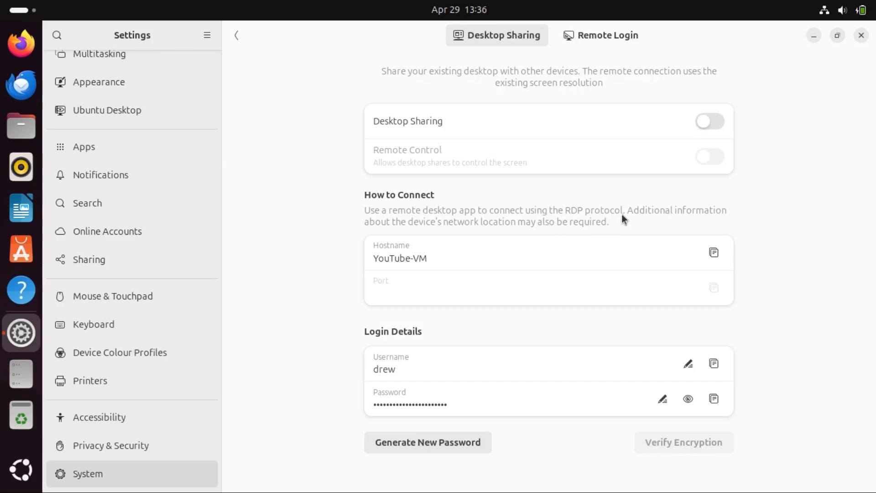
{"action": "left_click", "coordinate": [601, 35]}
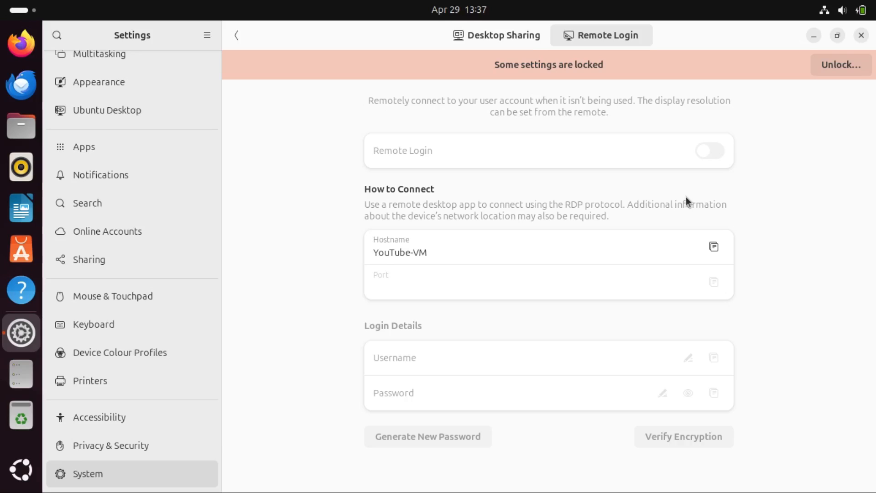
{"action": "left_click", "coordinate": [496, 35]}
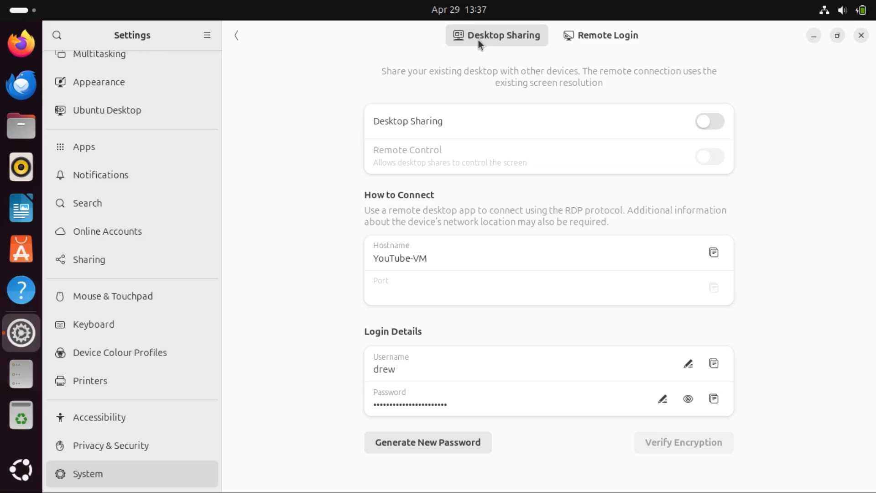
{"action": "mouse_move", "coordinate": [432, 71]}
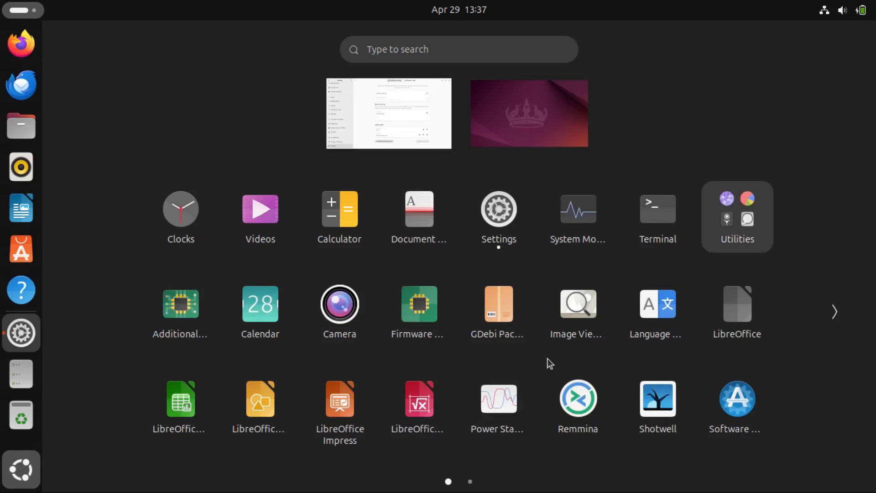
{"action": "mouse_move", "coordinate": [561, 395]}
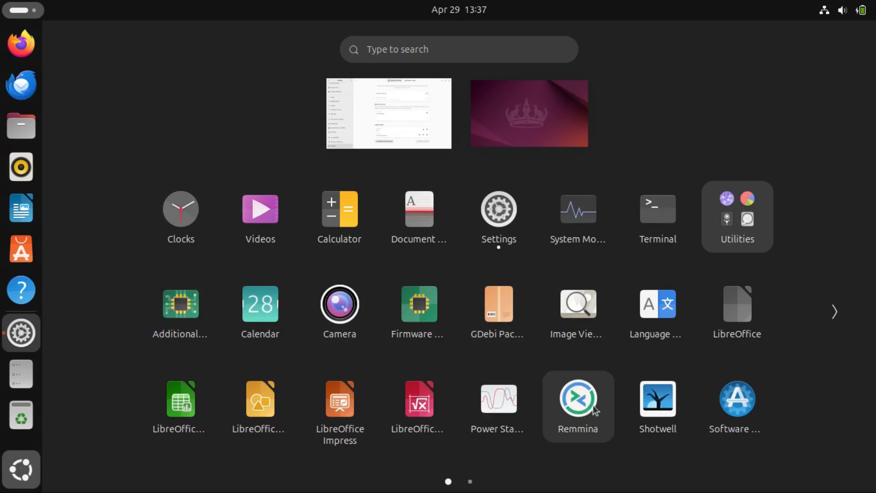
{"action": "mouse_move", "coordinate": [498, 400]}
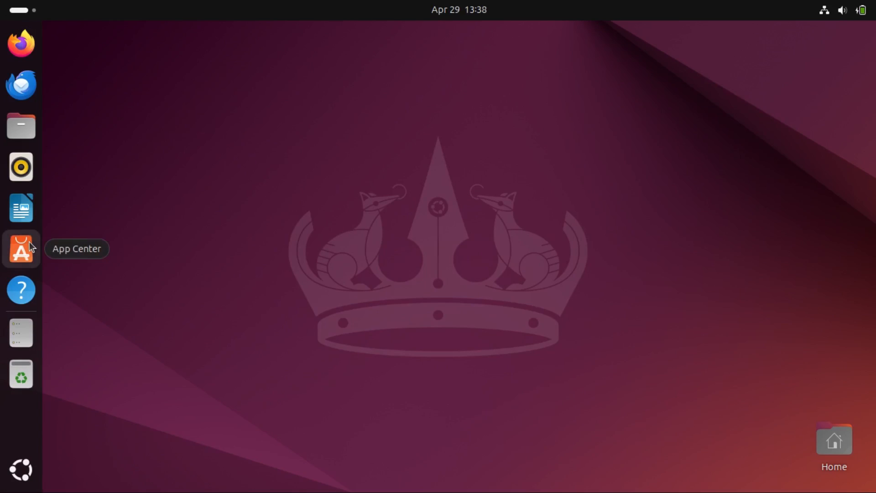
{"action": "mouse_move", "coordinate": [97, 247]}
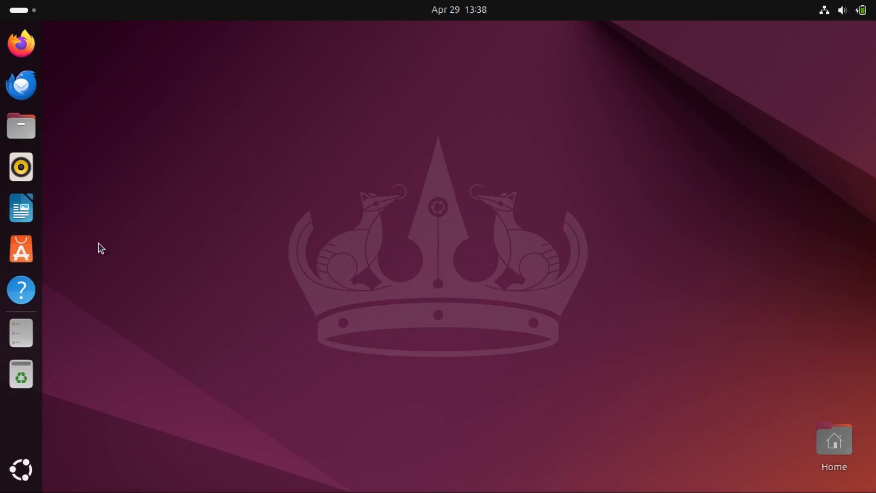
Launch App Center and show the Manage page with firefox and snap-store updates pending
{"action": "left_click", "coordinate": [21, 248]}
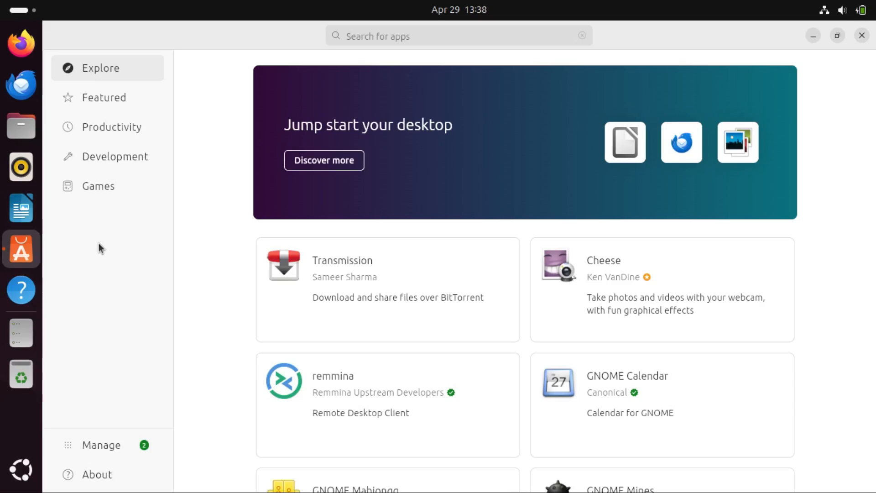
{"action": "mouse_move", "coordinate": [190, 218]}
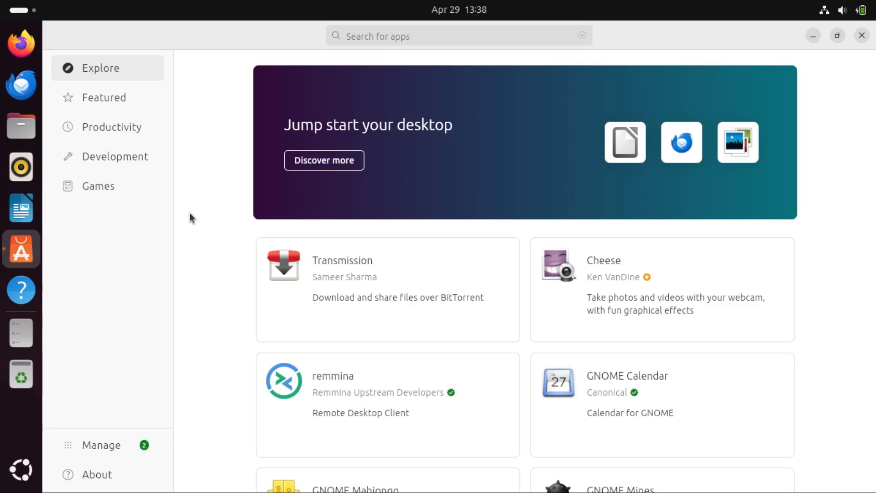
{"action": "mouse_move", "coordinate": [231, 270]}
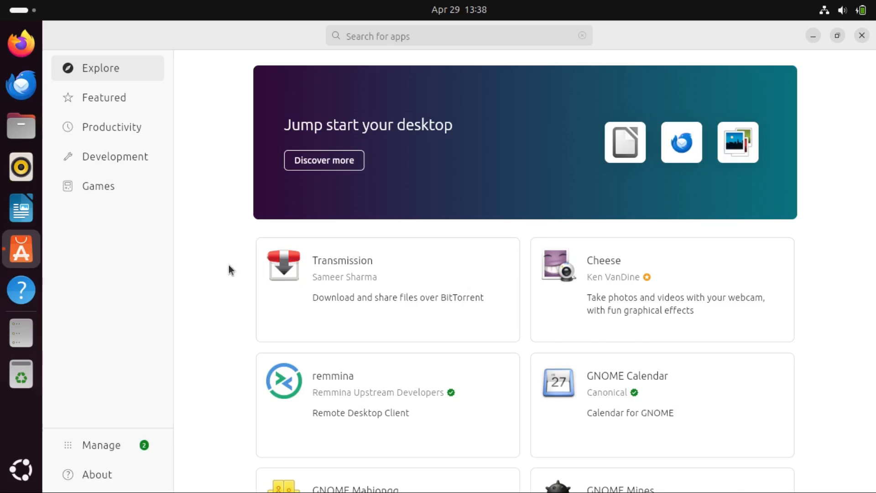
{"action": "left_click", "coordinate": [101, 444]}
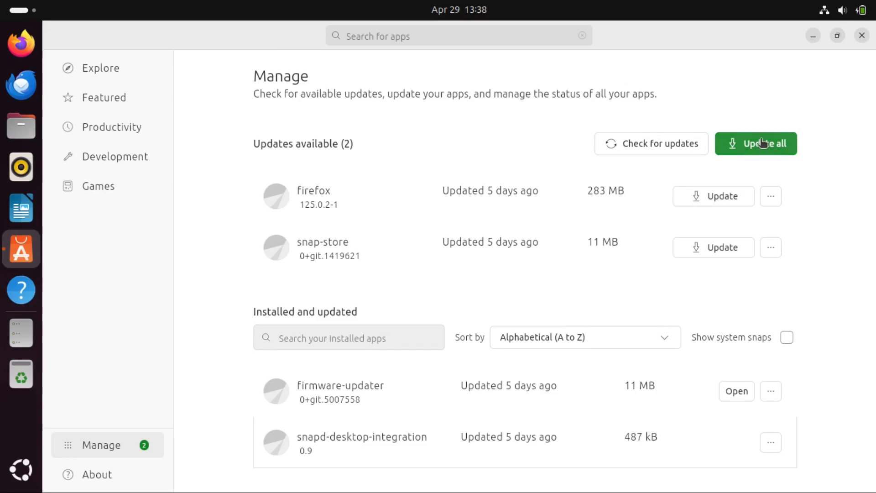
Attempt Update all, dismiss the snapd error about snap-store running, then update firefox alone
{"action": "left_click", "coordinate": [755, 143]}
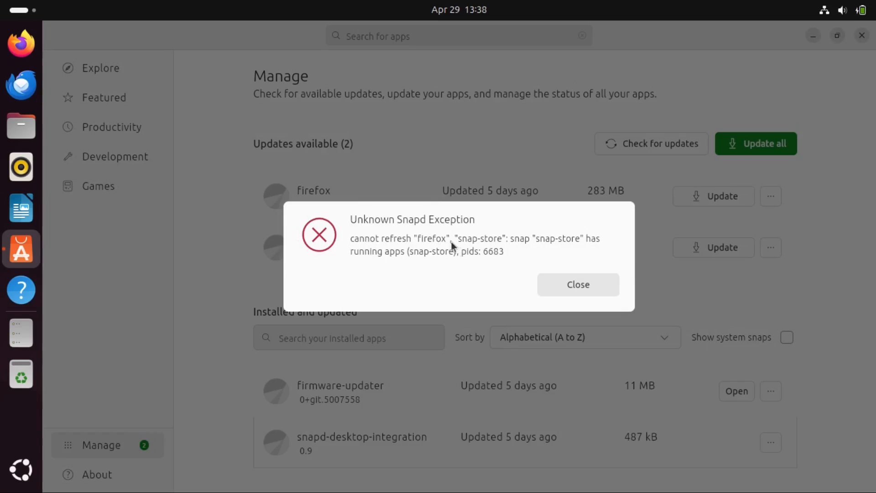
{"action": "mouse_move", "coordinate": [463, 240]}
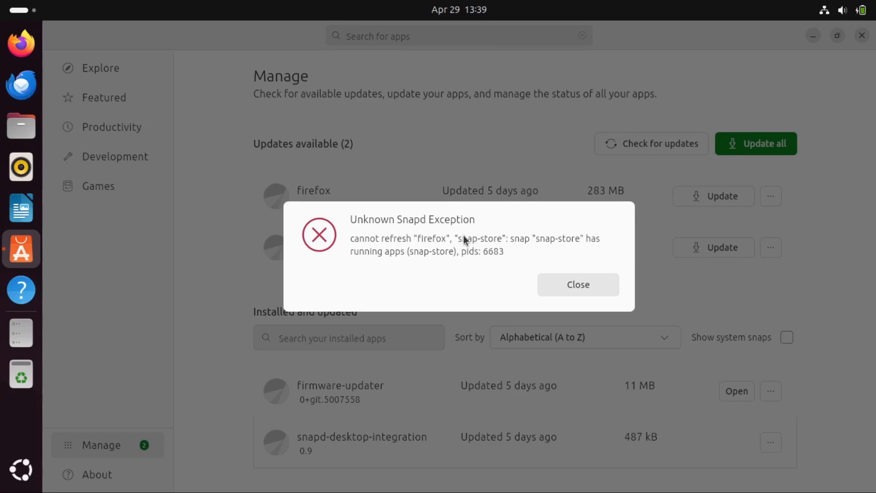
{"action": "mouse_move", "coordinate": [391, 252]}
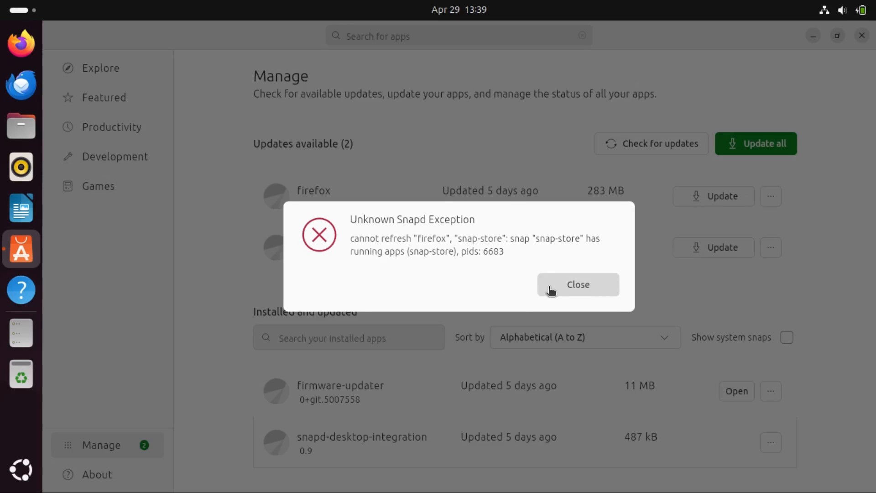
{"action": "mouse_move", "coordinate": [506, 253]}
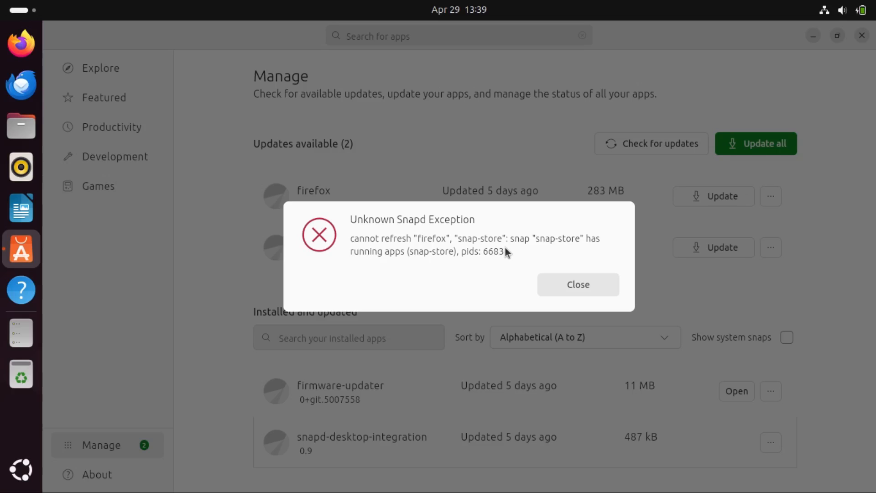
{"action": "left_click", "coordinate": [578, 284]}
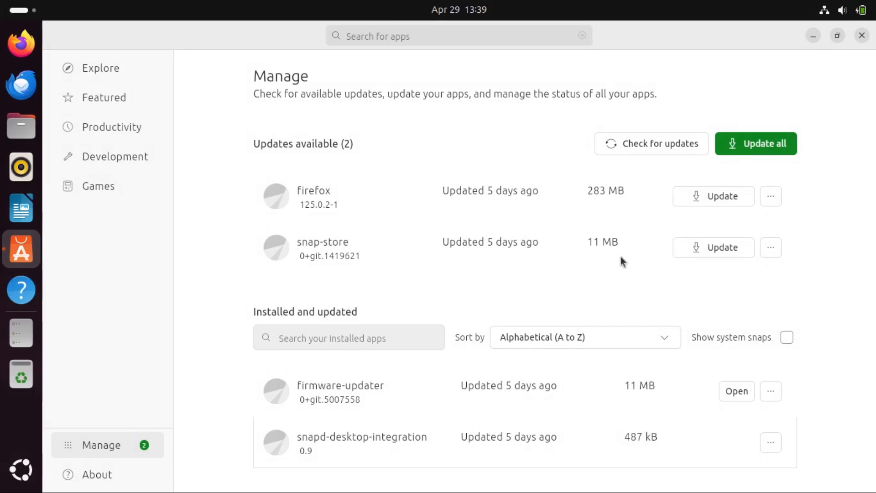
{"action": "mouse_move", "coordinate": [300, 232]}
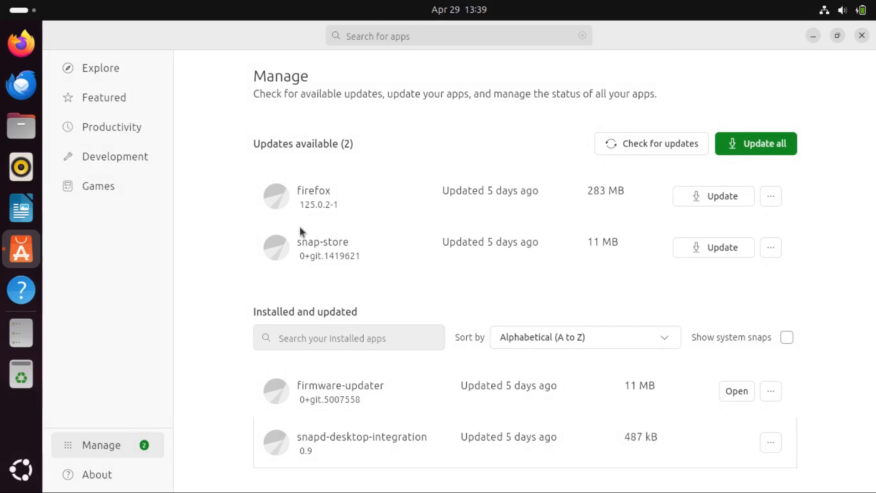
{"action": "mouse_move", "coordinate": [559, 239]}
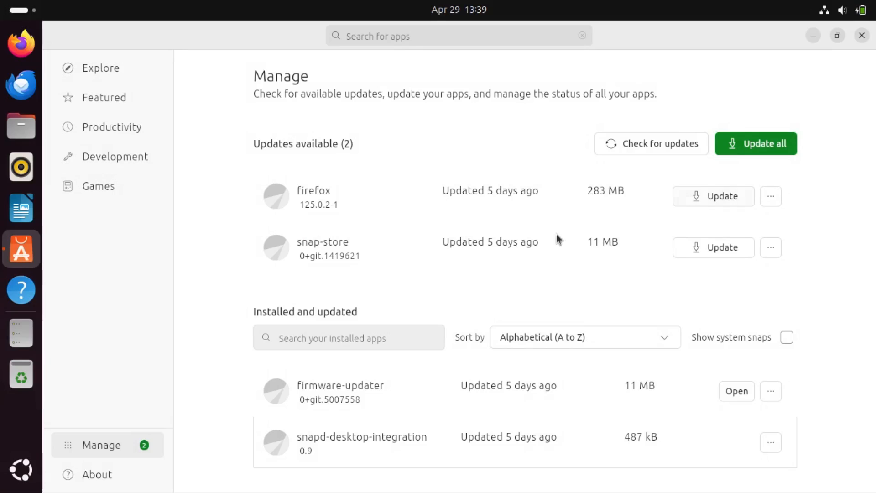
{"action": "left_click", "coordinate": [713, 196]}
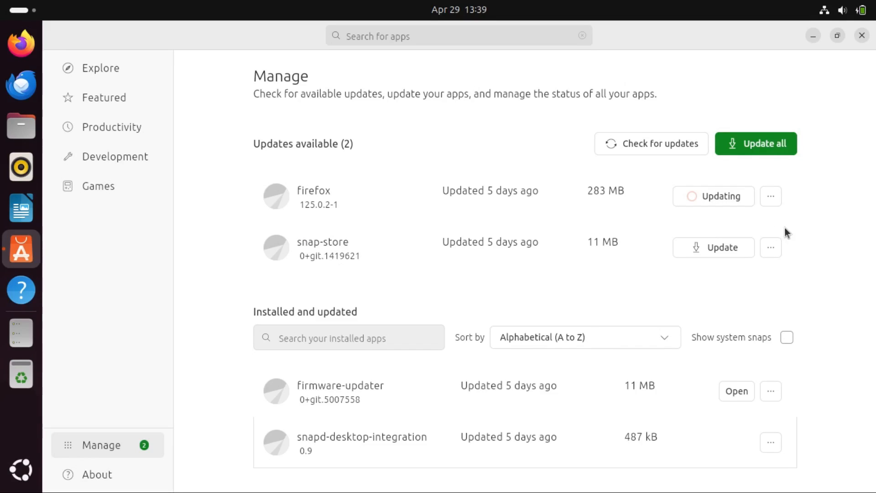
{"action": "mouse_move", "coordinate": [359, 221]}
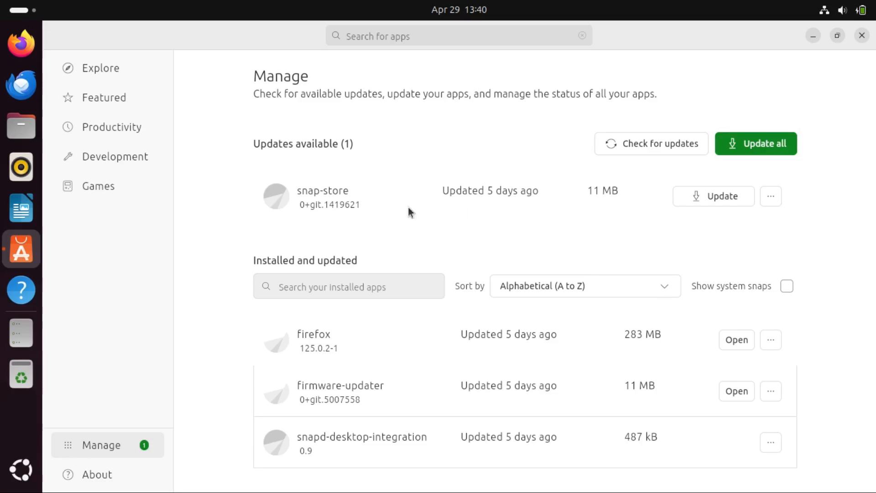
{"action": "mouse_move", "coordinate": [392, 190]}
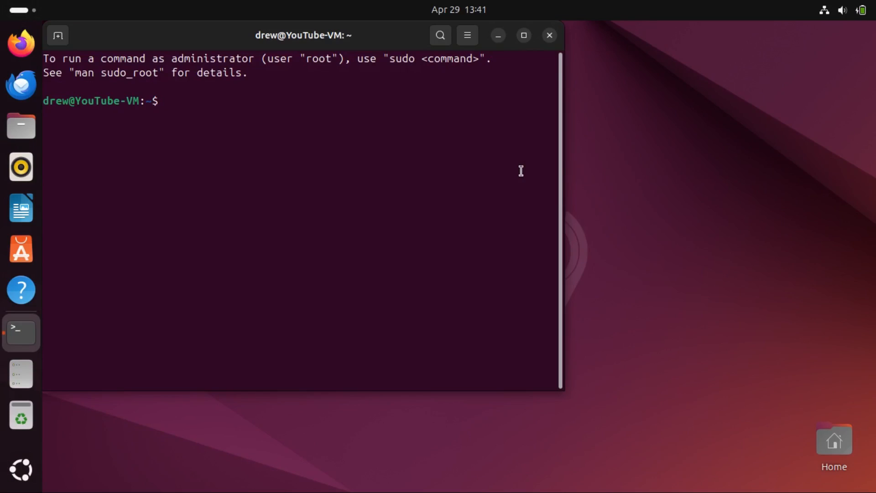
Run sudo snap refresh in Terminal, then confirm App Center's Manage page lists no pending updates
{"action": "type", "text": "sudo snap r"}
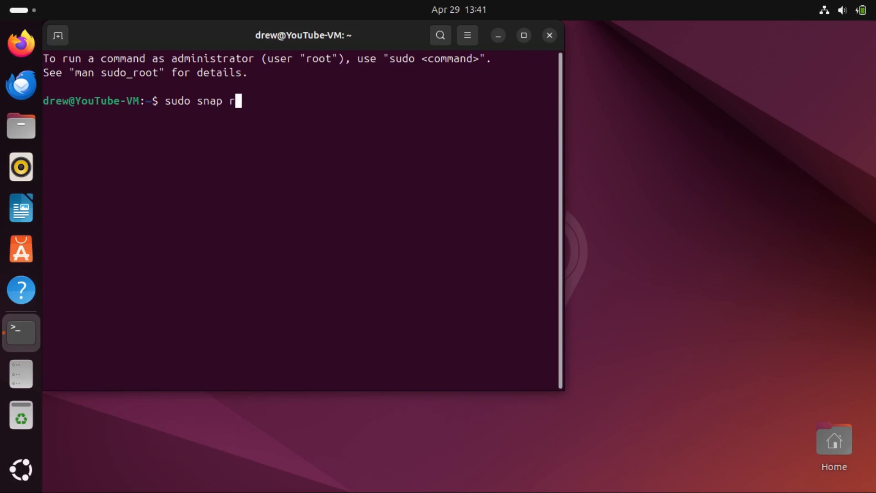
{"action": "type", "text": "efr"}
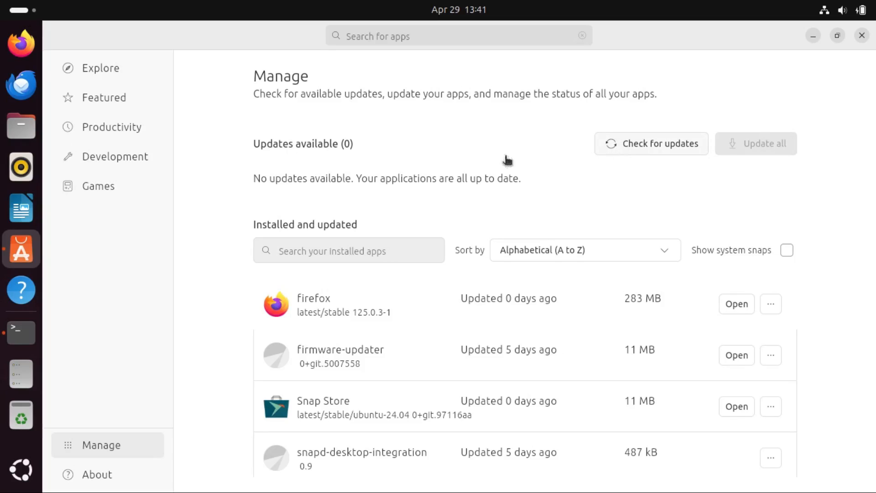
{"action": "left_click", "coordinate": [652, 143]}
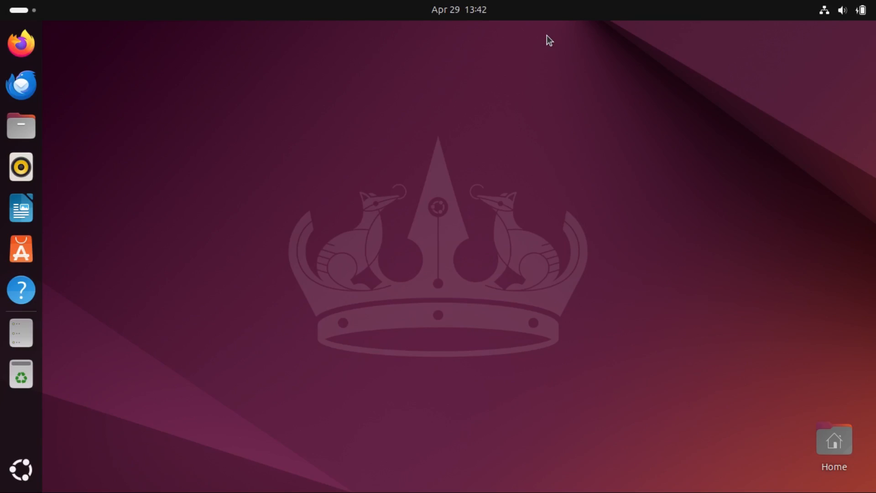
{"action": "mouse_move", "coordinate": [21, 126]}
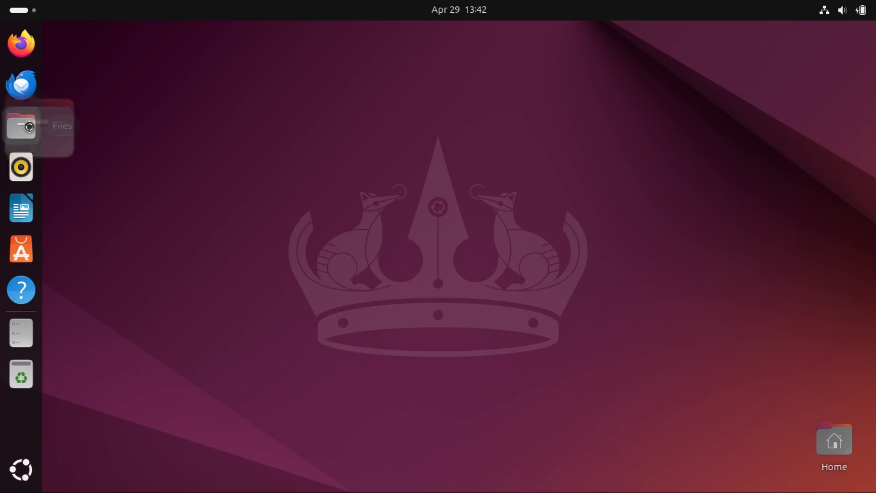
Launch Files from the dock onto Downloads with the google-chrome-stable .deb package
{"action": "left_click", "coordinate": [21, 126]}
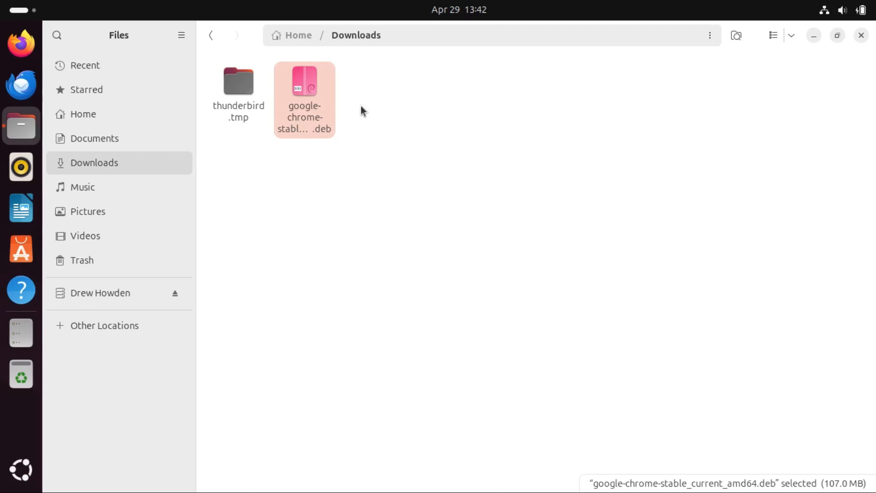
{"action": "mouse_move", "coordinate": [323, 105]}
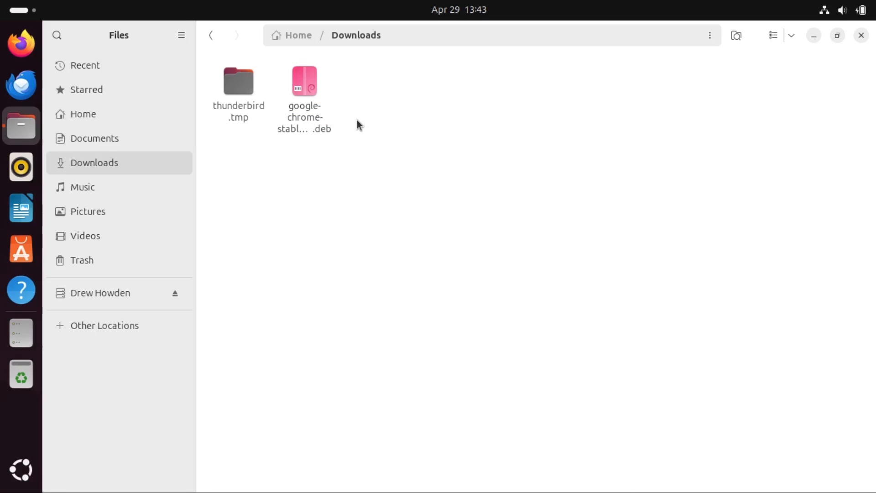
{"action": "mouse_move", "coordinate": [361, 139]}
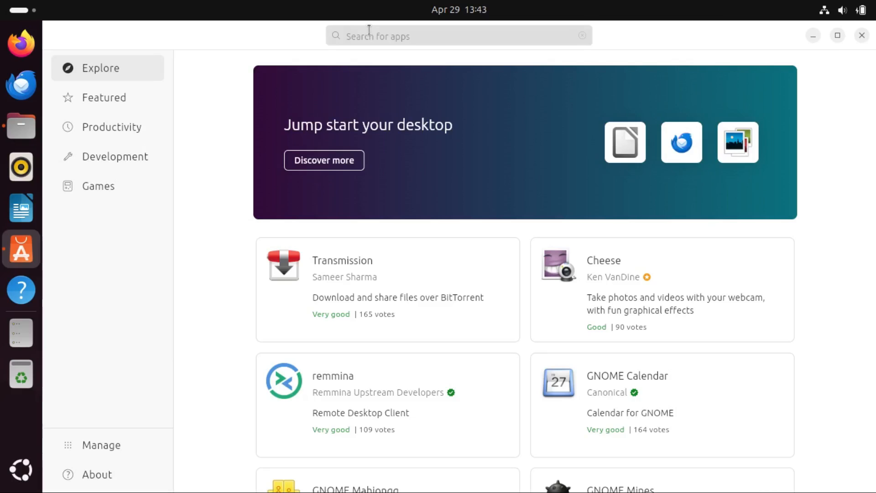
Search App Center for gdebi, filter to Debian packages, and open GDebi Package Installer's page
{"action": "type", "text": "gdebi"}
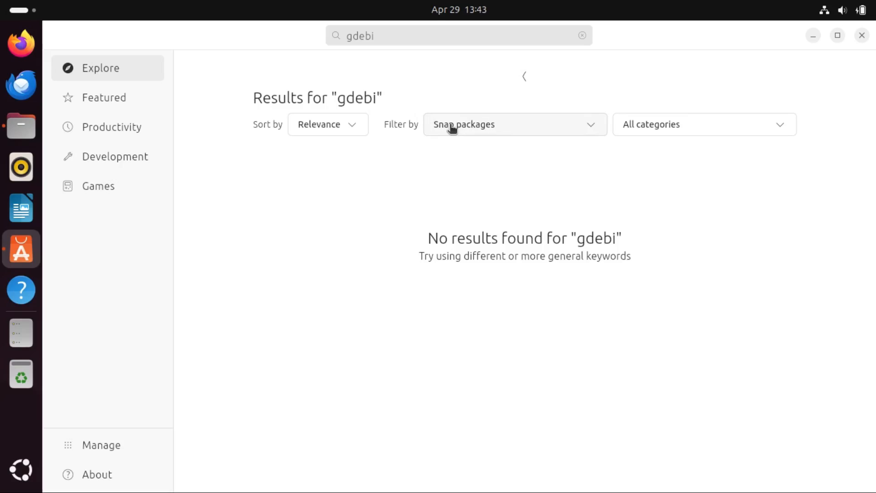
{"action": "left_click", "coordinate": [512, 124]}
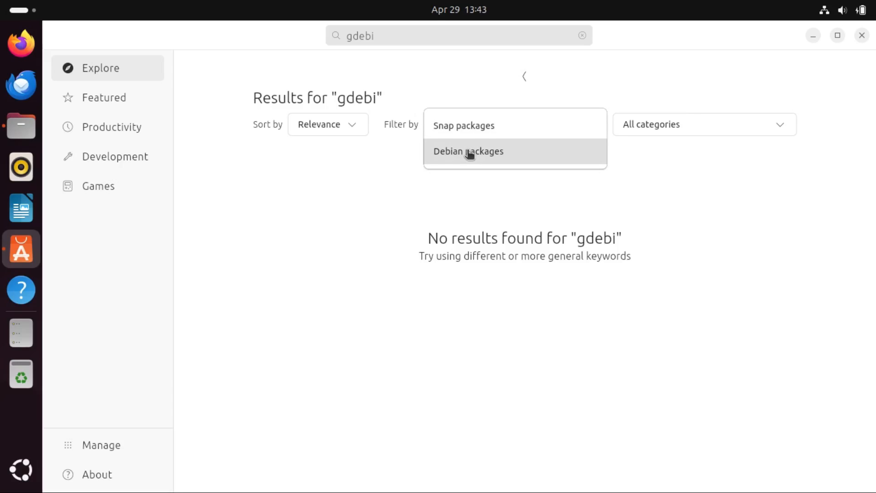
{"action": "left_click", "coordinate": [468, 150]}
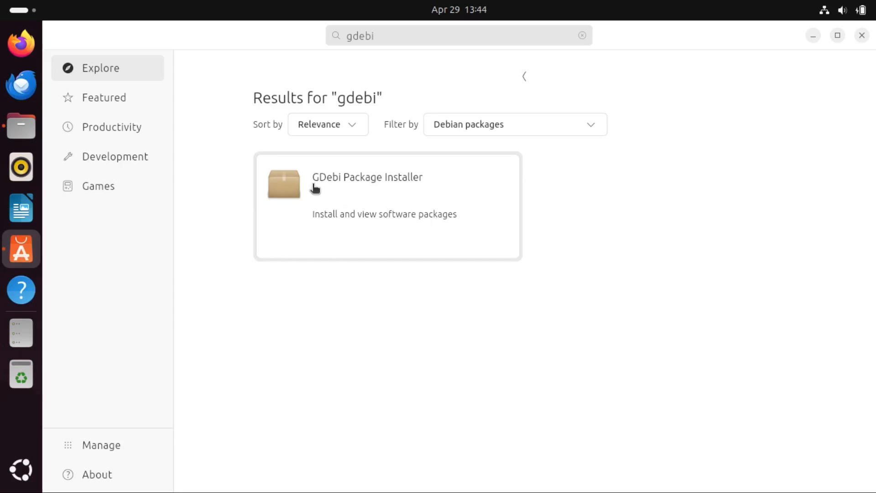
{"action": "left_click", "coordinate": [366, 185]}
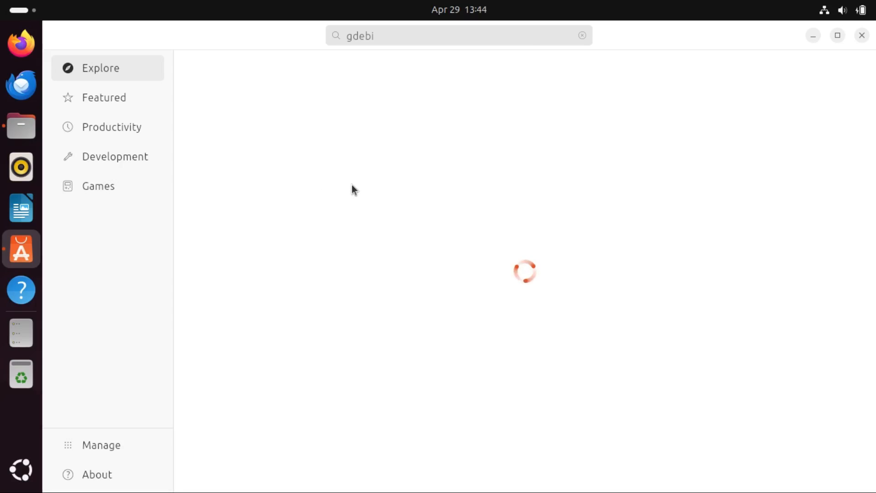
{"action": "right_click", "coordinate": [303, 90]}
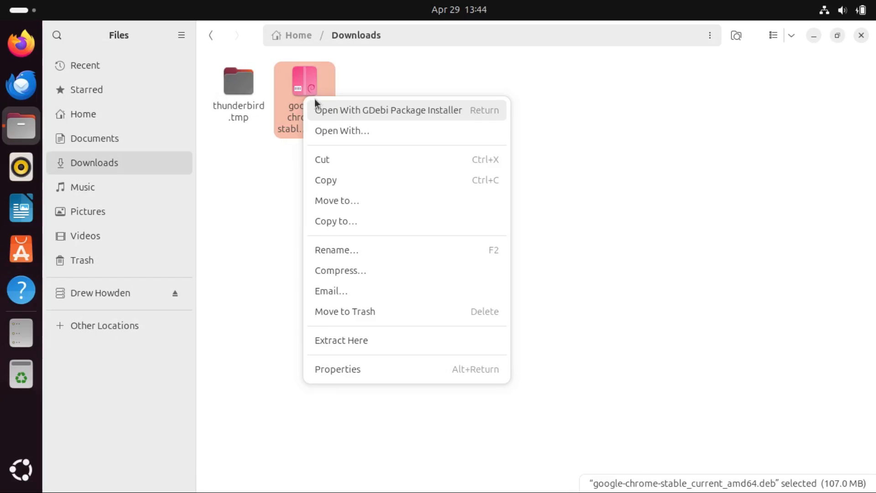
{"action": "left_click", "coordinate": [430, 156]}
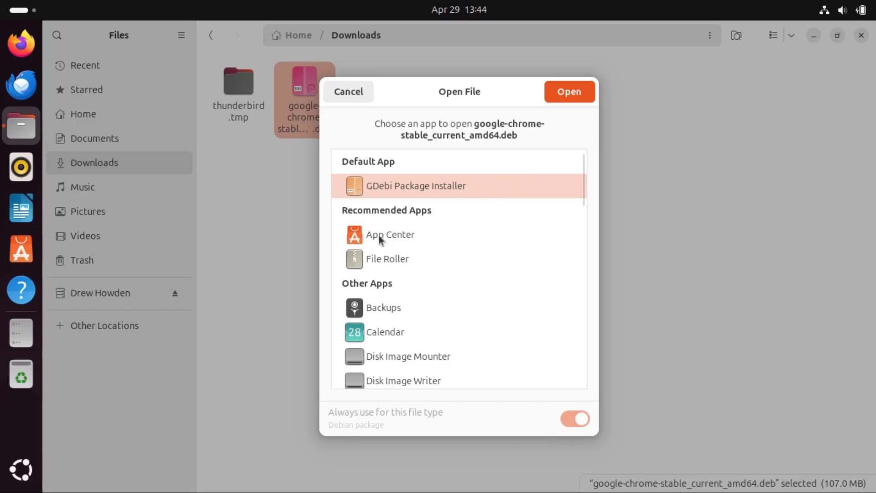
{"action": "left_click", "coordinate": [390, 234]}
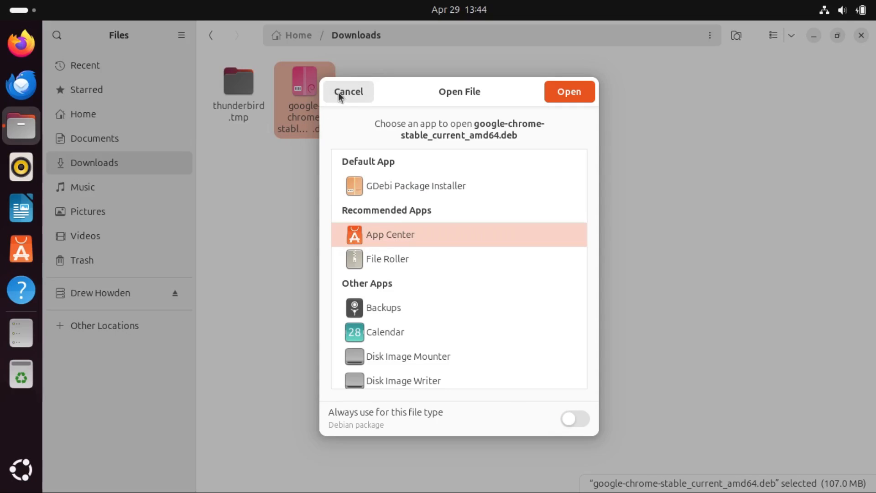
{"action": "left_click", "coordinate": [348, 91]}
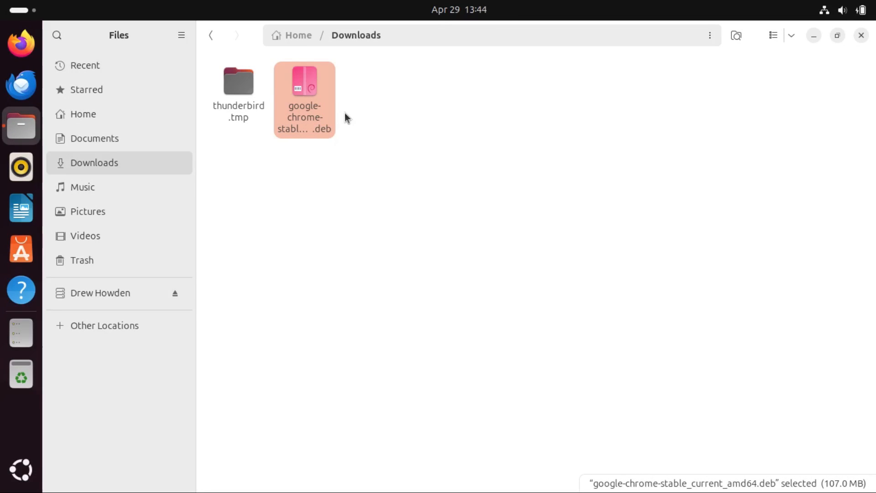
{"action": "left_click", "coordinate": [502, 223]}
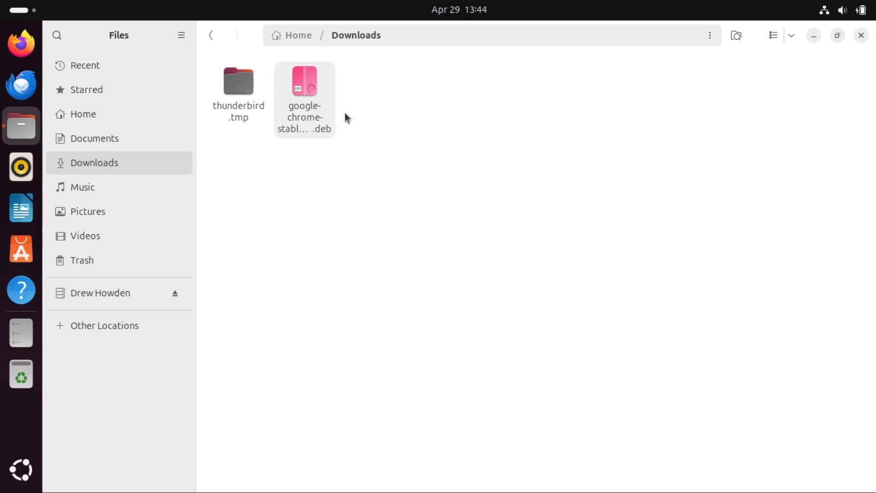
{"action": "mouse_move", "coordinate": [404, 141]}
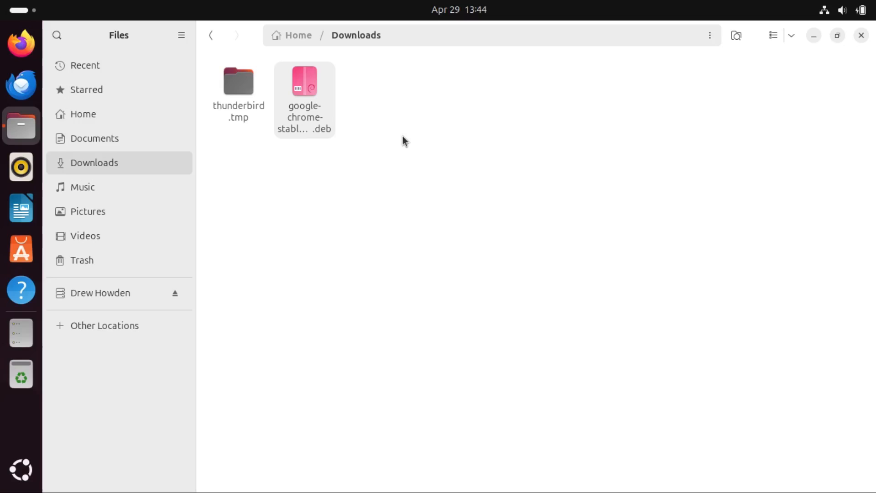
{"action": "left_click", "coordinate": [304, 89]}
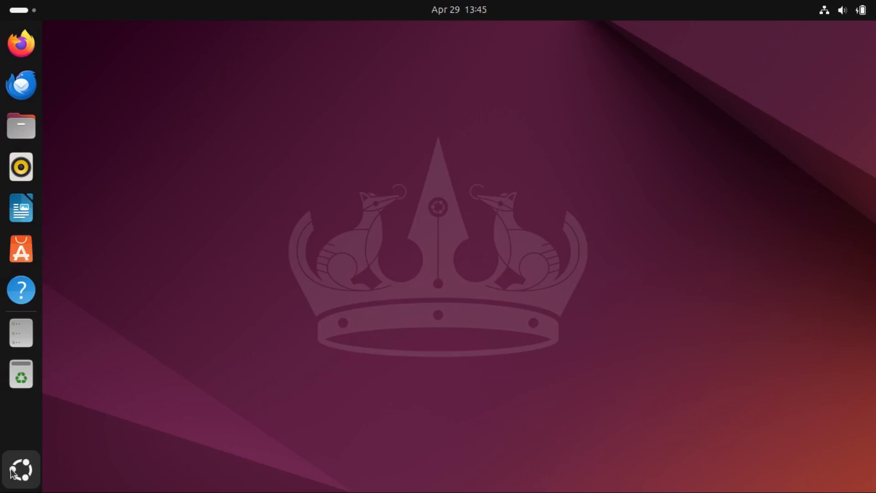
Show all apps from the dock to launch Firmware Updater, which finds no devices
{"action": "left_click", "coordinate": [21, 469]}
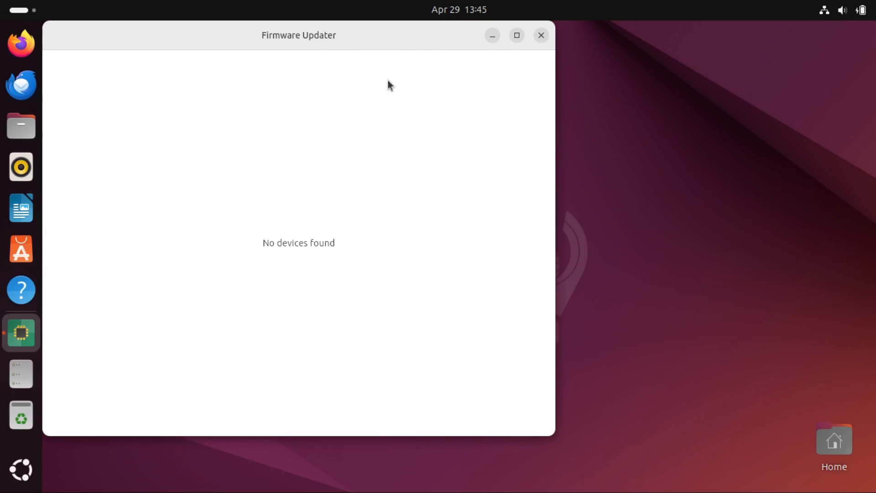
{"action": "mouse_move", "coordinate": [296, 198]}
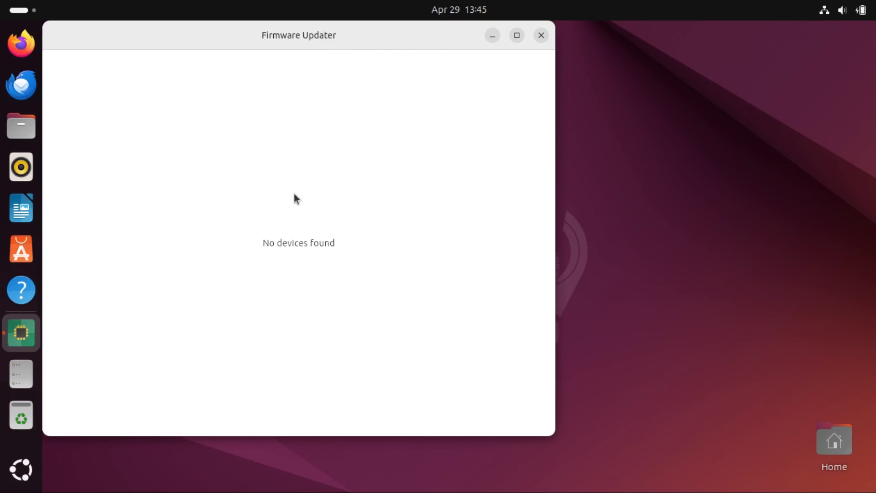
{"action": "mouse_move", "coordinate": [342, 237]}
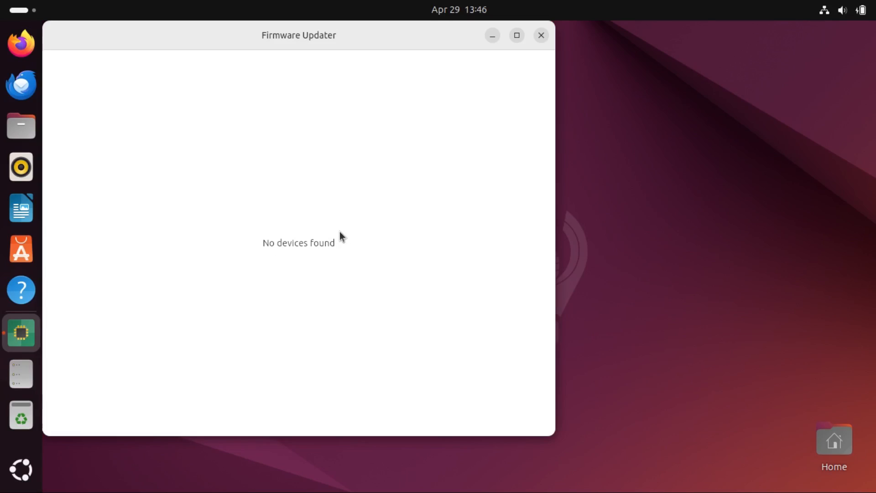
{"action": "mouse_move", "coordinate": [529, 56]}
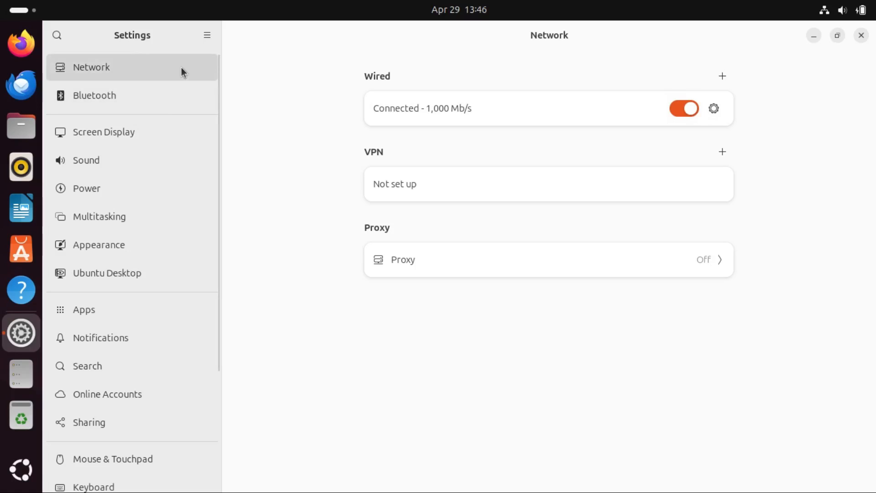
{"action": "mouse_move", "coordinate": [173, 70]}
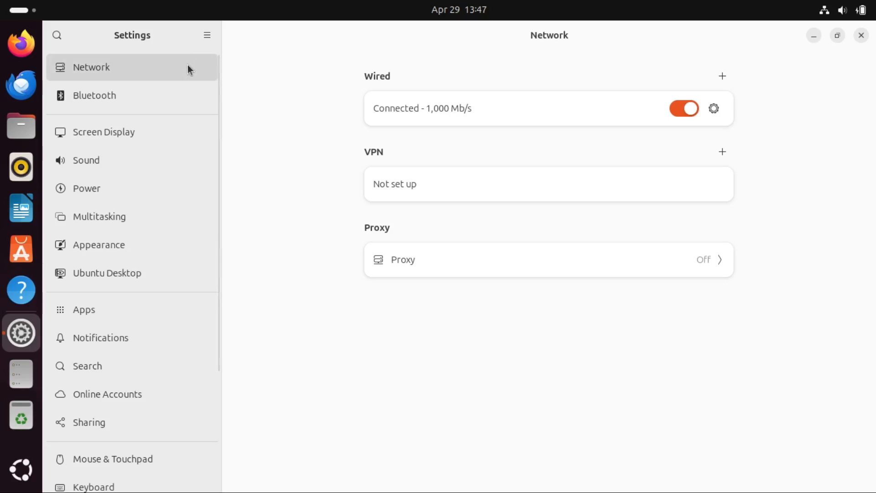
{"action": "mouse_move", "coordinate": [172, 49]}
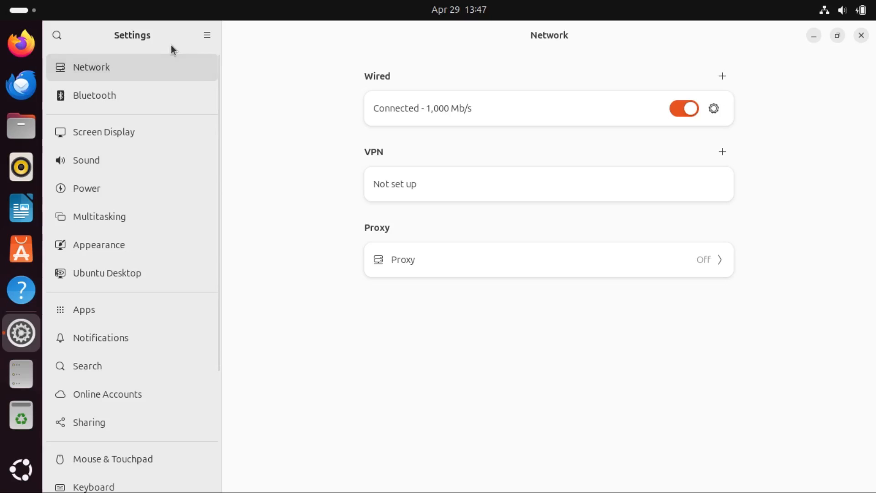
{"action": "mouse_move", "coordinate": [173, 60]}
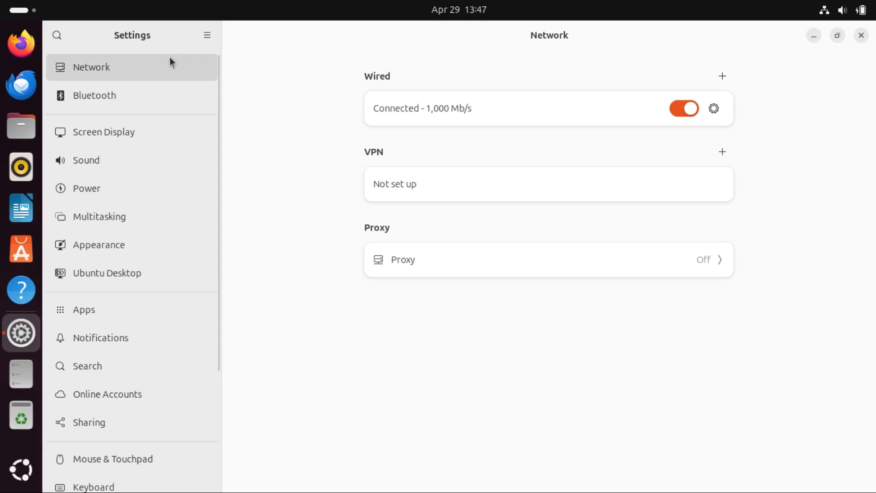
{"action": "mouse_move", "coordinate": [326, 353]}
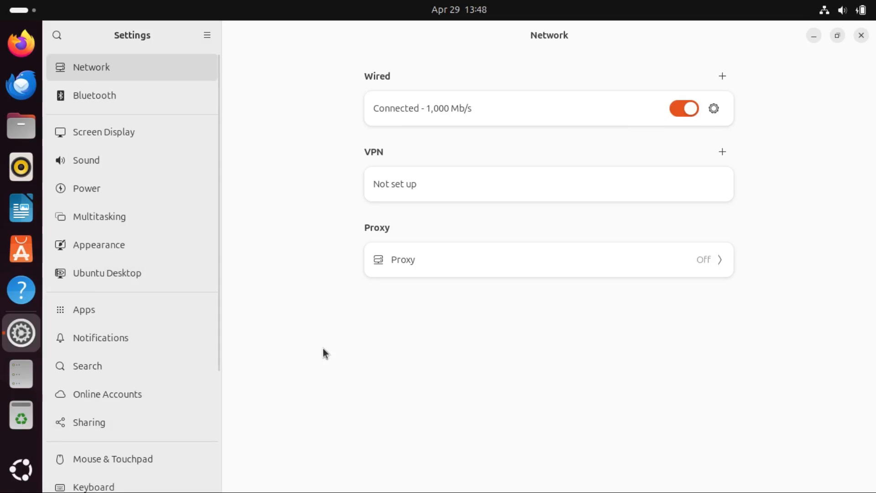
{"action": "mouse_move", "coordinate": [132, 273]}
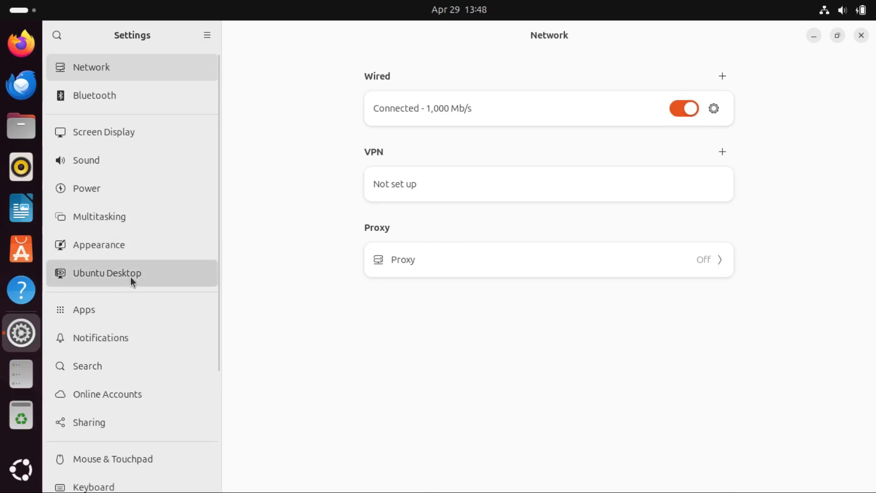
Review Ubuntu Desktop and Appearance styles and wallpapers, then return to the Network page
{"action": "left_click", "coordinate": [107, 273]}
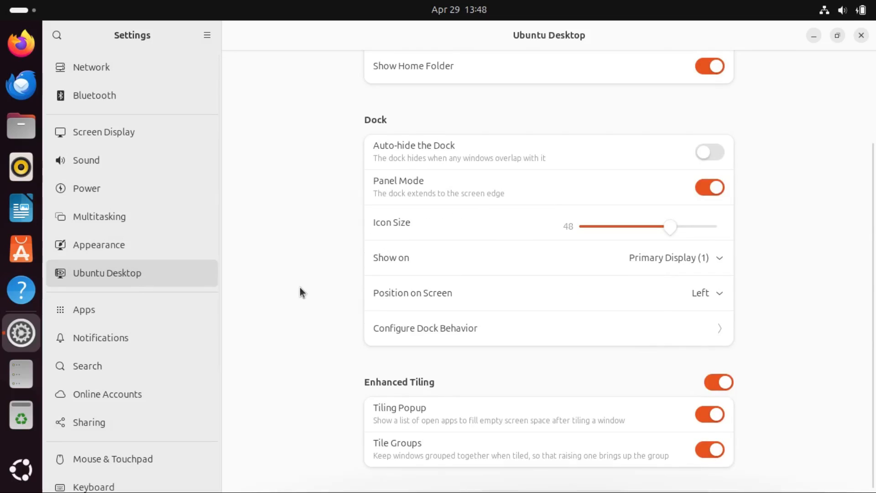
{"action": "scroll", "scroll_direction": "up", "scroll_amount": 3}
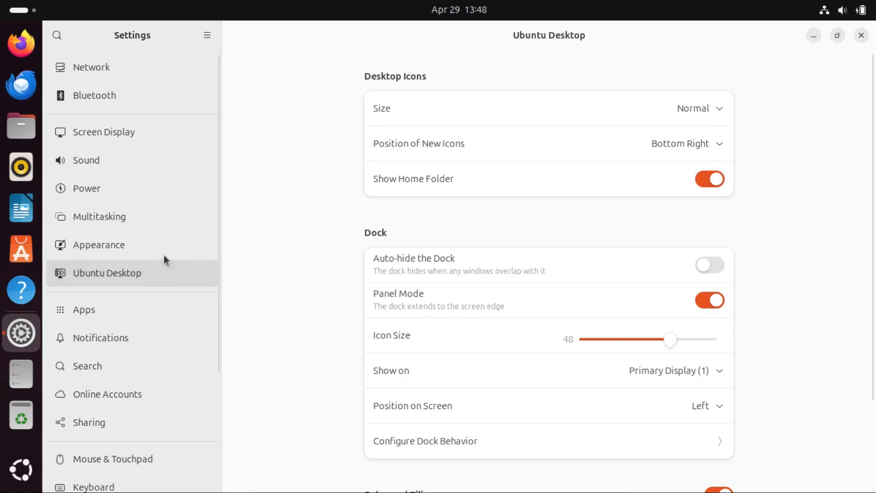
{"action": "left_click", "coordinate": [99, 245]}
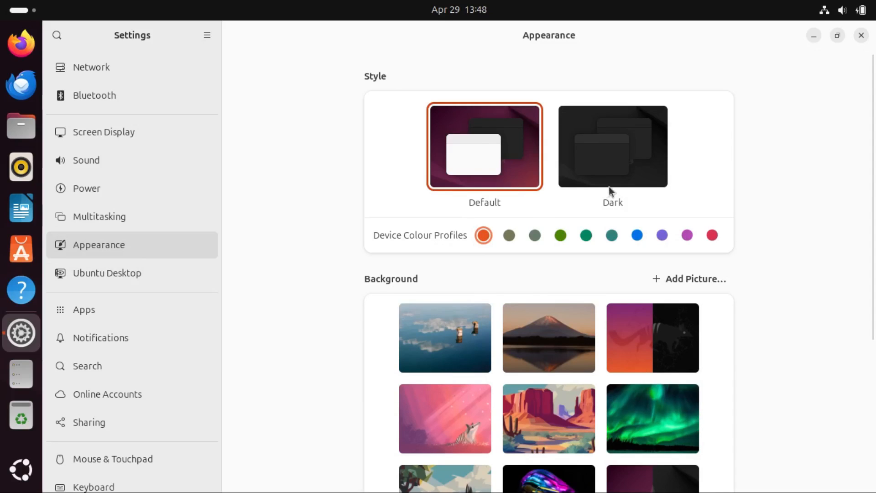
{"action": "mouse_move", "coordinate": [665, 160]}
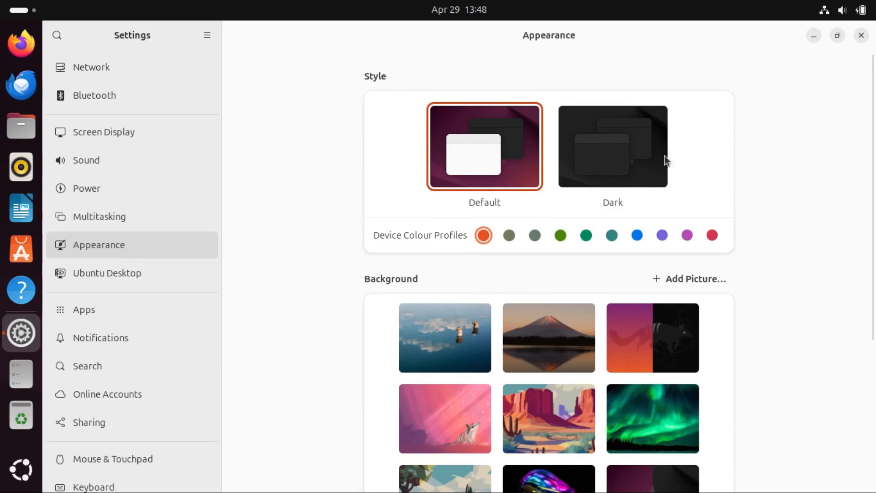
{"action": "scroll", "scroll_direction": "down", "scroll_amount": 3}
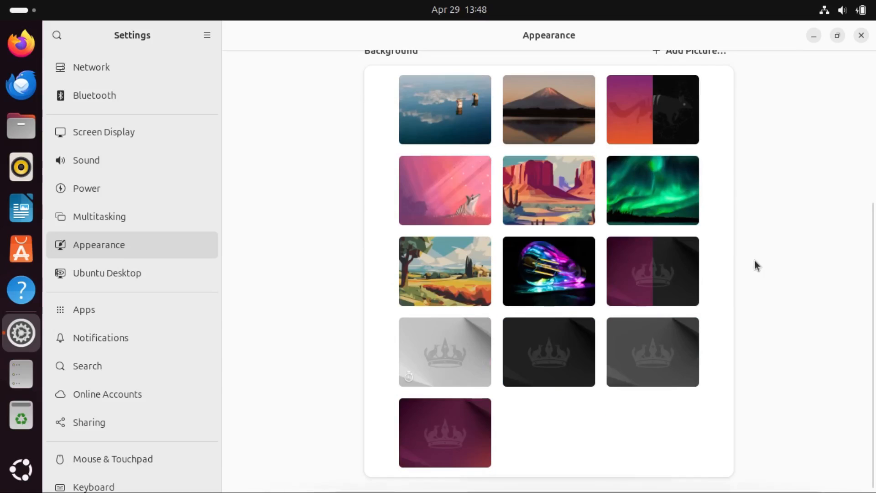
{"action": "mouse_move", "coordinate": [631, 199]}
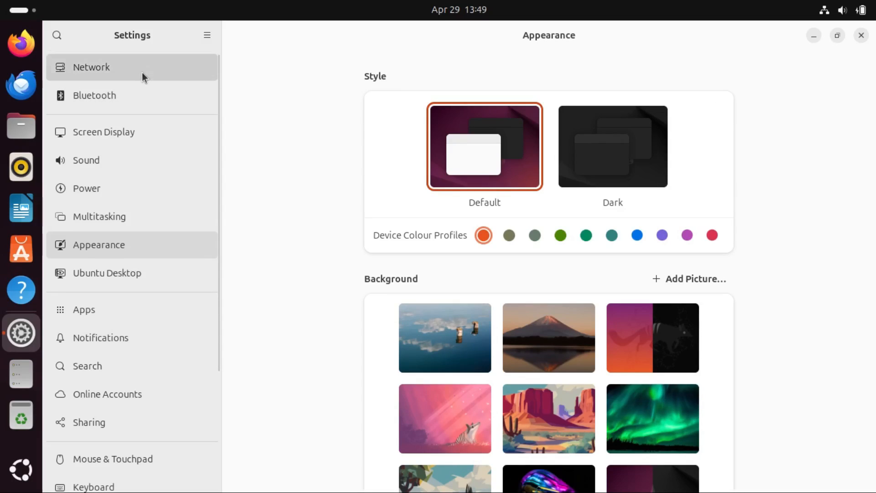
{"action": "left_click", "coordinate": [90, 67]}
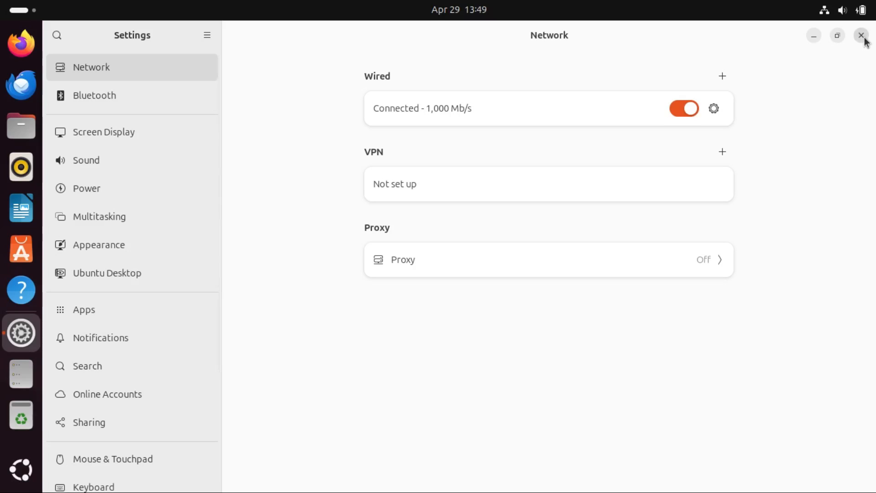
Close Settings and show the empty notifications and calendar panel from the top bar
{"action": "left_click", "coordinate": [860, 35]}
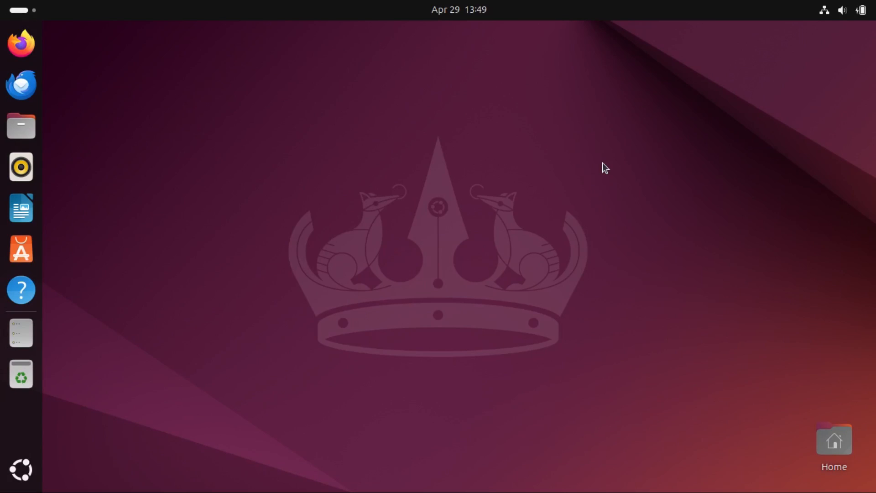
{"action": "mouse_move", "coordinate": [79, 295]}
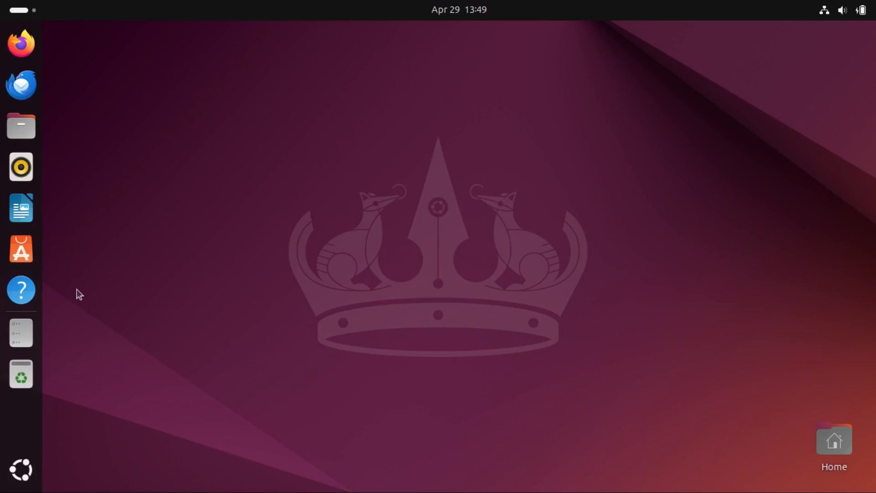
{"action": "mouse_move", "coordinate": [313, 64]}
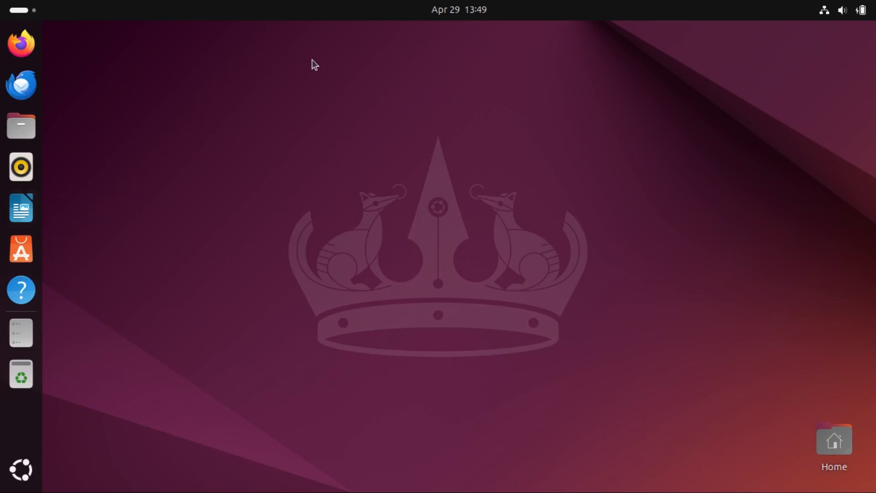
{"action": "left_click", "coordinate": [458, 9]}
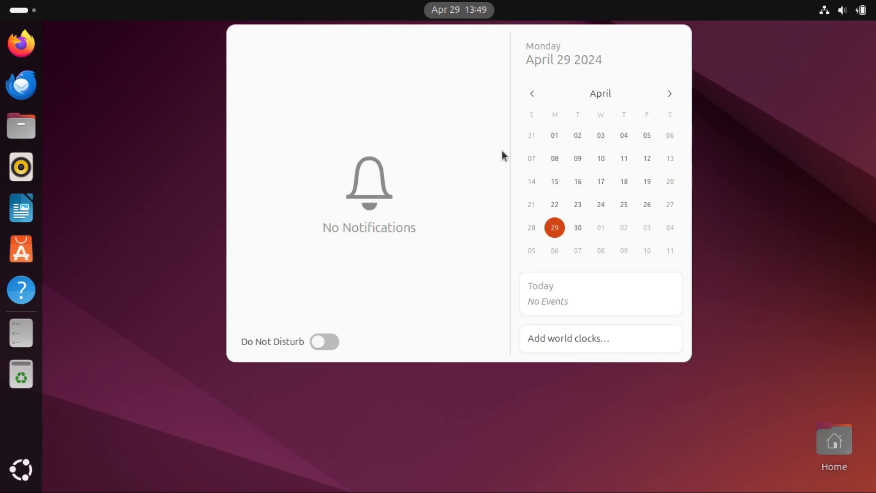
{"action": "mouse_move", "coordinate": [585, 108]}
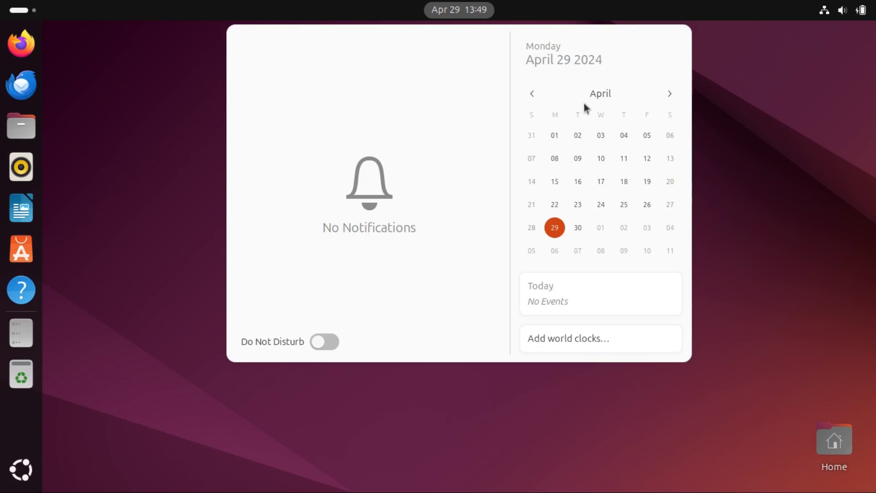
{"action": "mouse_move", "coordinate": [578, 74]}
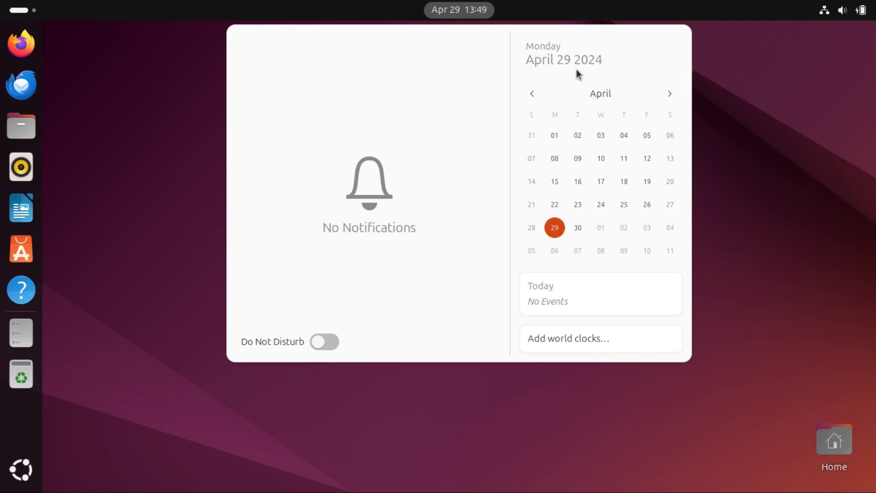
{"action": "mouse_move", "coordinate": [743, 117]}
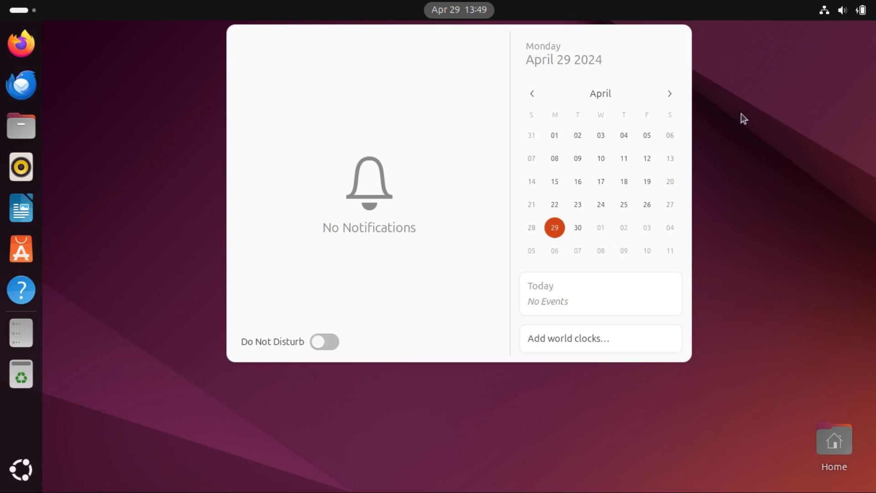
{"action": "mouse_move", "coordinate": [741, 134]}
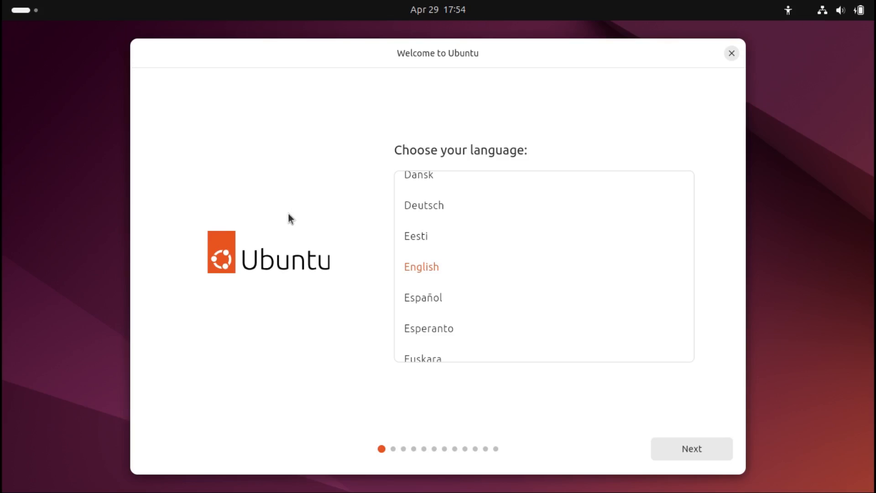
{"action": "mouse_move", "coordinate": [402, 60]}
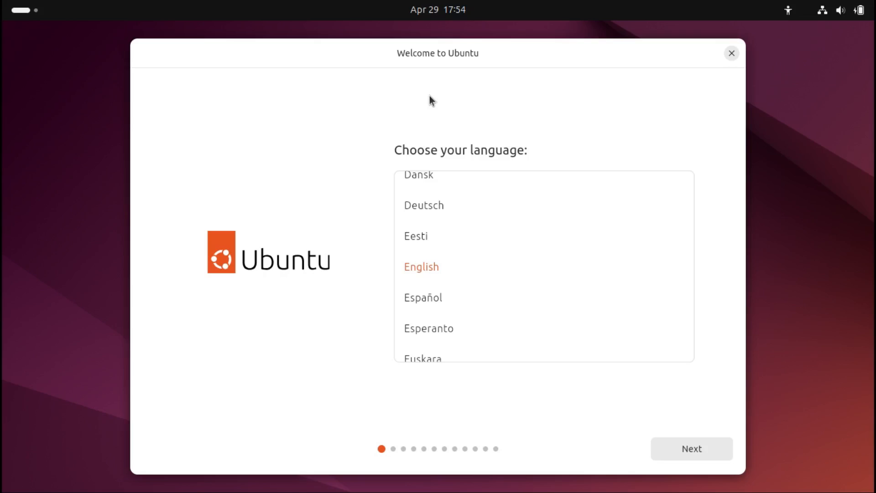
{"action": "mouse_move", "coordinate": [192, 313]}
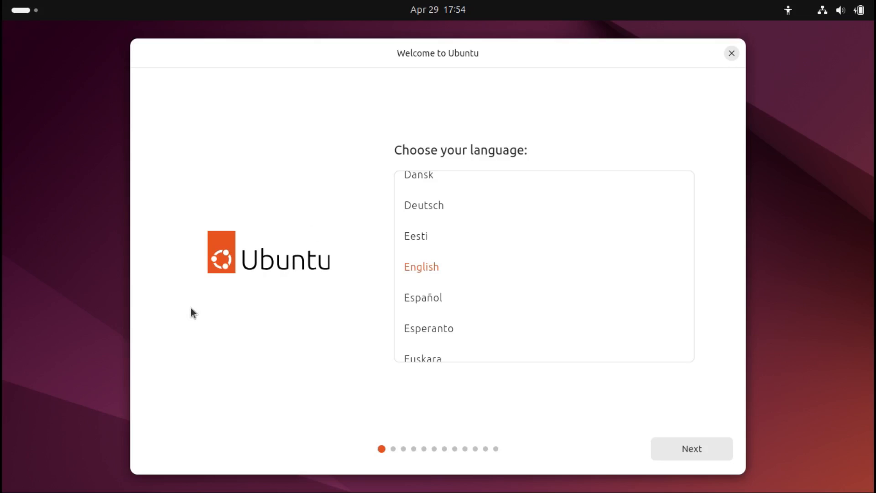
{"action": "mouse_move", "coordinate": [316, 272]}
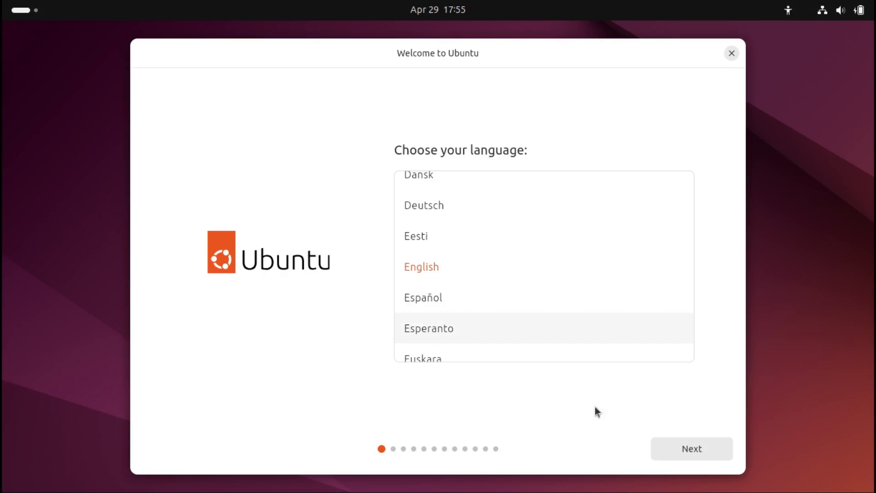
{"action": "mouse_move", "coordinate": [691, 448]}
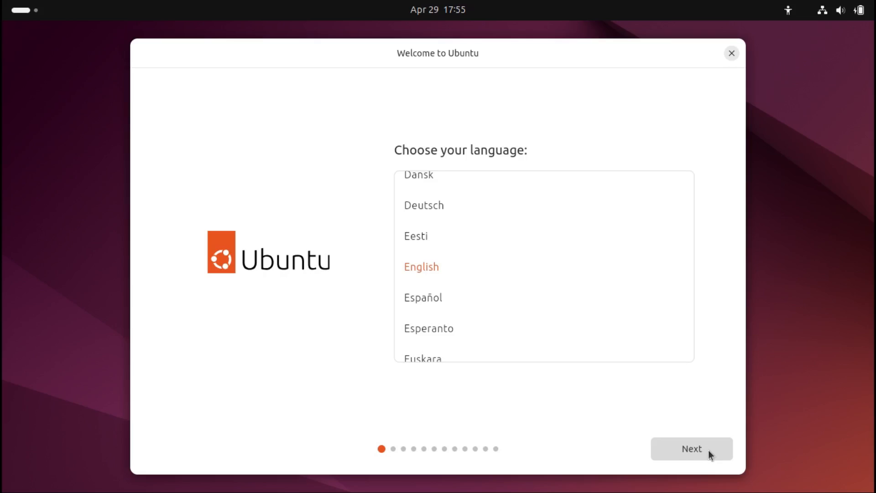
Continue past Language, Accessibility, English (US) keyboard, Internet and Install Ubuntu with defaults
{"action": "left_click", "coordinate": [691, 448]}
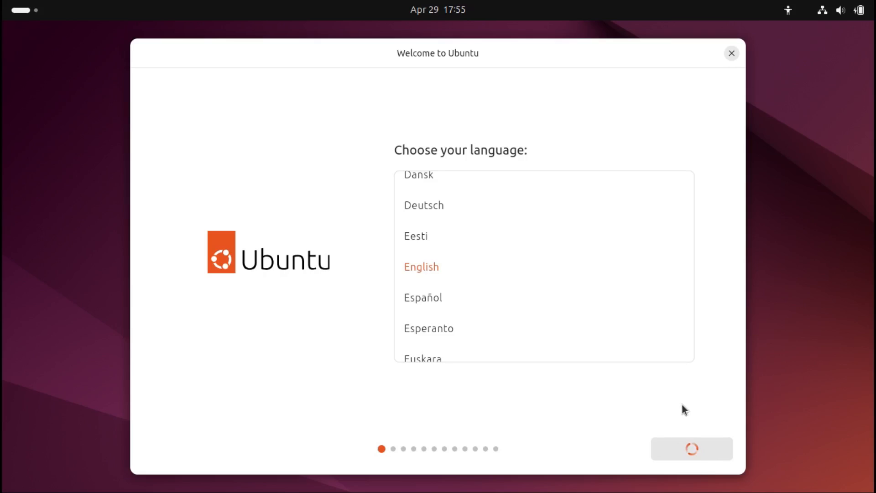
{"action": "left_click", "coordinate": [690, 448]}
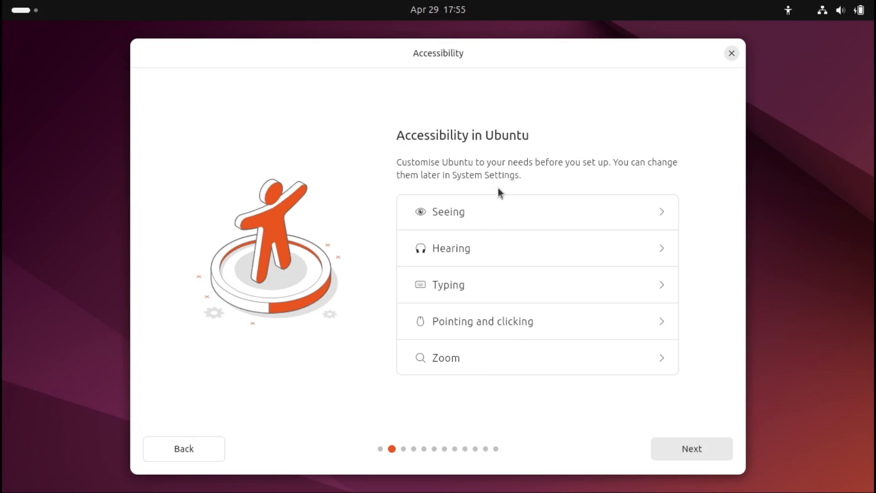
{"action": "left_click", "coordinate": [691, 448]}
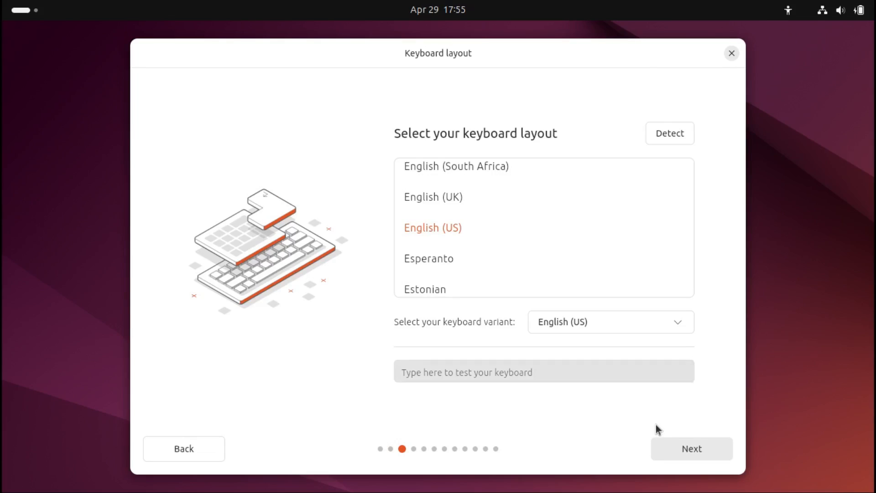
{"action": "left_click", "coordinate": [690, 447]}
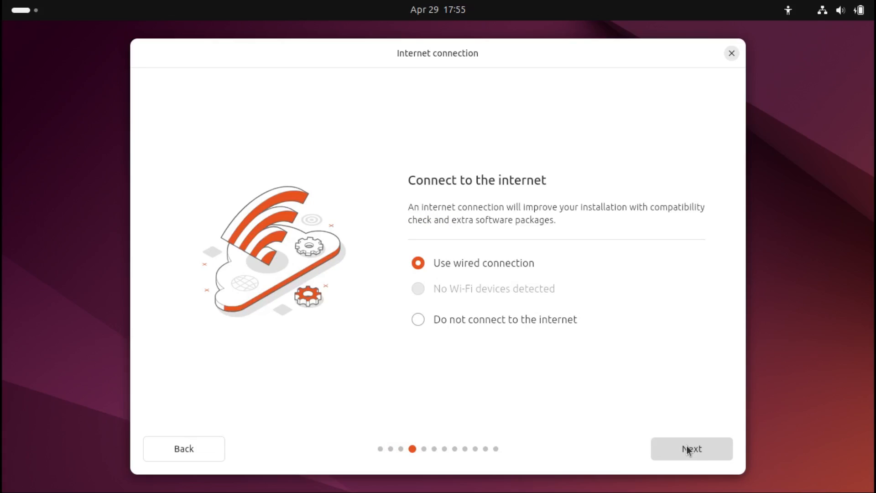
{"action": "mouse_move", "coordinate": [672, 420]}
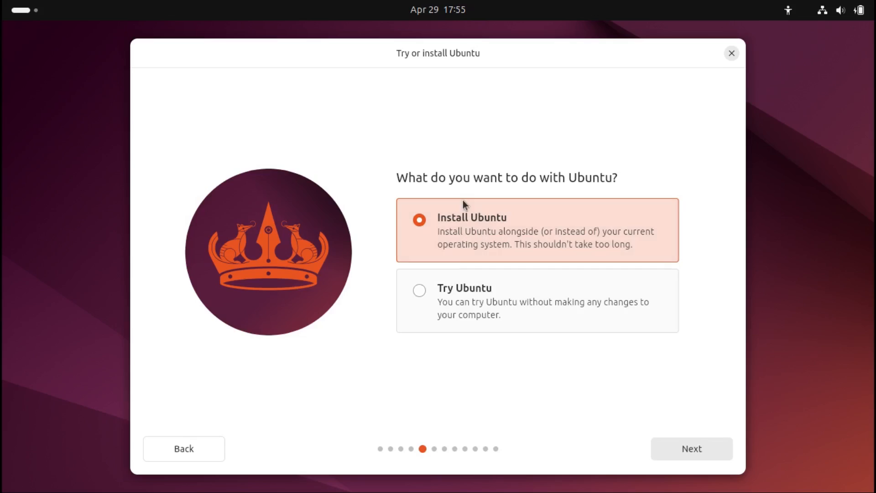
{"action": "mouse_move", "coordinate": [479, 303]}
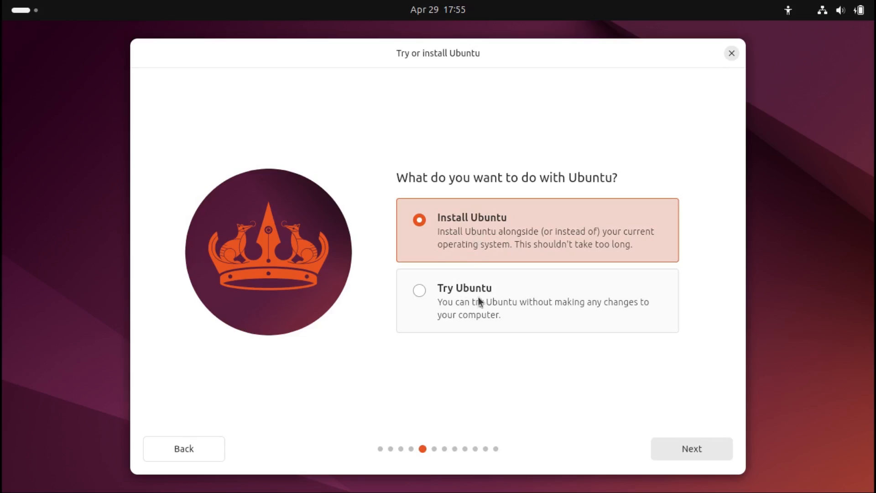
{"action": "left_click", "coordinate": [691, 448]}
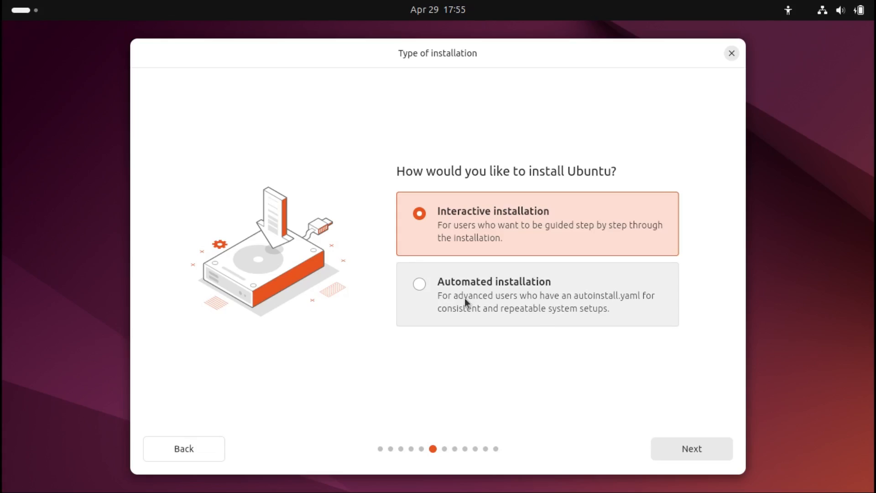
Try Automated installation to see the autoinstall.yaml URL field, then reselect Interactive installation
{"action": "left_click", "coordinate": [419, 284]}
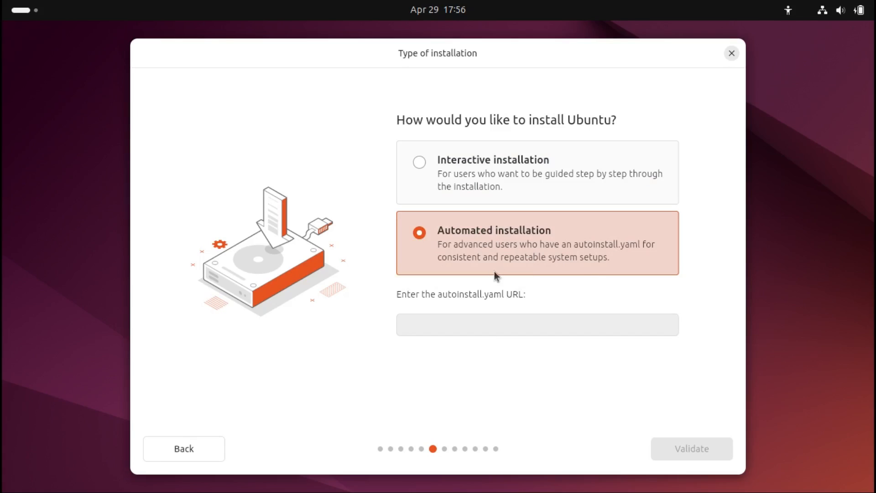
{"action": "mouse_move", "coordinate": [586, 244]}
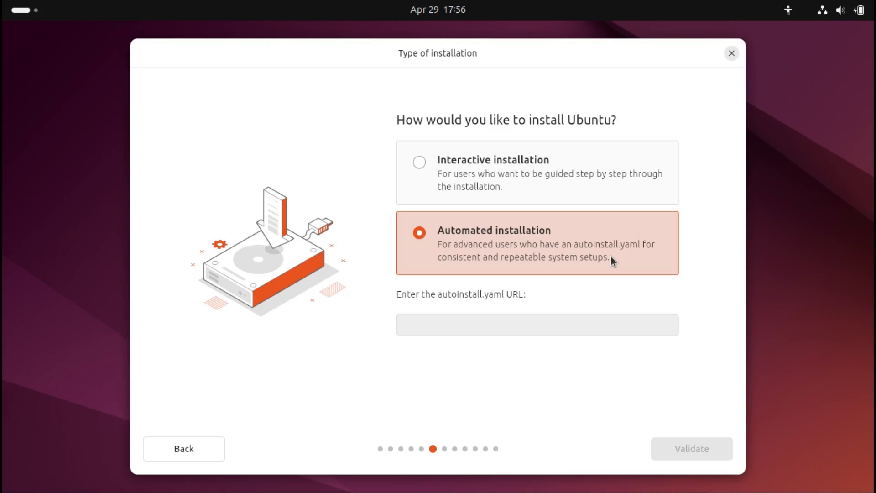
{"action": "mouse_move", "coordinate": [611, 253]}
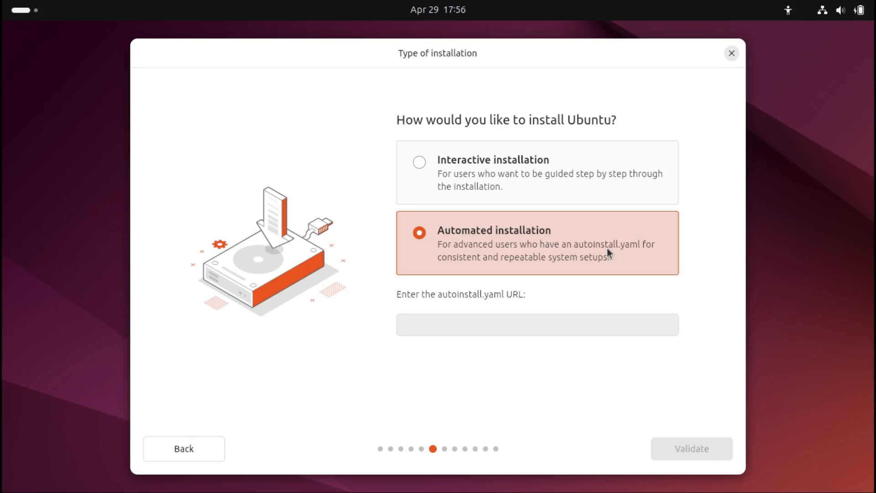
{"action": "mouse_move", "coordinate": [569, 189]}
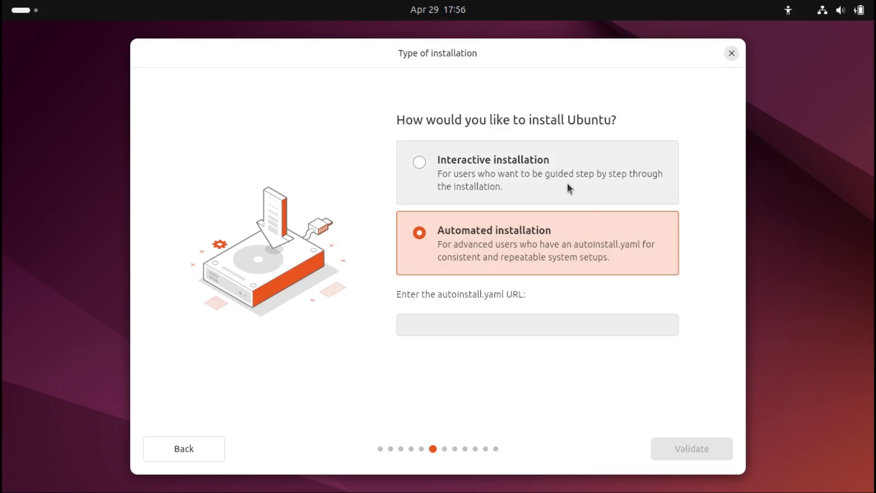
{"action": "left_click", "coordinate": [420, 162]}
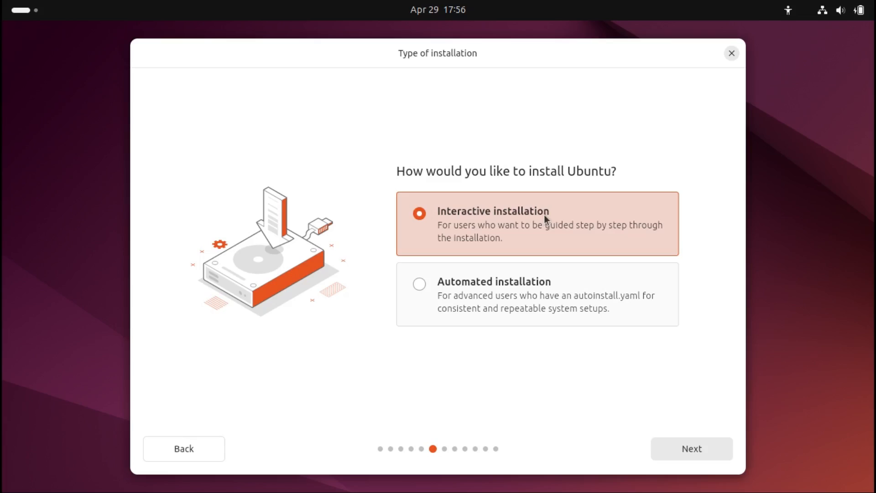
{"action": "mouse_move", "coordinate": [691, 447]}
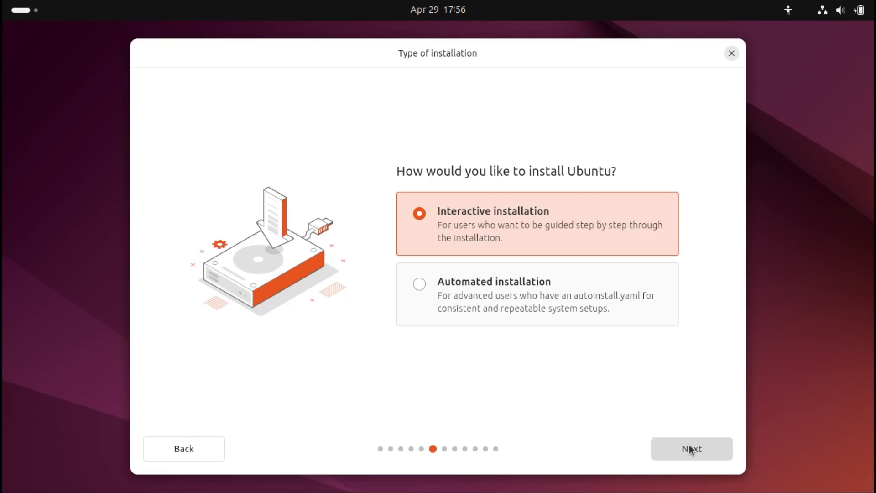
Advance through the Applications step with Extended selection to the proprietary software page
{"action": "left_click", "coordinate": [691, 448]}
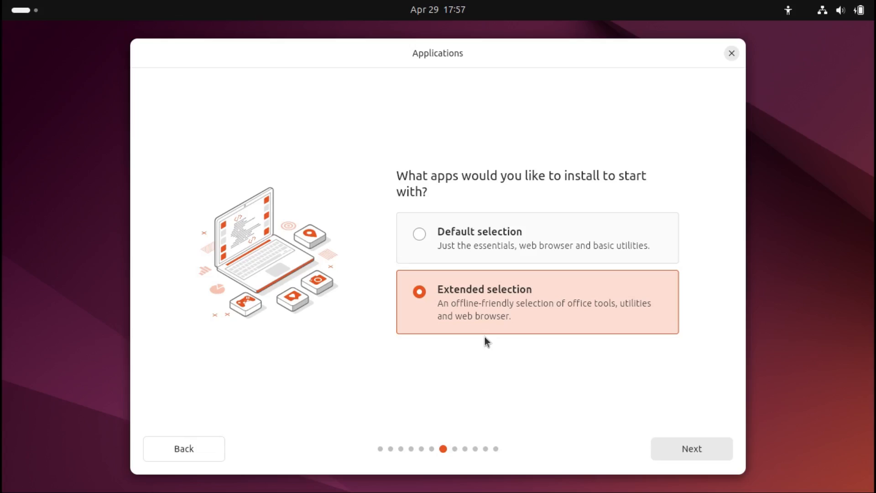
{"action": "mouse_move", "coordinate": [357, 340]}
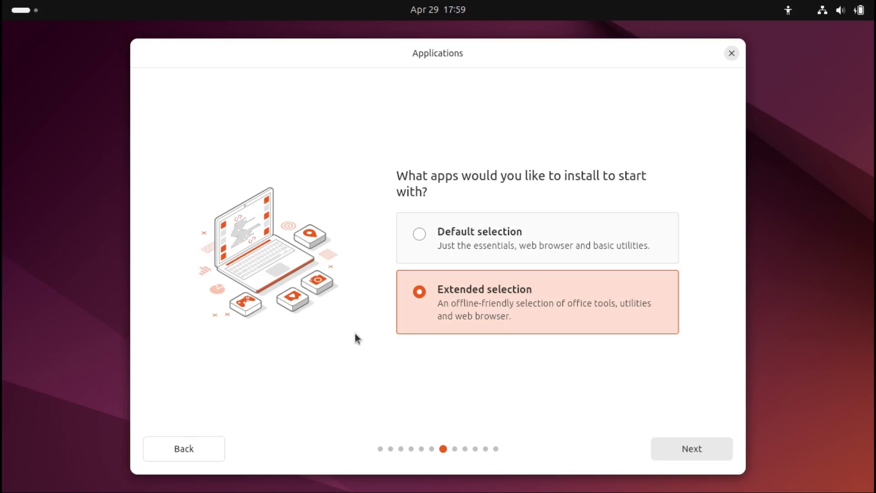
{"action": "left_click", "coordinate": [691, 447]}
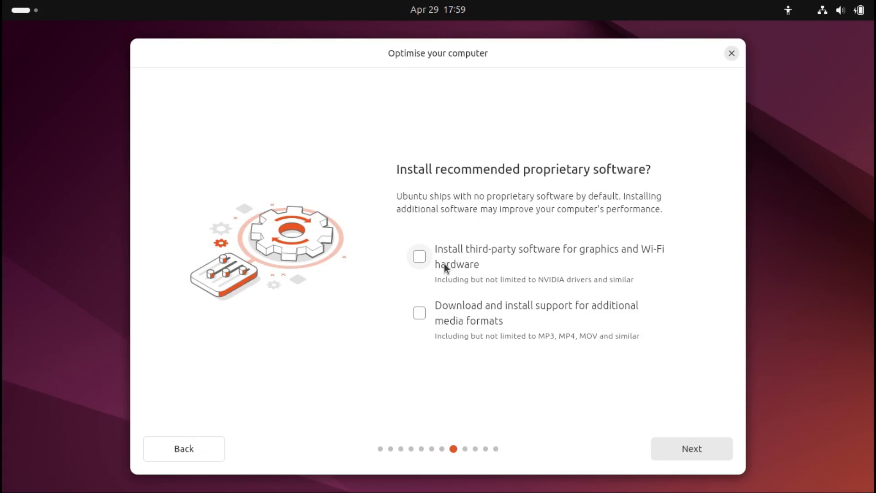
Enable third-party drivers and additional media formats, then continue to Disk setup
{"action": "left_click", "coordinate": [418, 257]}
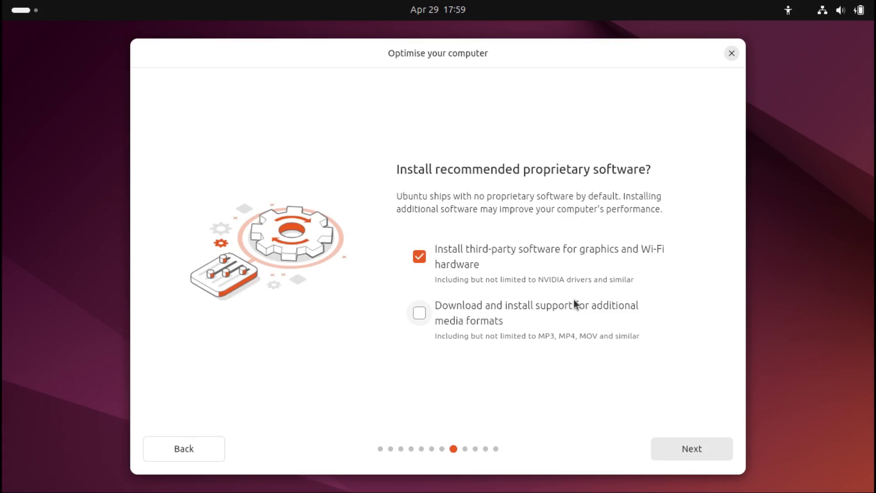
{"action": "left_click", "coordinate": [419, 312]}
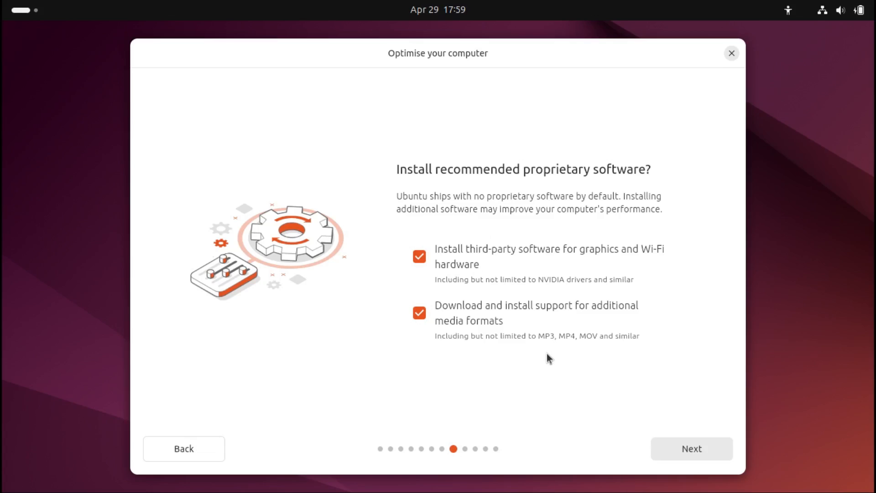
{"action": "left_click", "coordinate": [690, 448]}
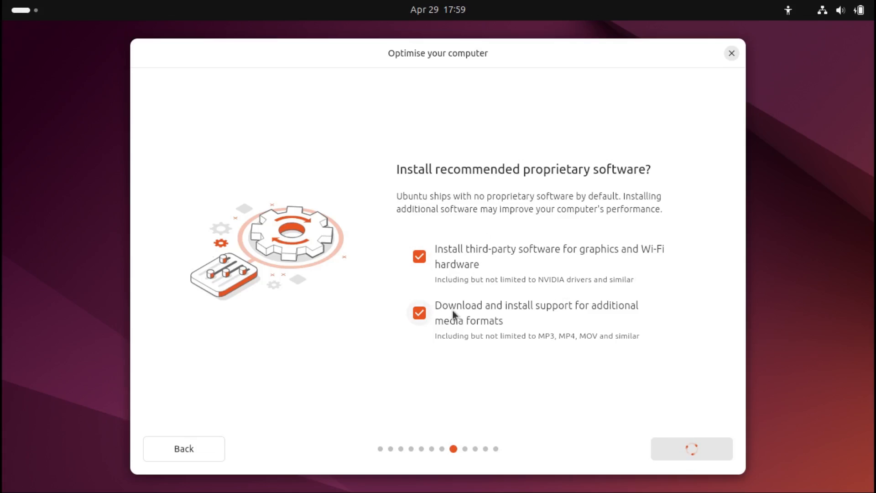
{"action": "mouse_move", "coordinate": [462, 226]}
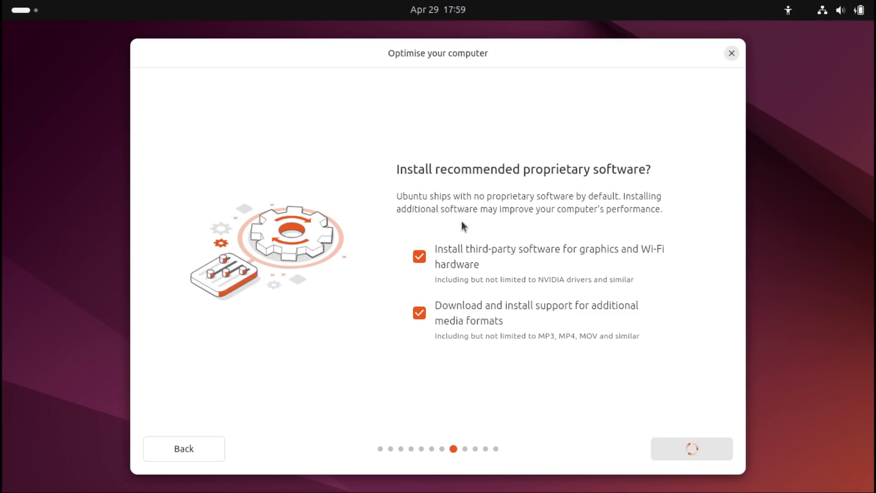
{"action": "left_click", "coordinate": [690, 448]}
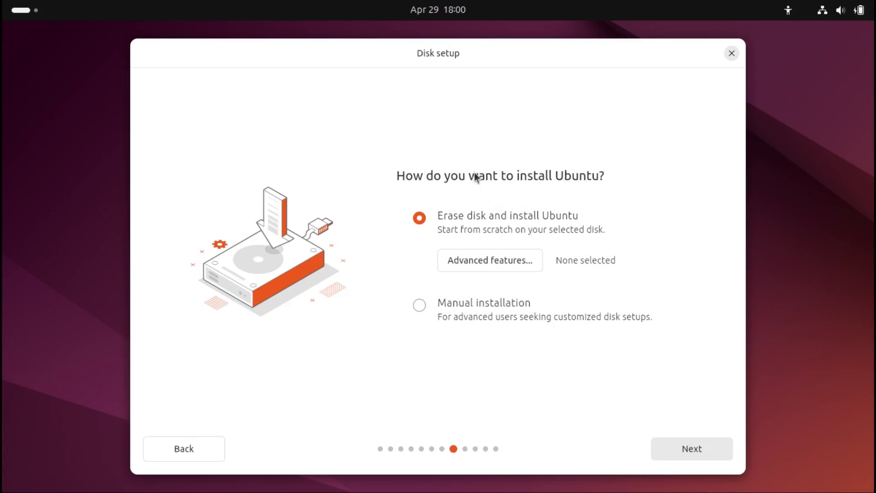
{"action": "mouse_move", "coordinate": [592, 150]}
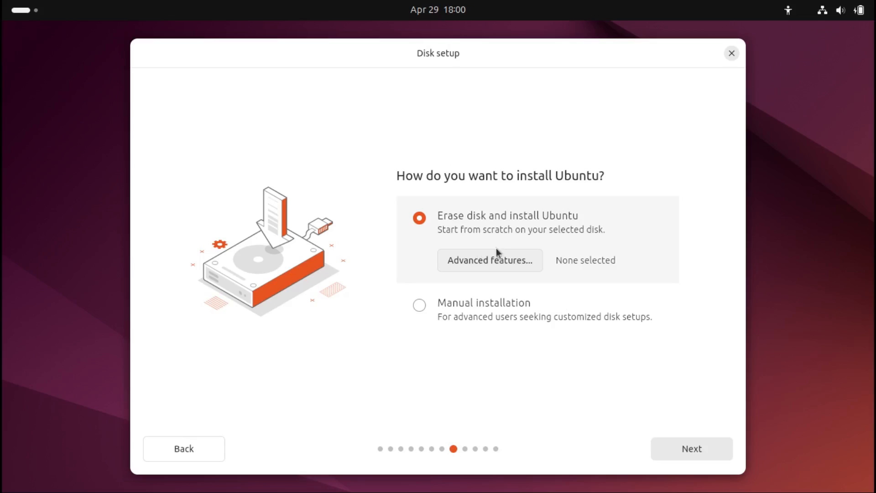
Show the Advanced features dialog with LVM, encryption and ZFS options, None selected
{"action": "left_click", "coordinate": [489, 260]}
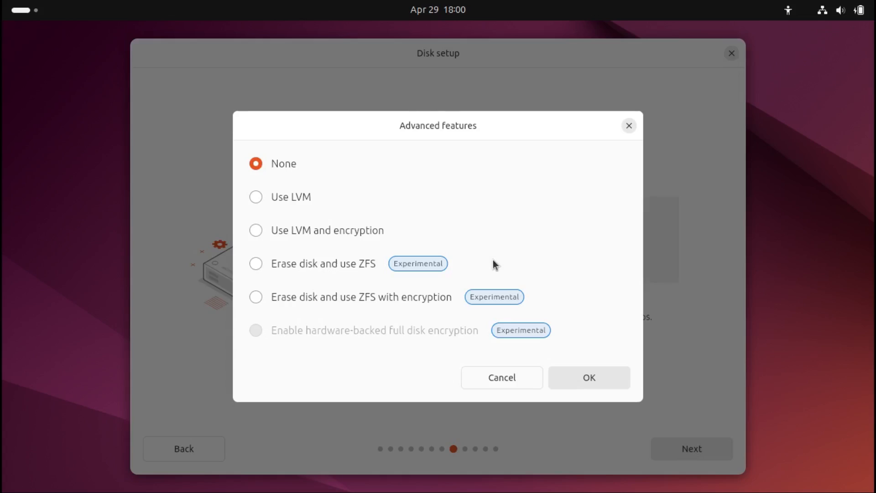
{"action": "mouse_move", "coordinate": [313, 197]}
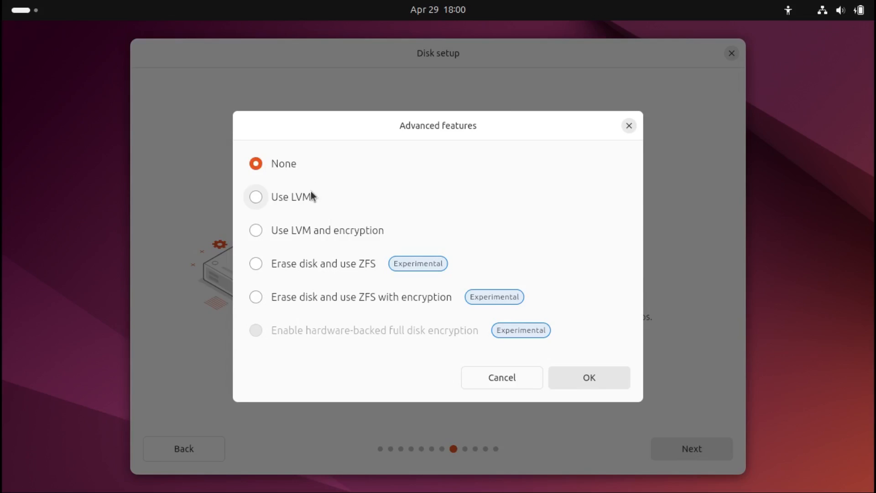
{"action": "mouse_move", "coordinate": [256, 197]}
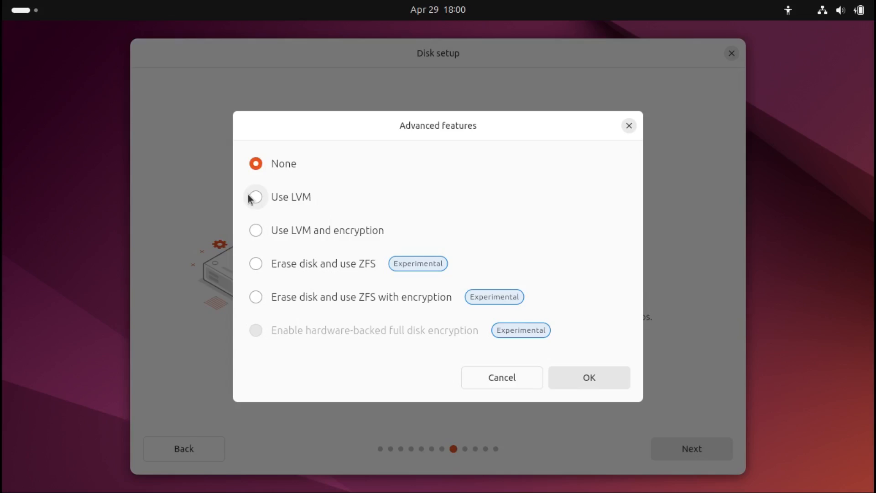
{"action": "mouse_move", "coordinate": [286, 237]}
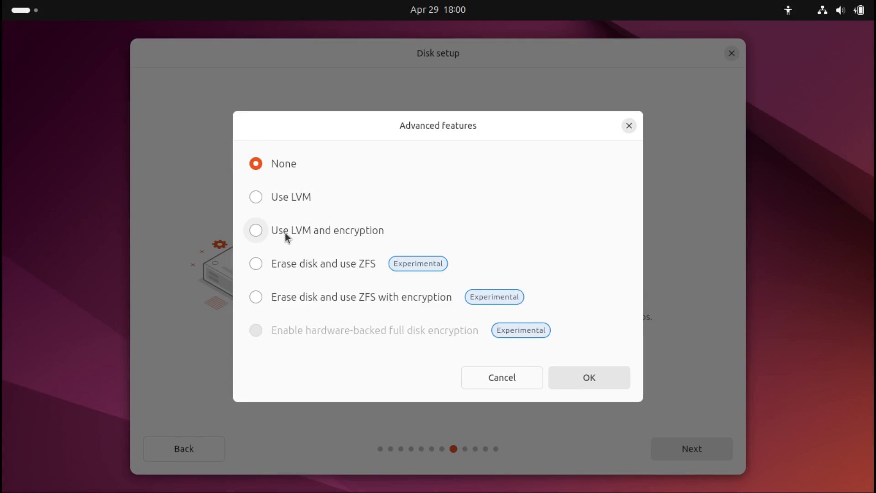
{"action": "mouse_move", "coordinate": [294, 279]}
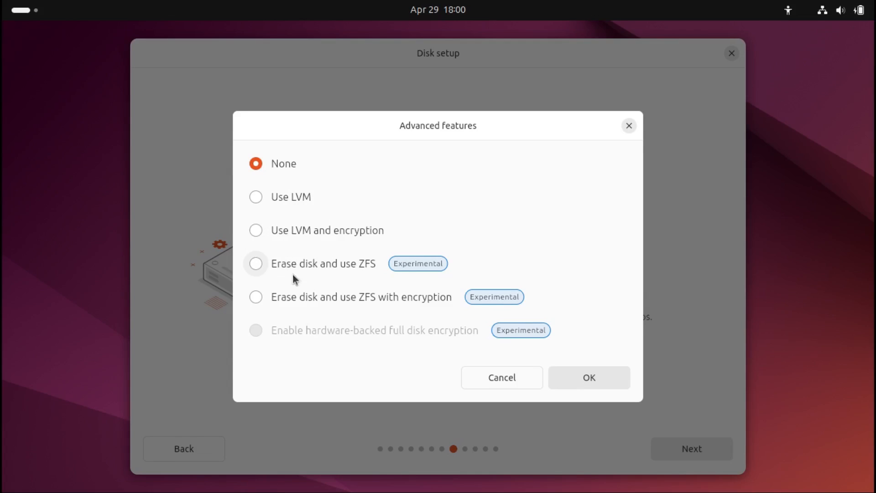
{"action": "mouse_move", "coordinate": [312, 273]}
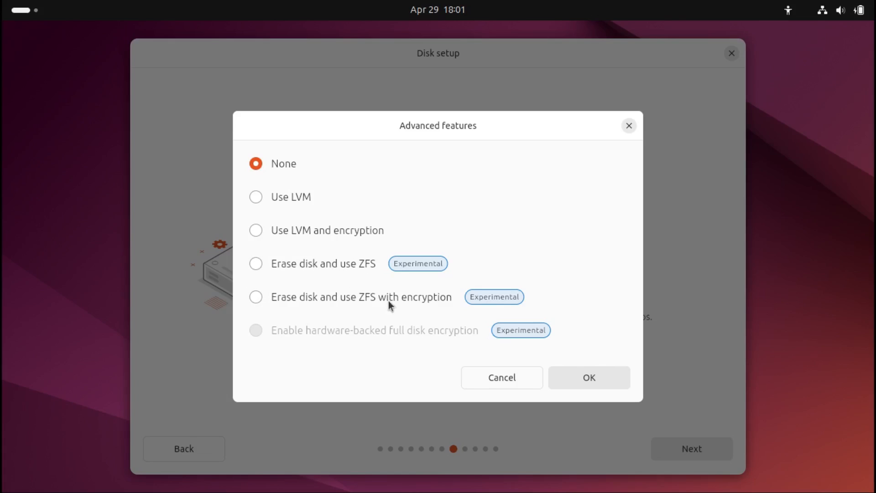
{"action": "mouse_move", "coordinate": [426, 328]}
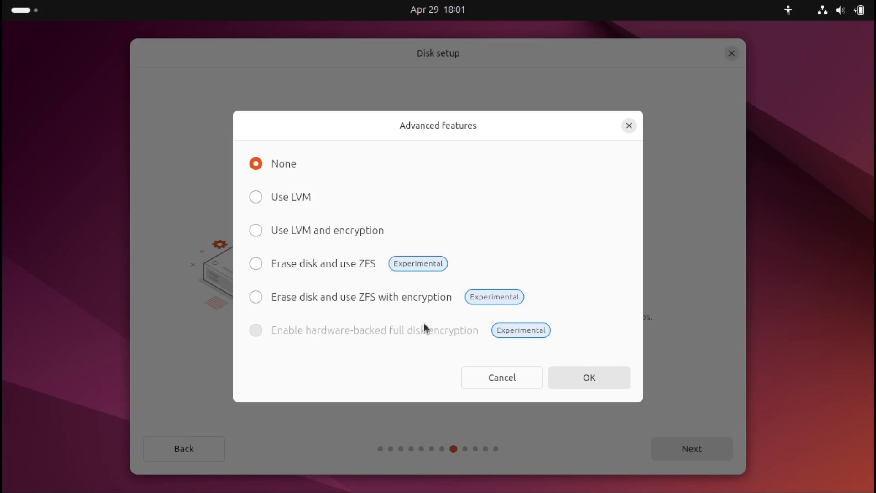
{"action": "mouse_move", "coordinate": [387, 332]}
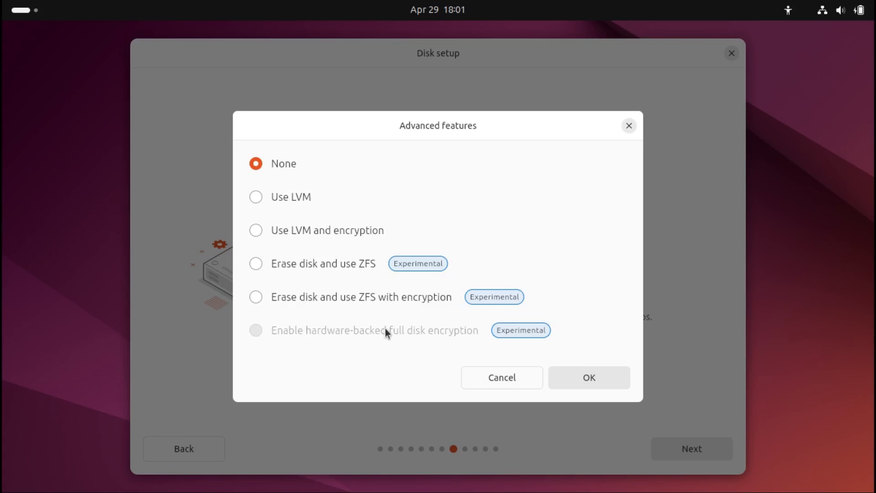
{"action": "mouse_move", "coordinate": [456, 369]}
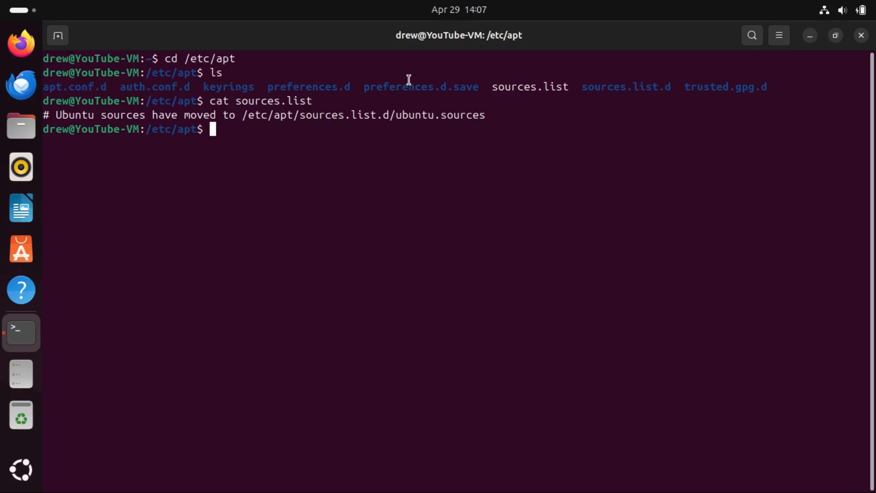
{"action": "mouse_move", "coordinate": [506, 76]}
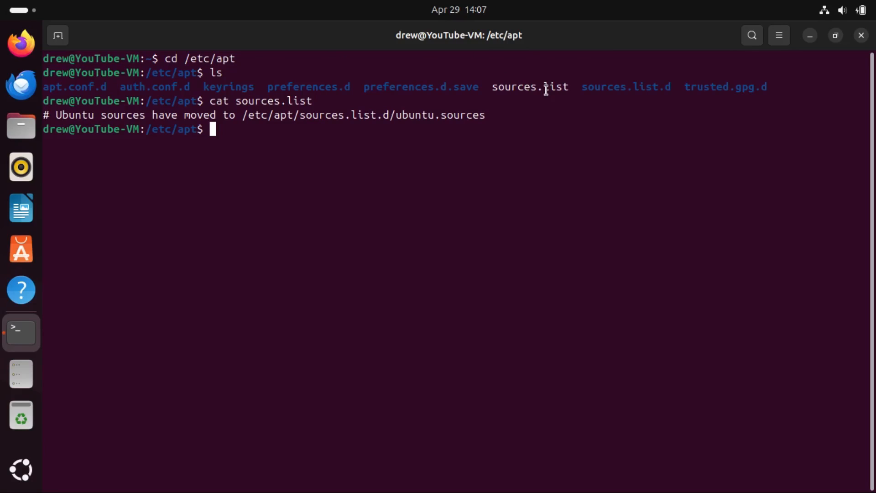
{"action": "mouse_move", "coordinate": [237, 204]}
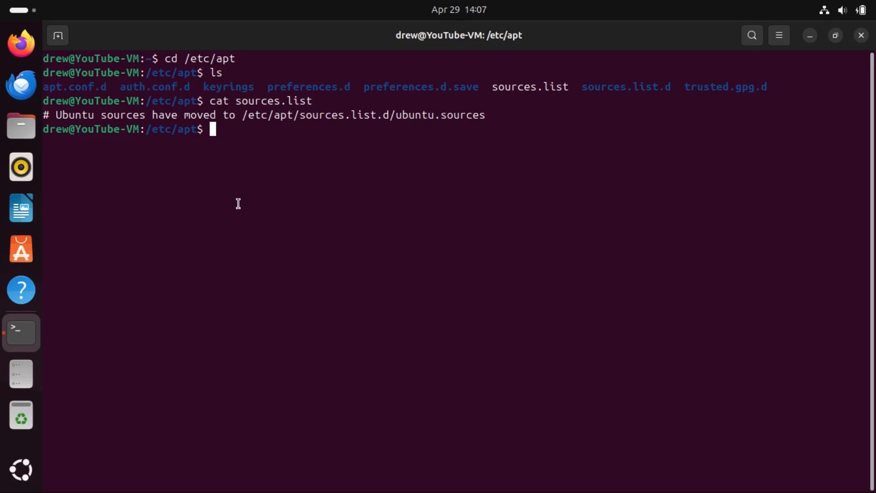
Change into /etc/apt/sources.list.d to list google-chrome.list and ubuntu.sources
{"action": "type", "text": "cd sources."}
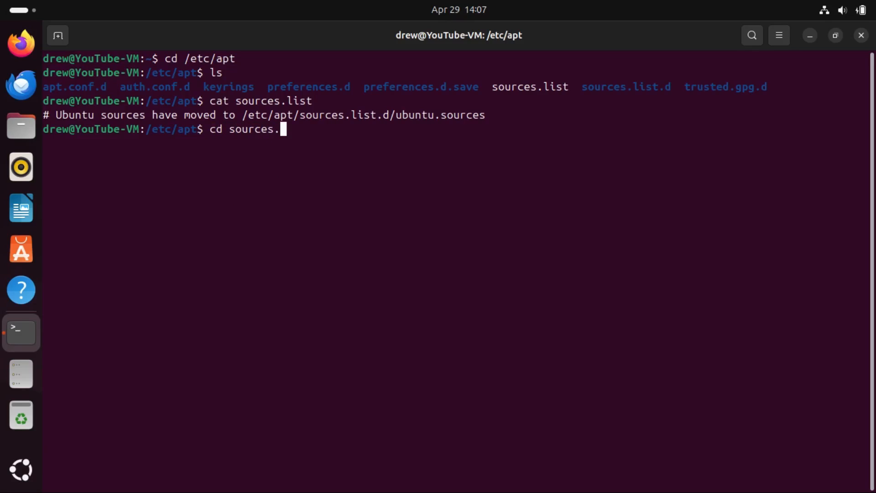
{"action": "type", "text": "list."}
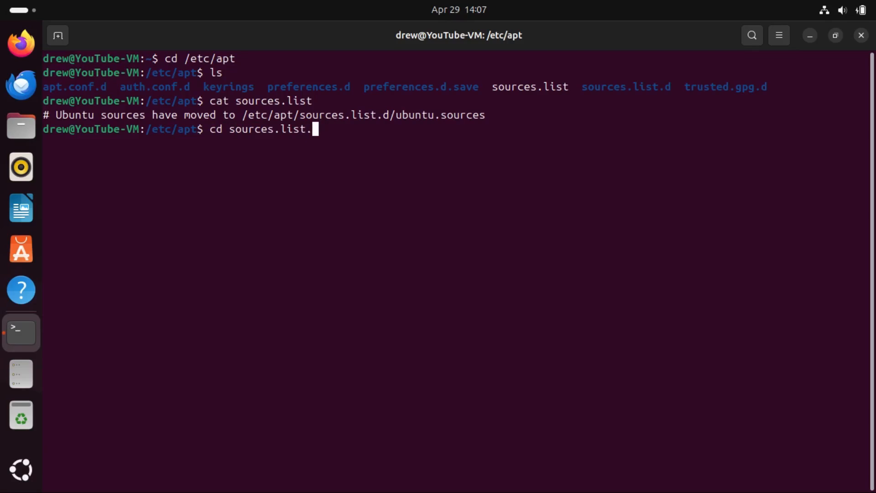
{"action": "key", "text": "Enter"}
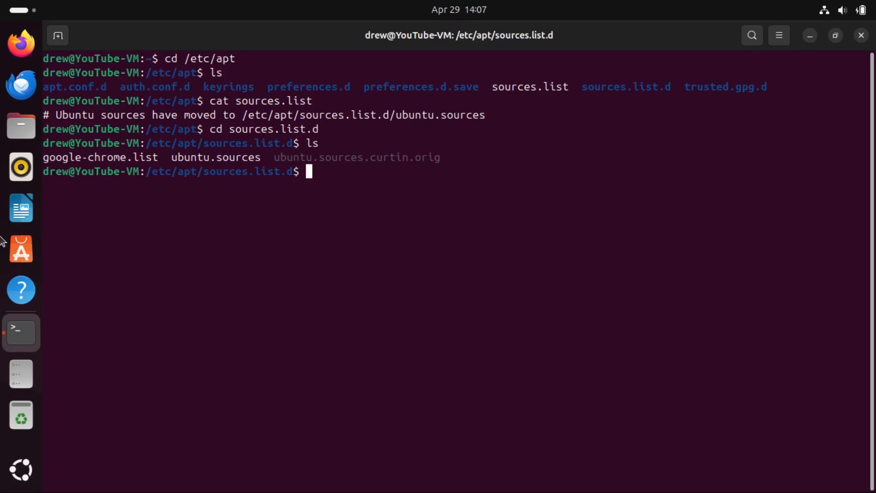
Print google-chrome.list, highlight the apt sources path, then go to Settings > Network
{"action": "type", "text": "cat google-chrome.list"}
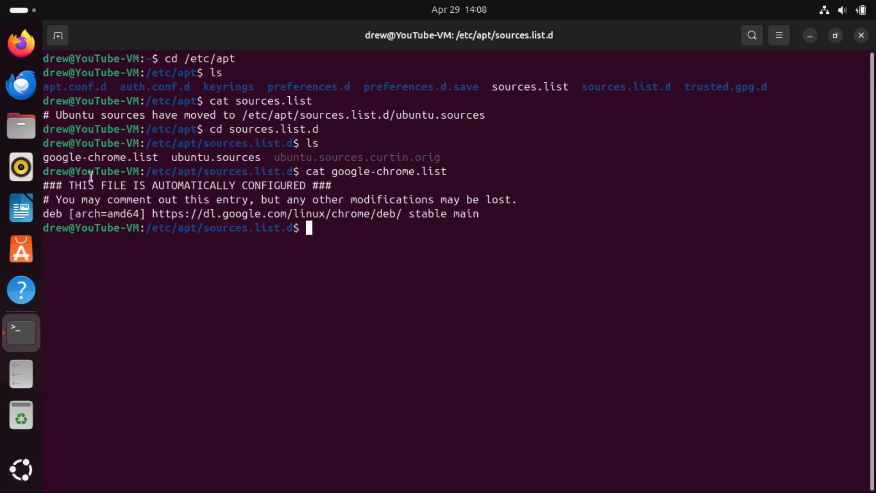
{"action": "mouse_move", "coordinate": [208, 268]}
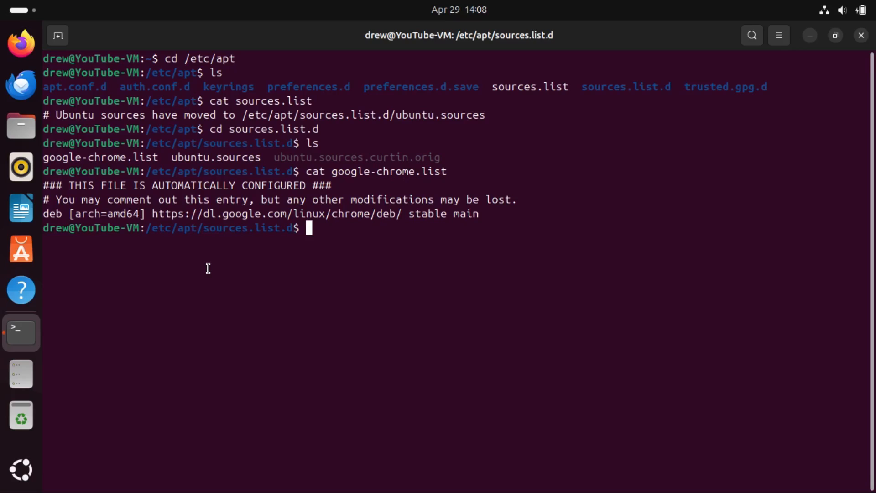
{"action": "mouse_move", "coordinate": [215, 176]}
{"action": "type", "text": "cat ubuntu.sources"}
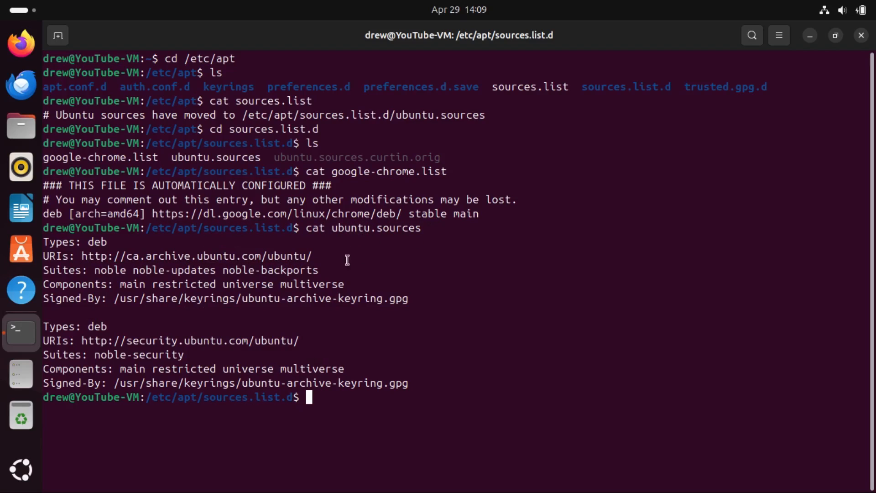
{"action": "left_click_drag", "start_coordinate": [152, 172], "coordinate": [289, 171]}
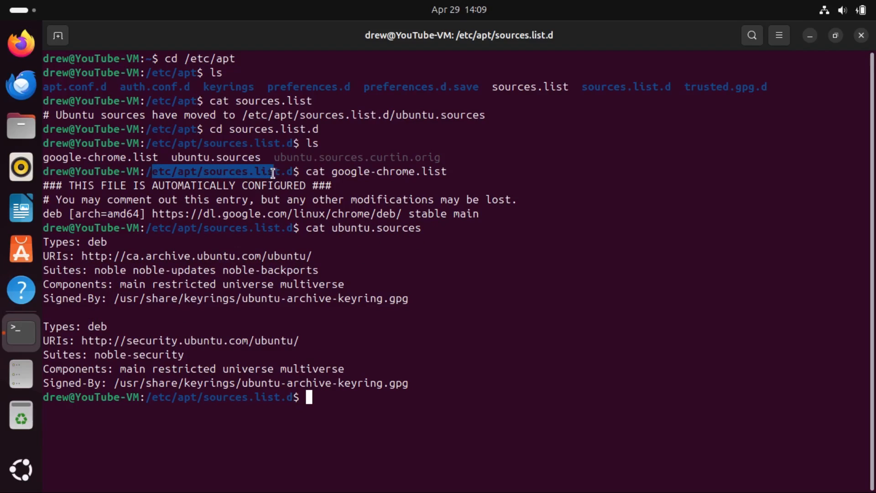
{"action": "left_click", "coordinate": [21, 332]}
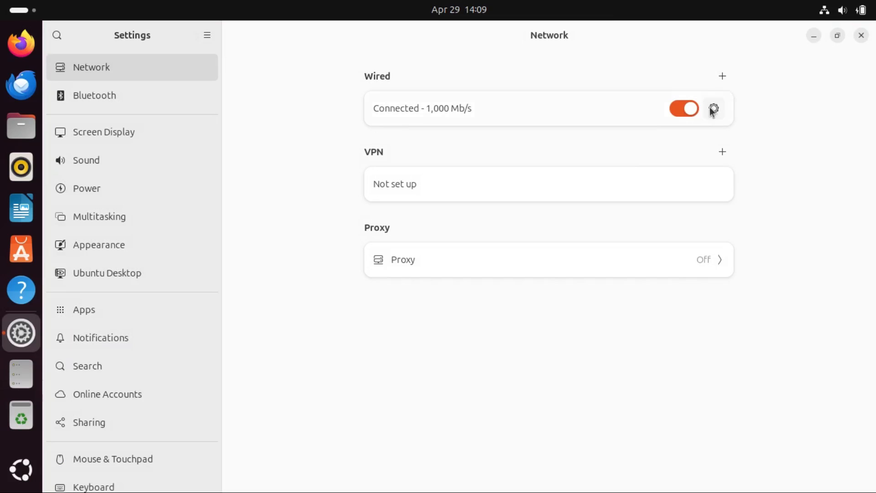
Show the wired connection's Identity details for netplan-enp0s3
{"action": "left_click", "coordinate": [713, 108]}
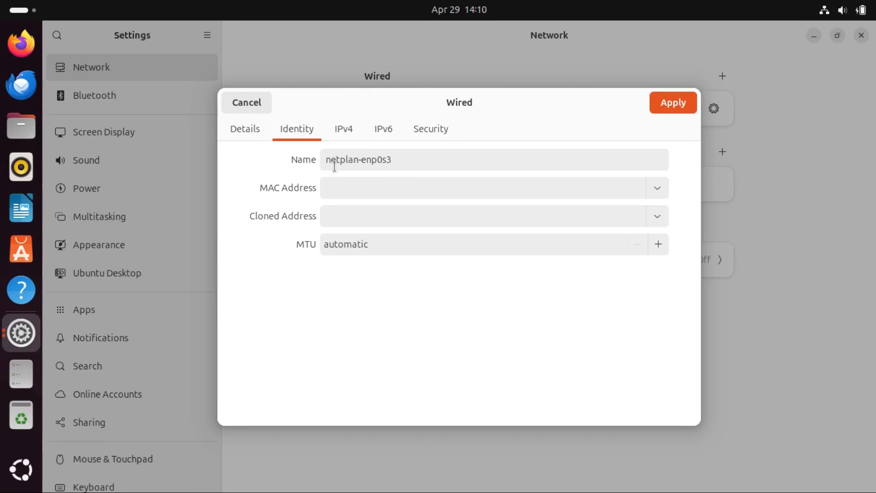
{"action": "mouse_move", "coordinate": [311, 172]}
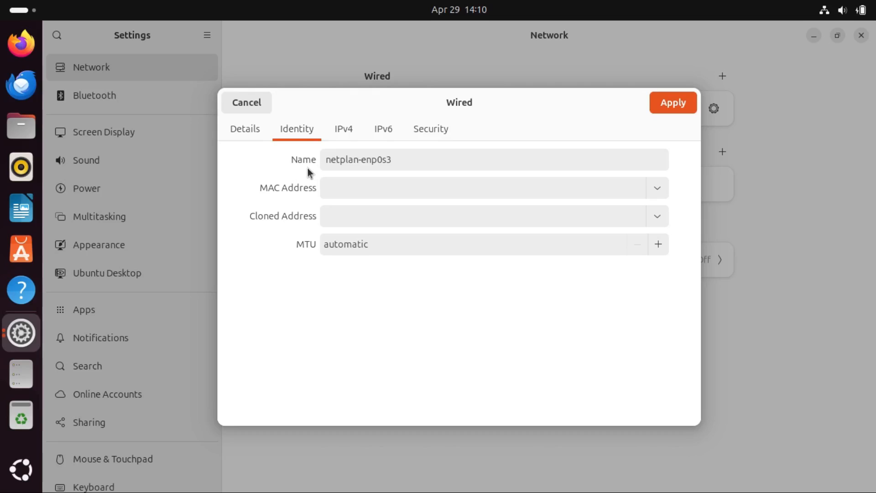